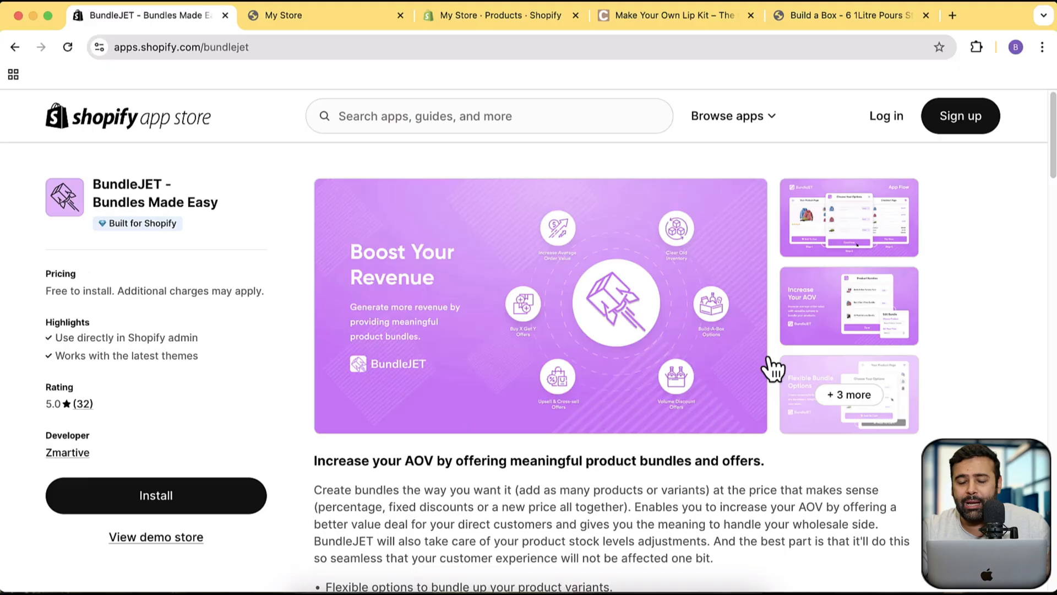
mouse_move(658, 320)
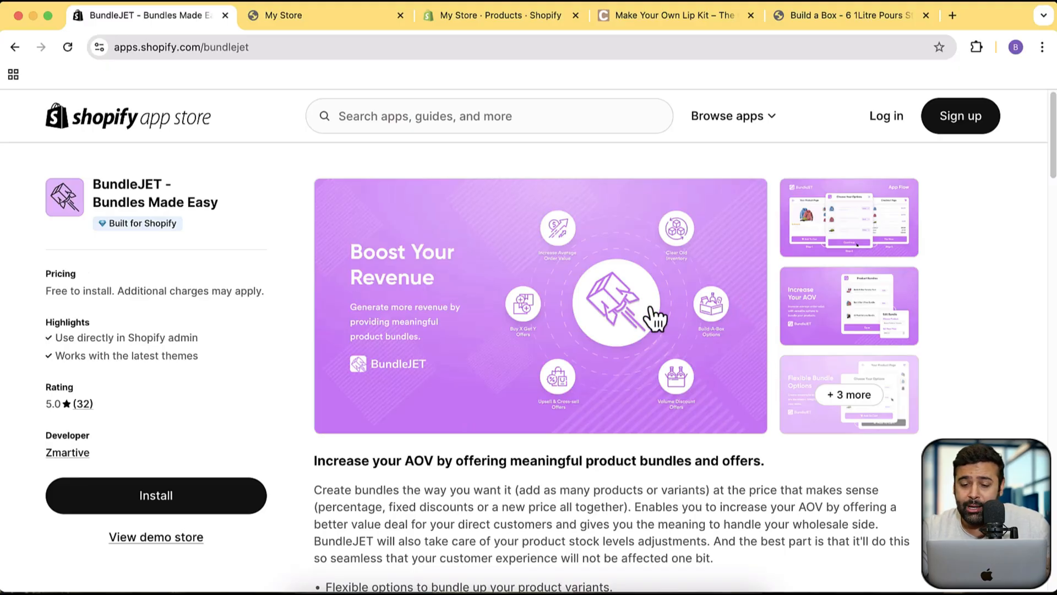
- Browse BundleJET's promotional screenshots through to the Flexible Bundle Options slide, then close the gallery
left_click(614, 301)
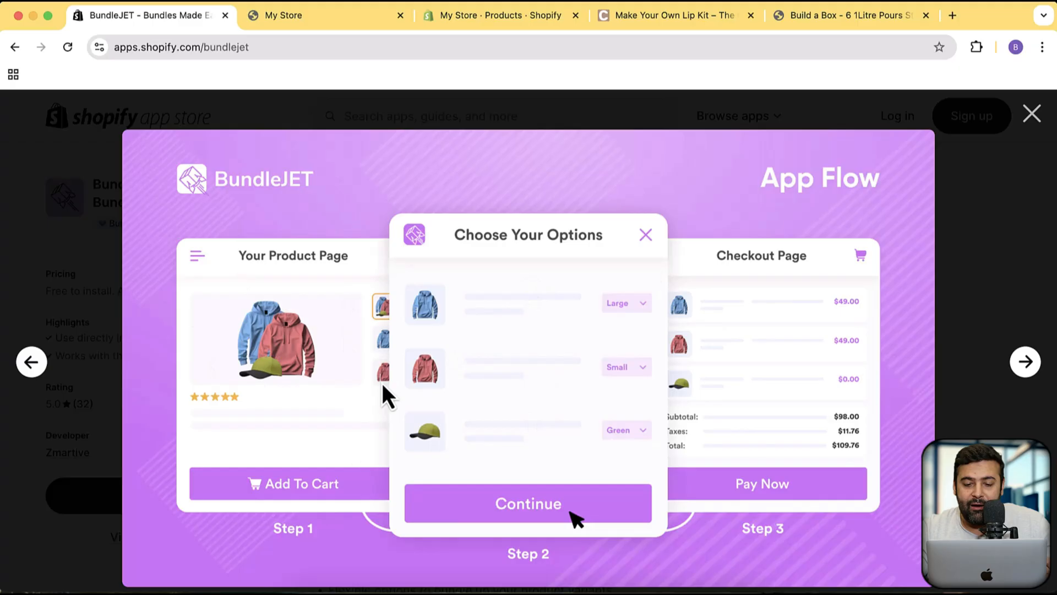
mouse_move(915, 362)
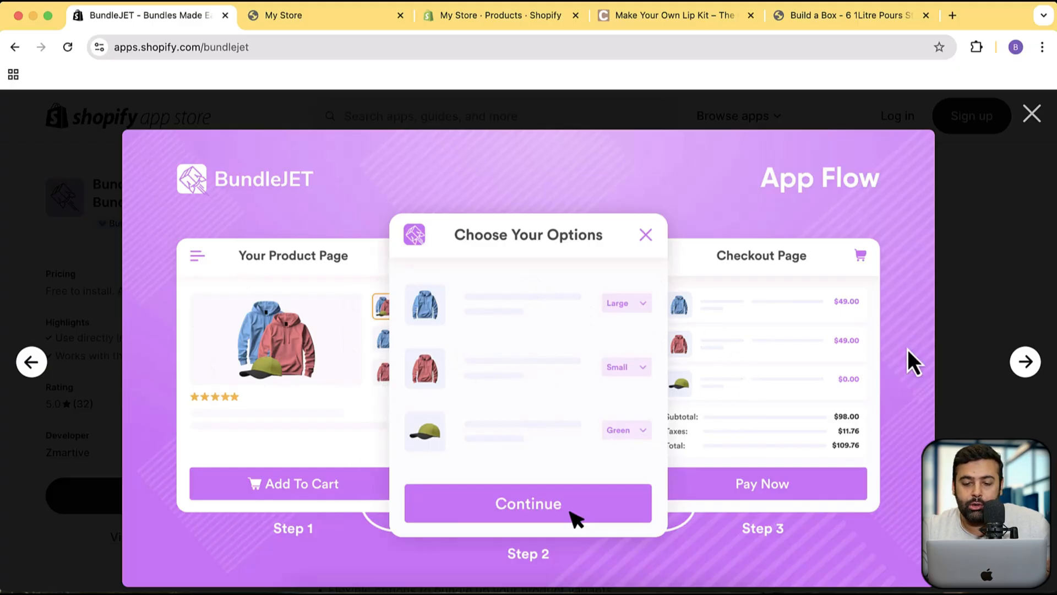
mouse_move(1024, 361)
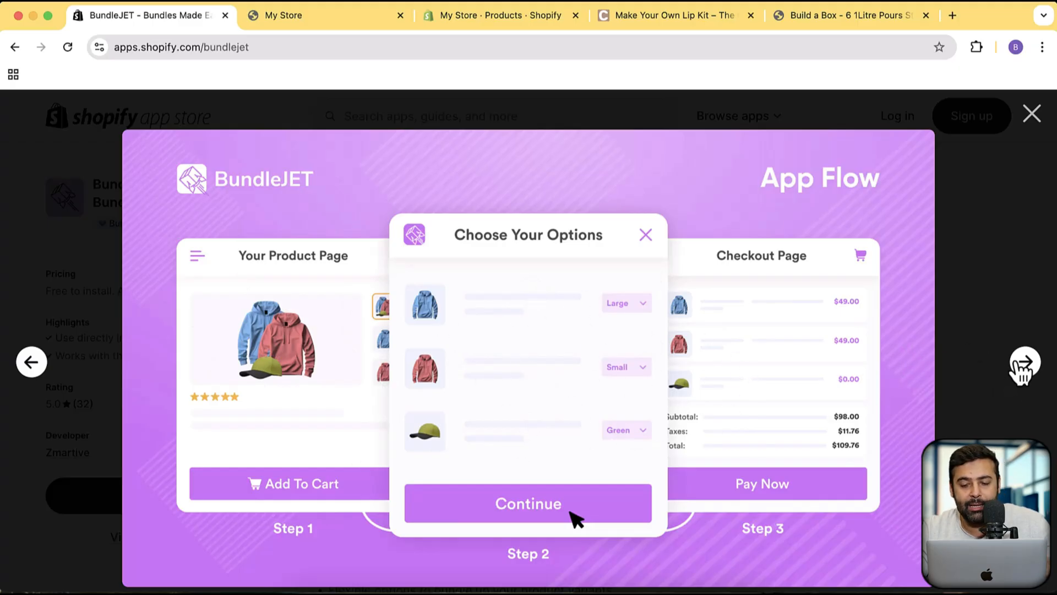
left_click(1024, 361)
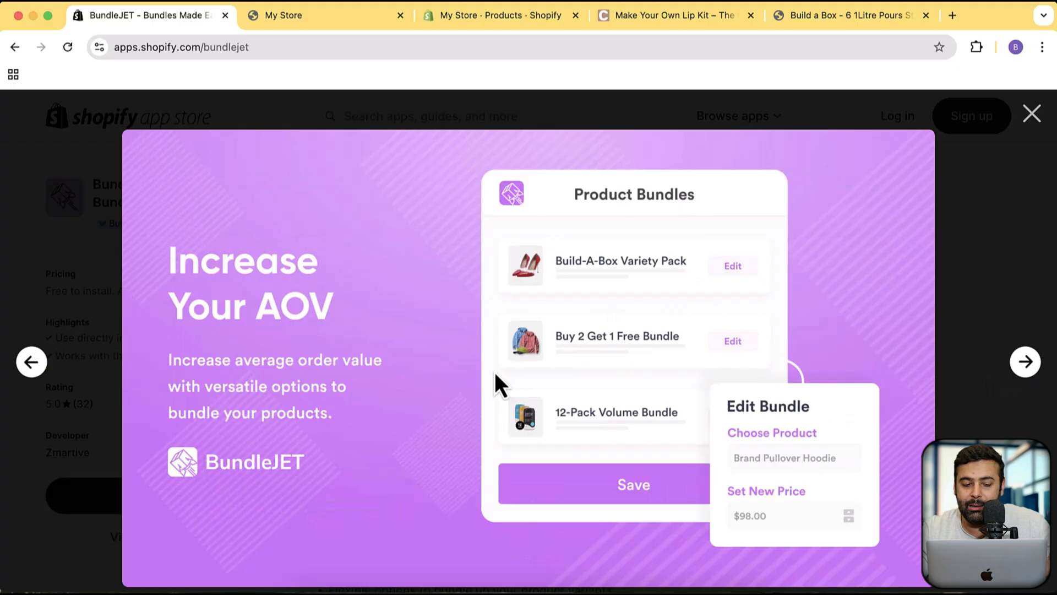
mouse_move(810, 317)
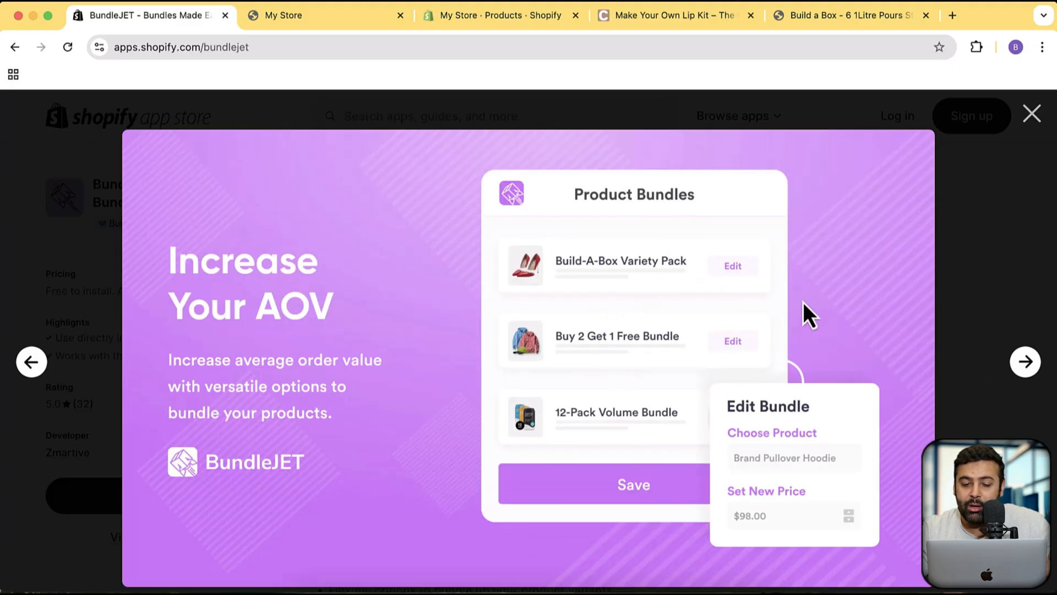
mouse_move(600, 364)
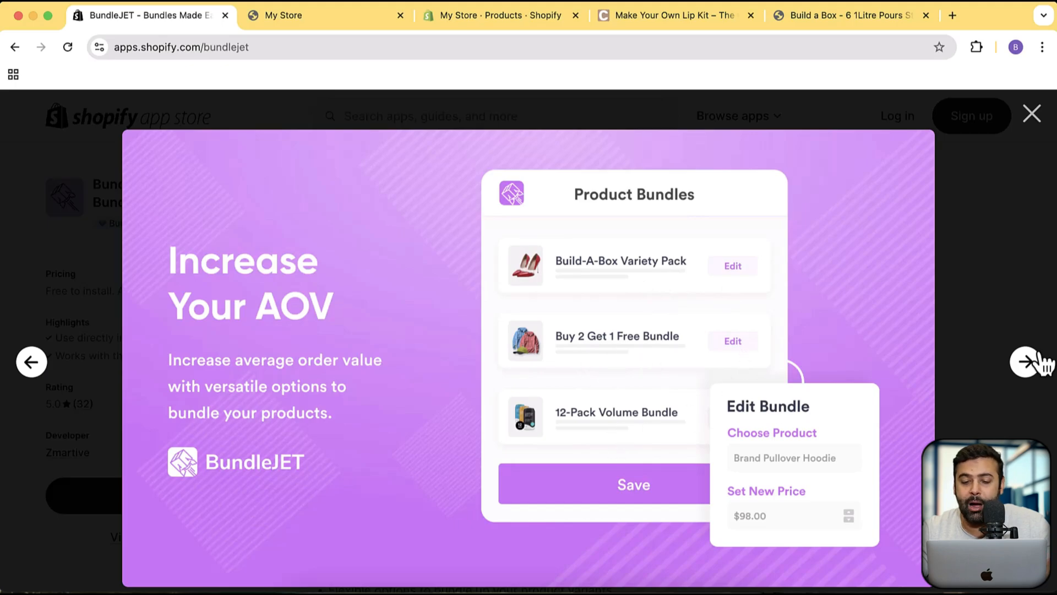
left_click(1024, 361)
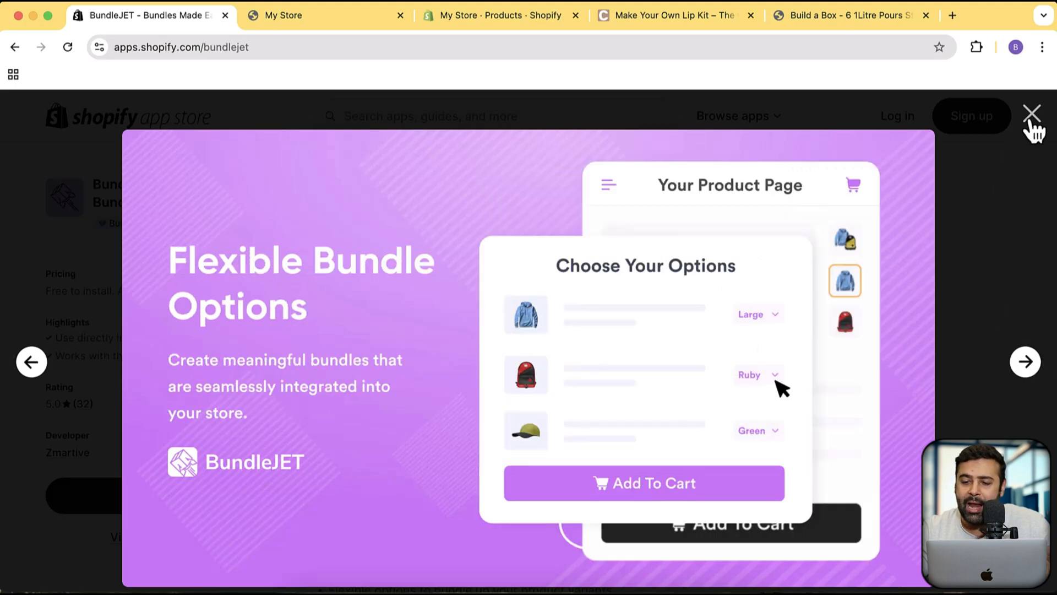
left_click(1032, 113)
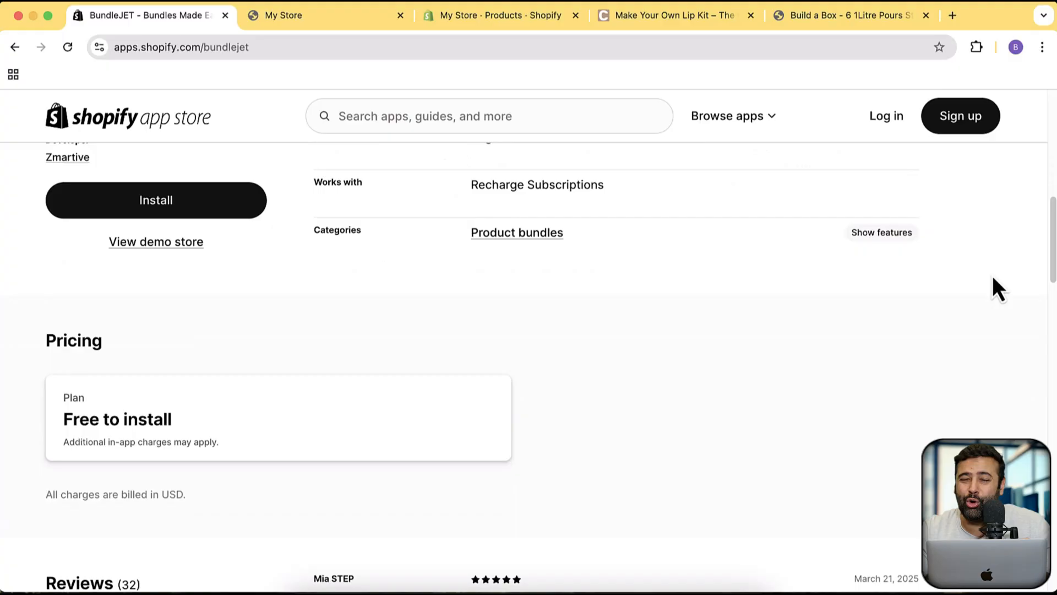
- Scroll down through BundleJET's reviews showing its 5-star rating from 32 reviews
scroll("down", 3)
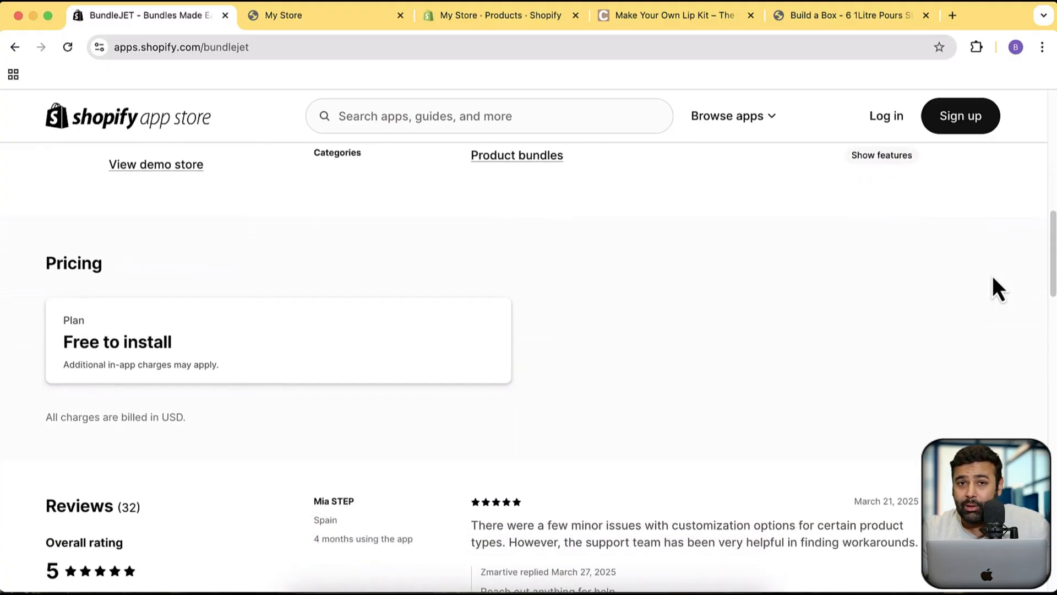
scroll("down", 3)
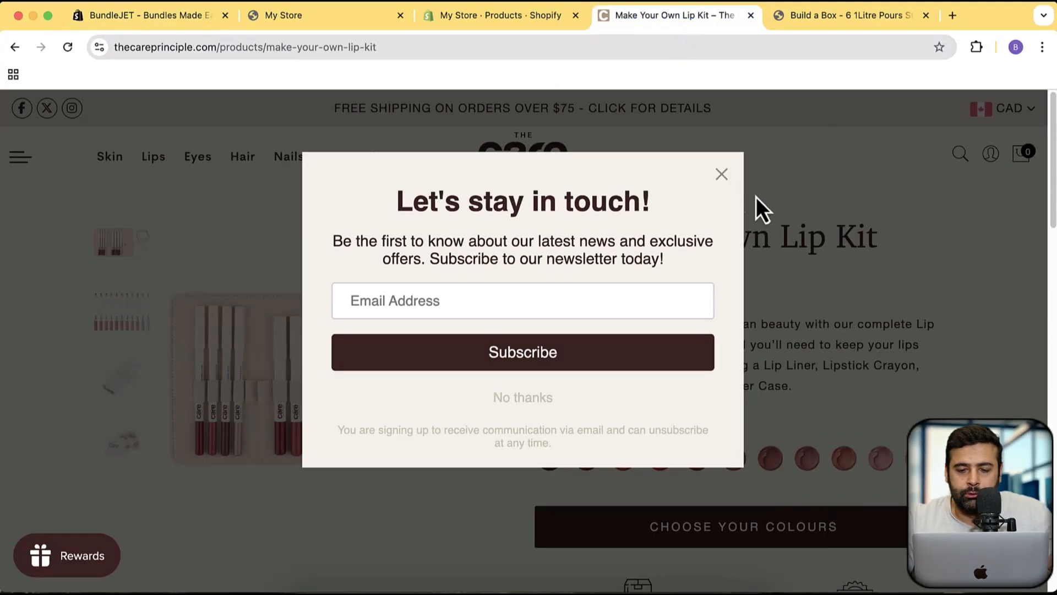
- Dismiss the newsletter popup, browse the lip kit's Choose Your Colours options, then close the chooser
left_click(720, 173)
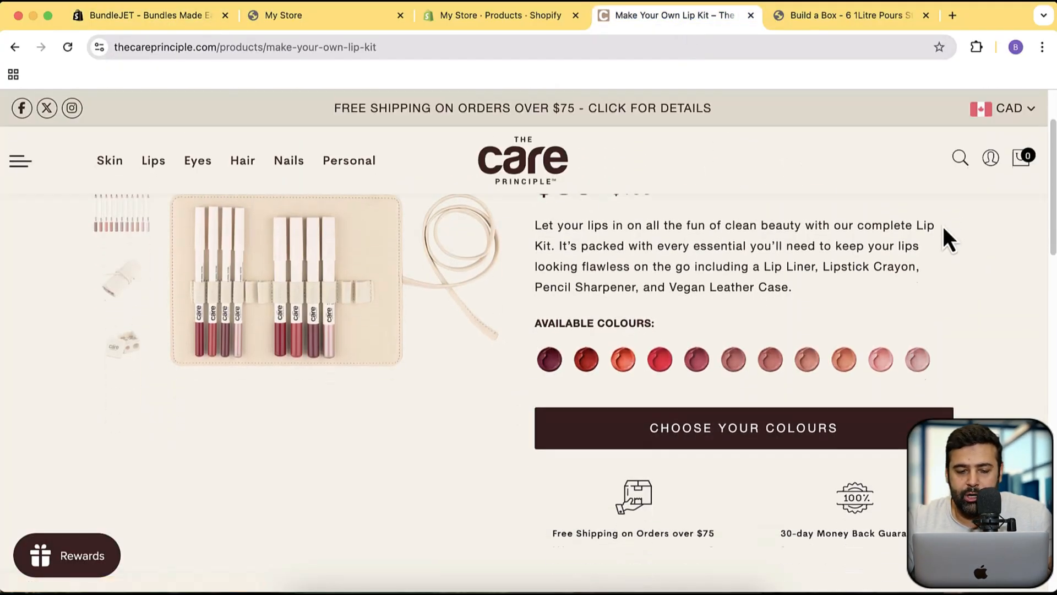
scroll("down", 3)
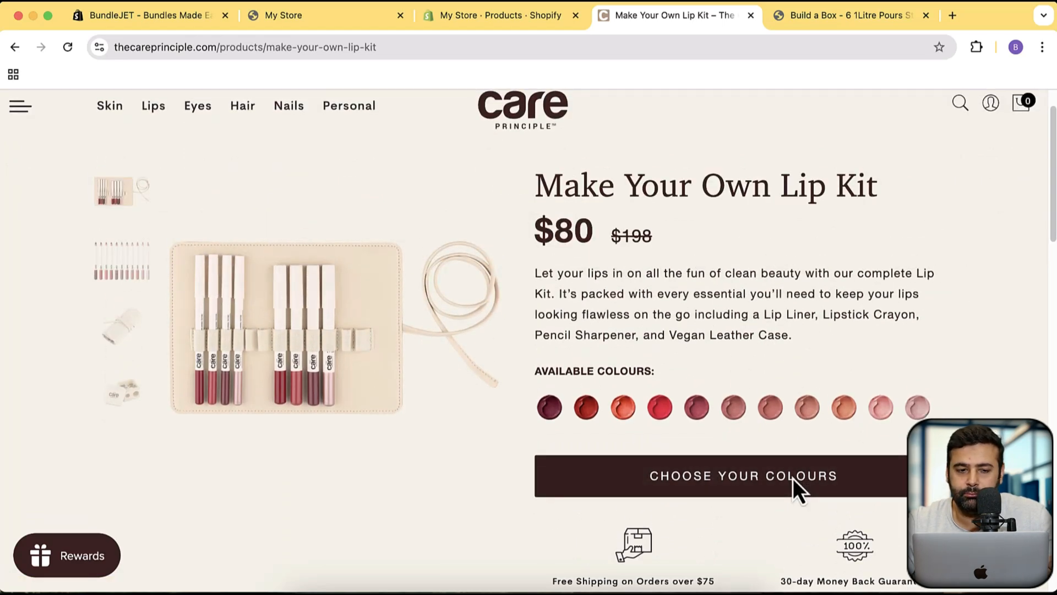
left_click(741, 476)
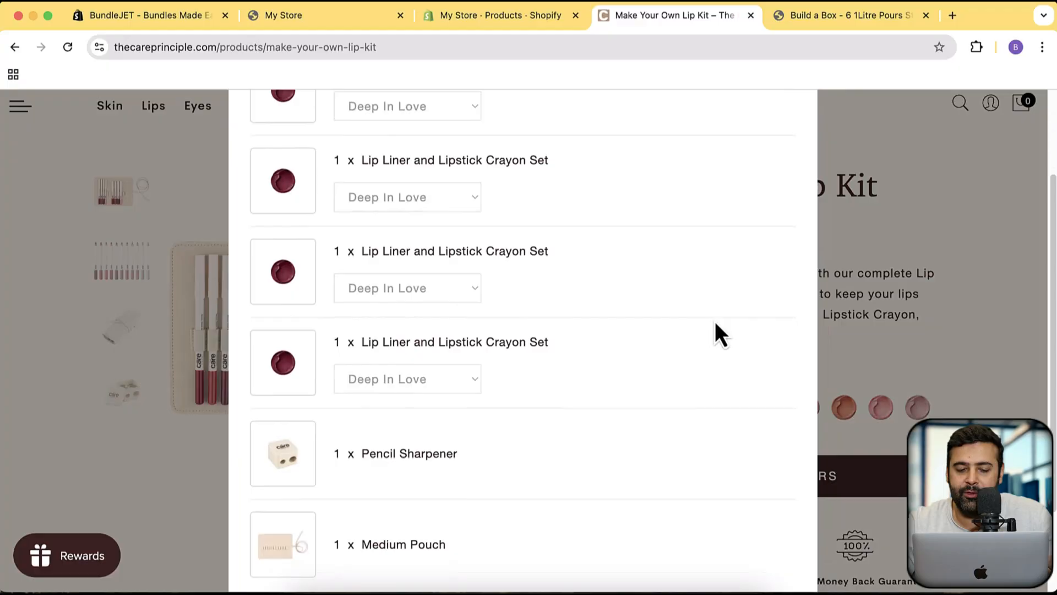
scroll("down", 3)
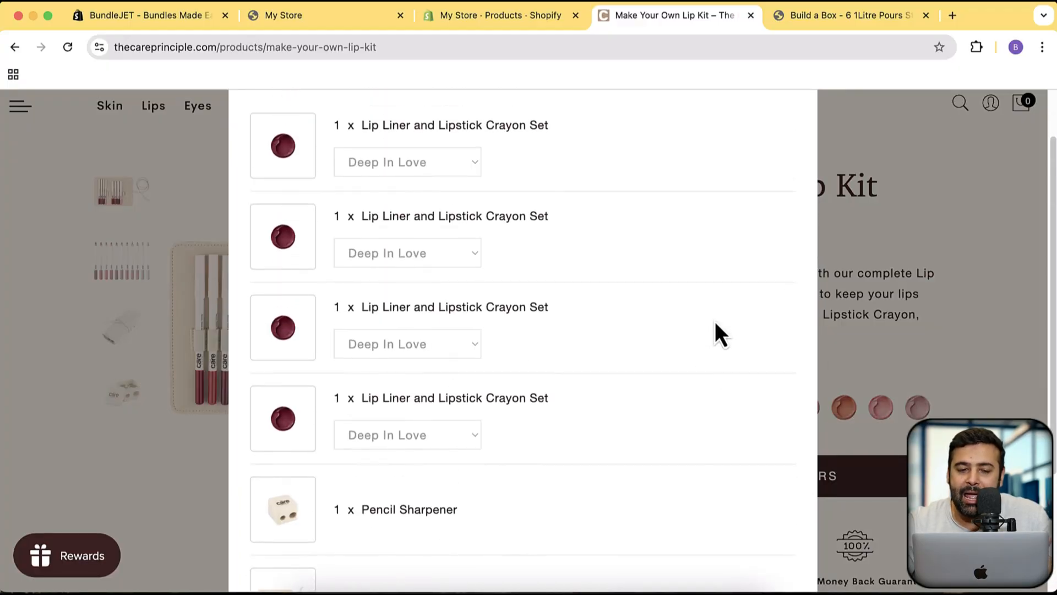
scroll("down", 3)
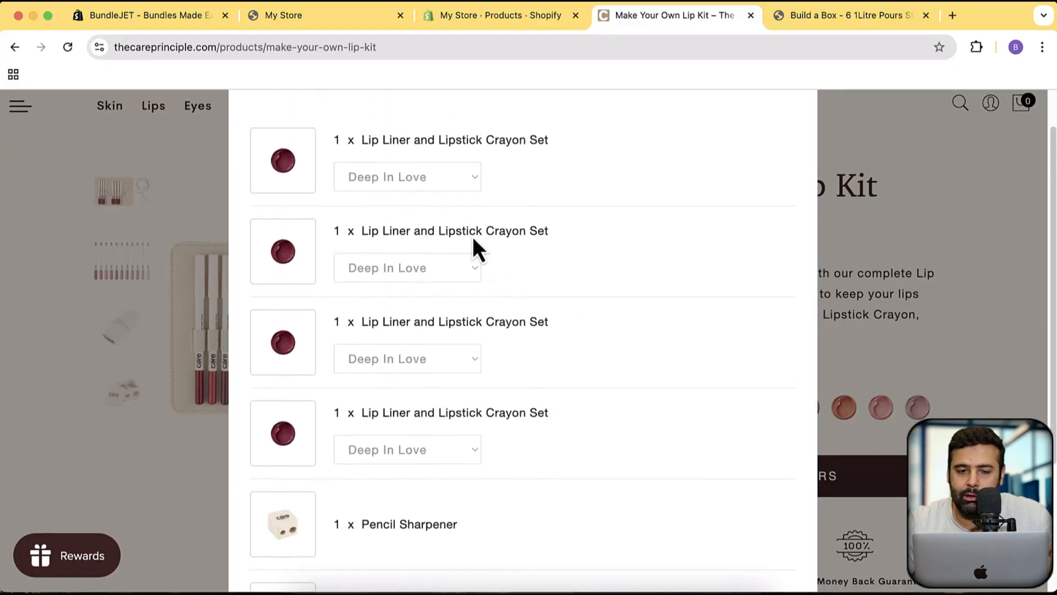
scroll("down", 3)
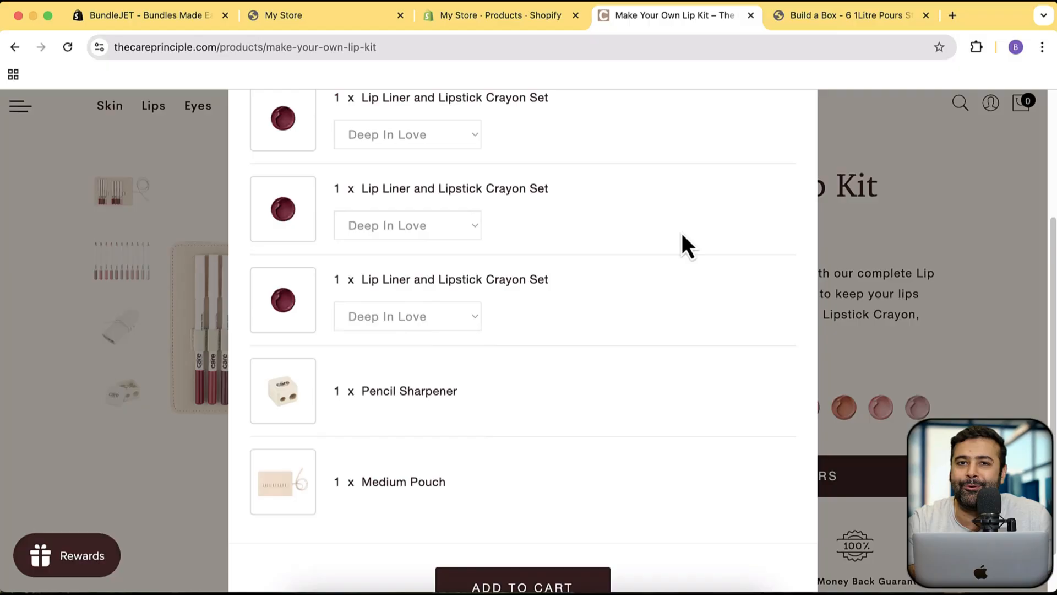
mouse_move(448, 254)
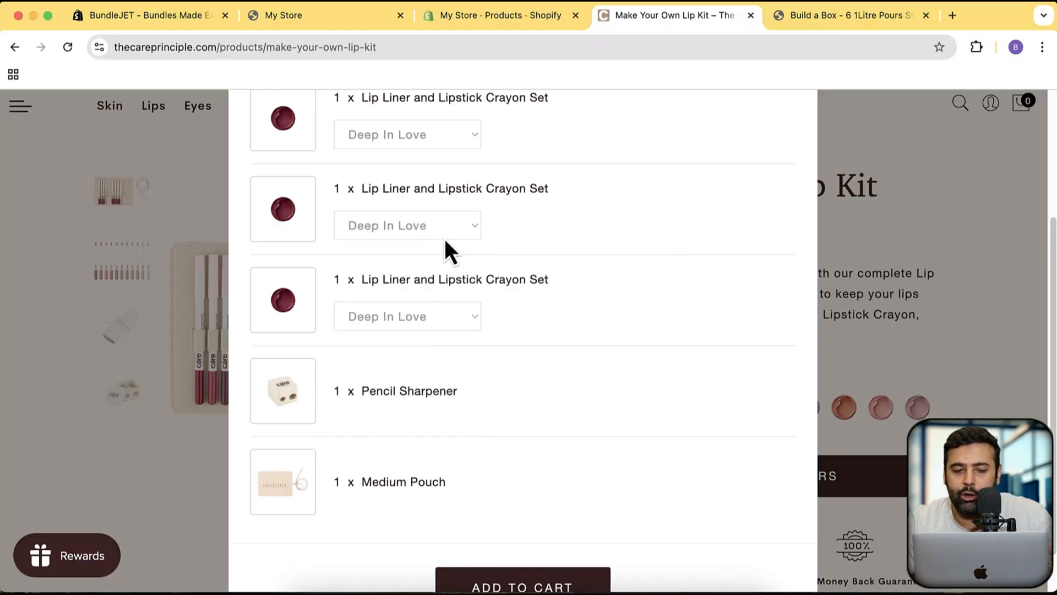
mouse_move(637, 254)
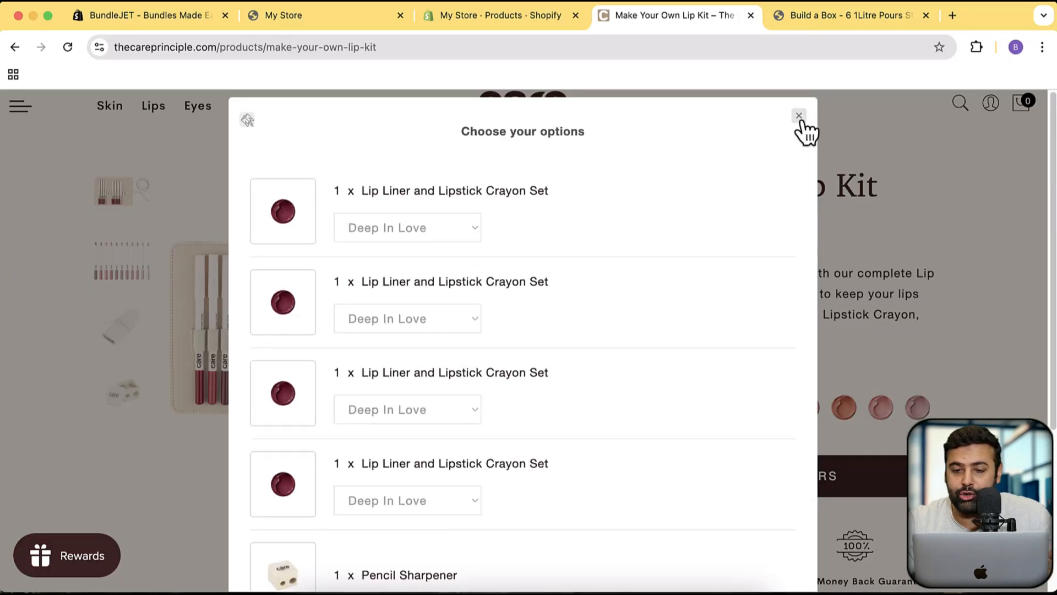
left_click(849, 15)
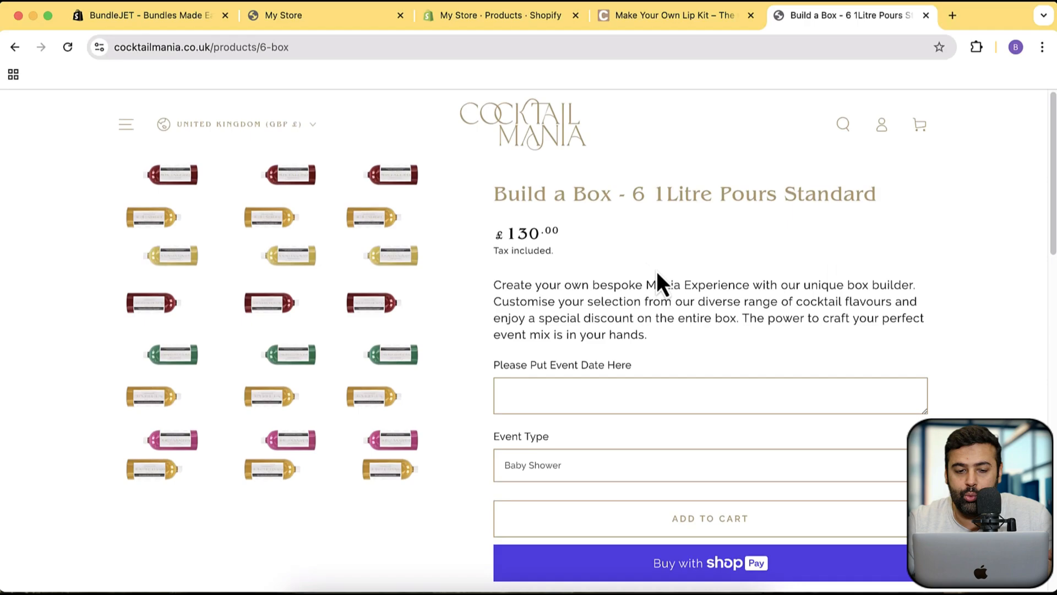
- Enter the event date 29th November 2025 and choose Birthday as the event type
left_click(707, 395)
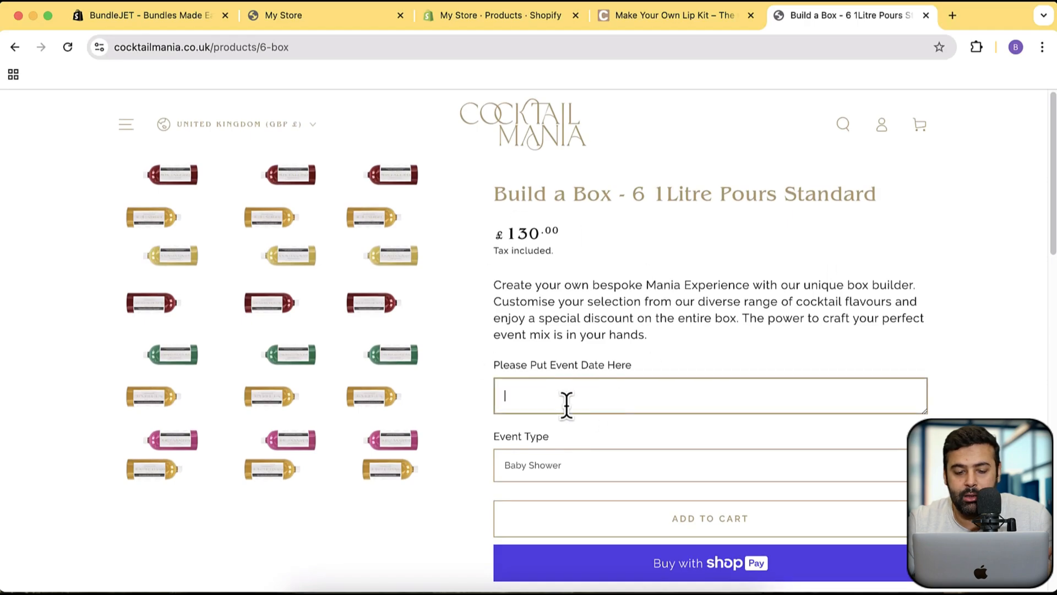
type("29th")
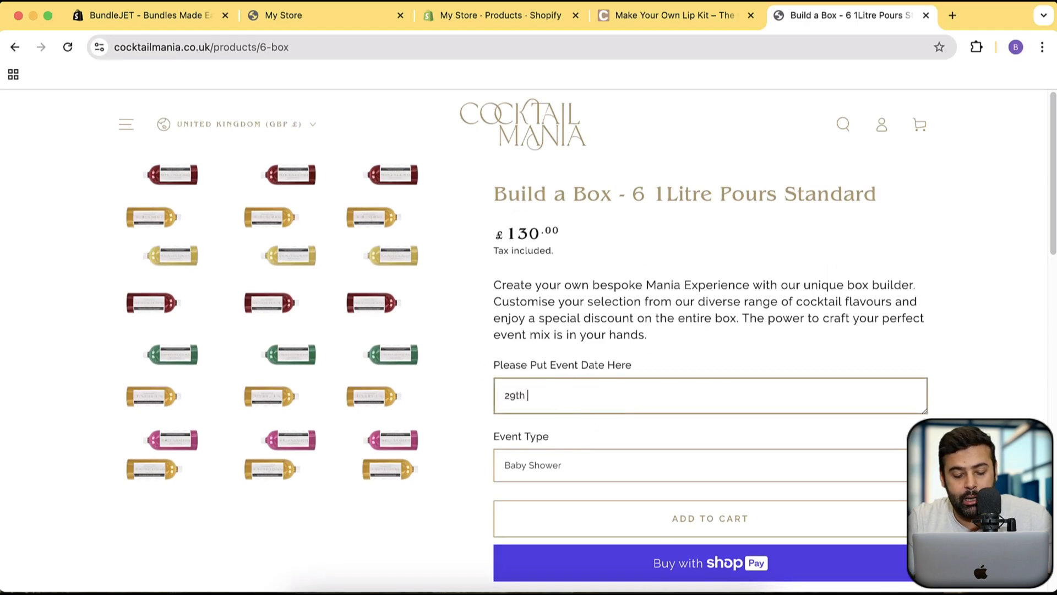
type("november")
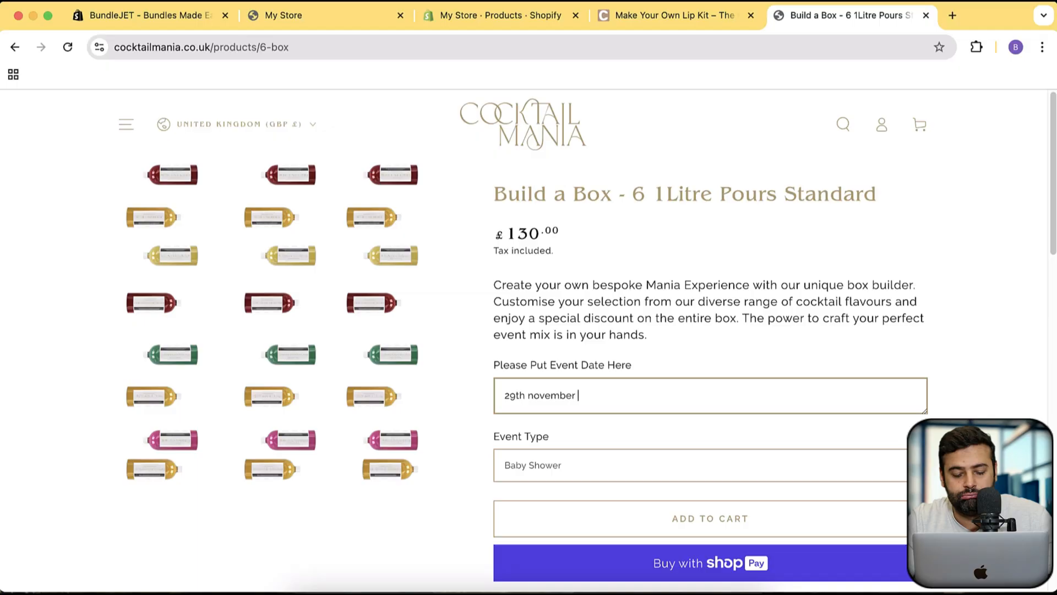
type("2025")
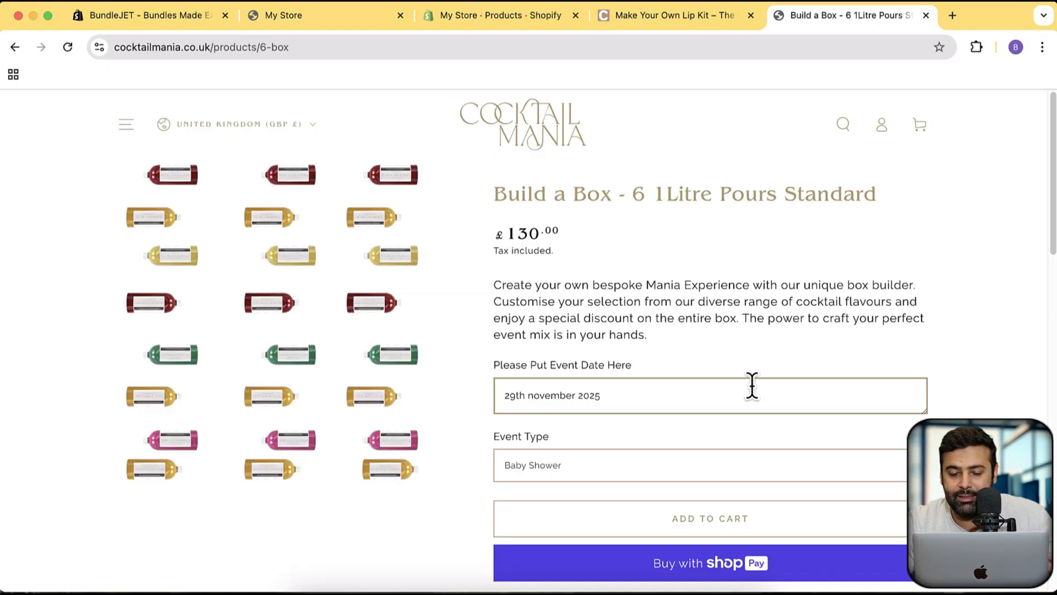
left_click(701, 465)
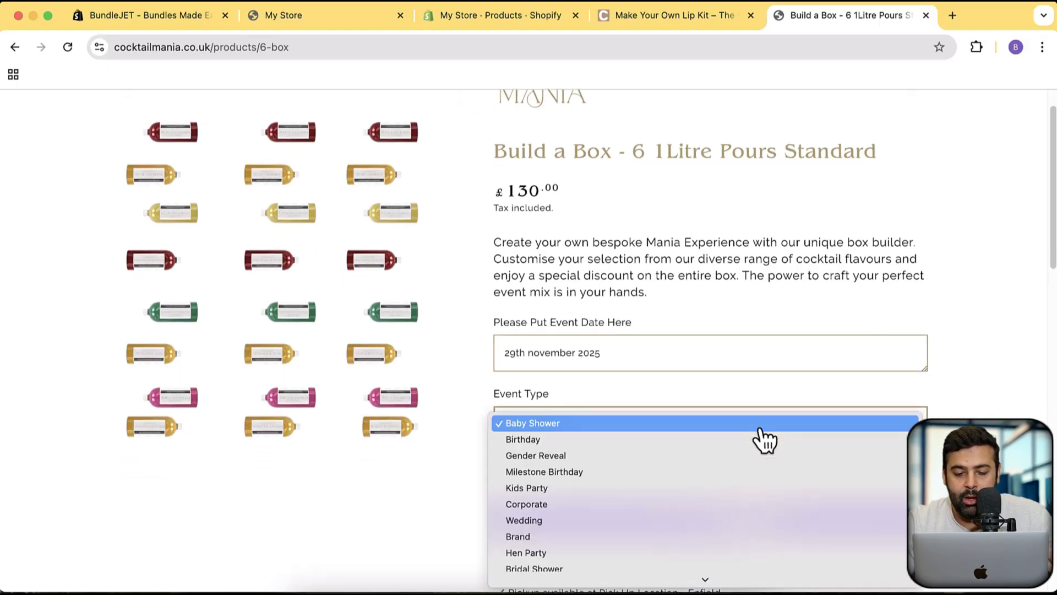
left_click(523, 440)
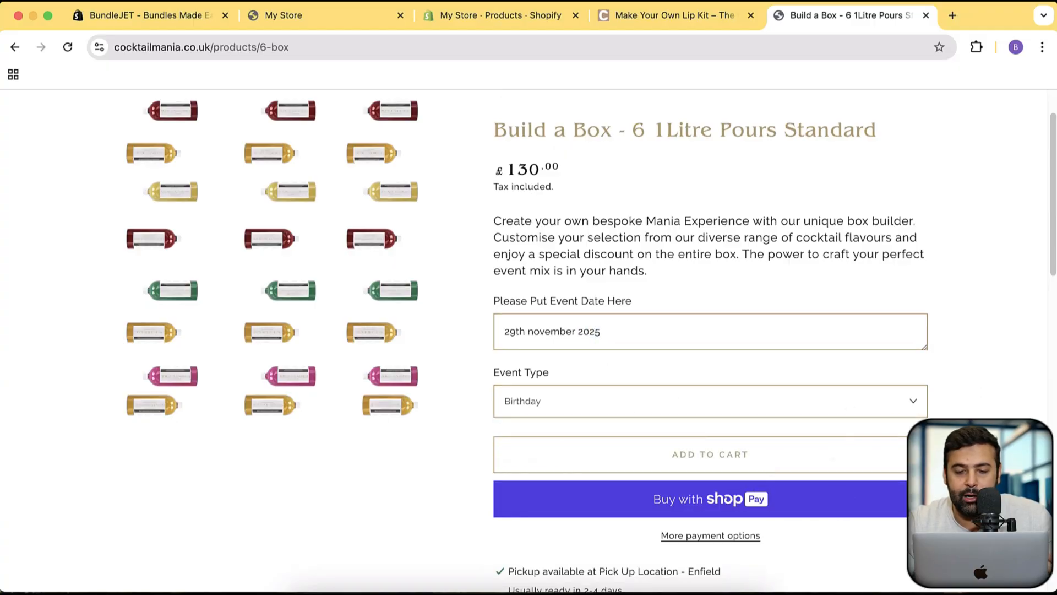
mouse_move(948, 400)
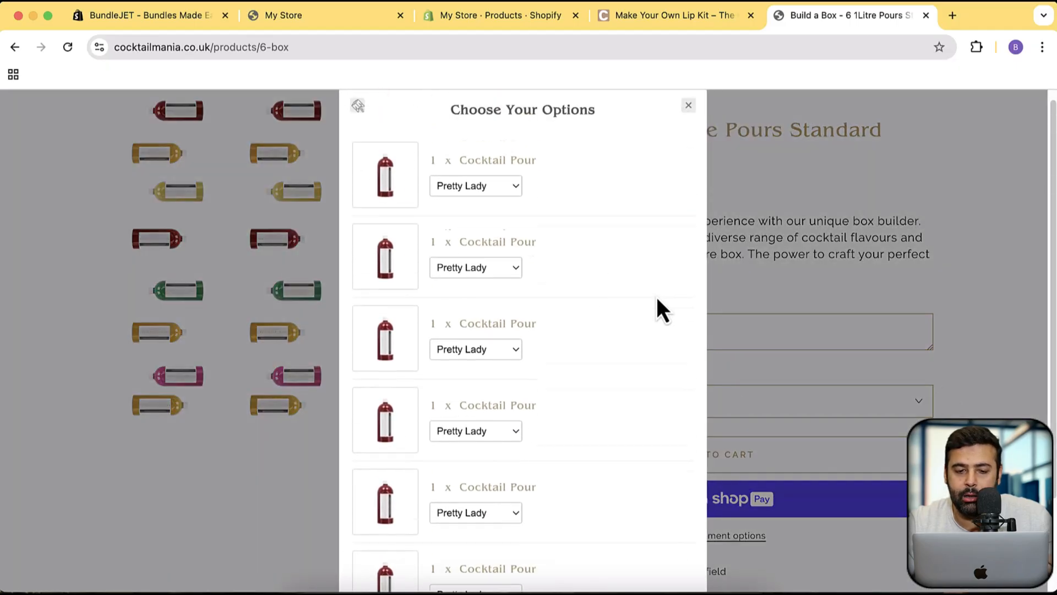
- Set the second cocktail pour to Drunk'in Punch, then close the box options popup
left_click(475, 185)
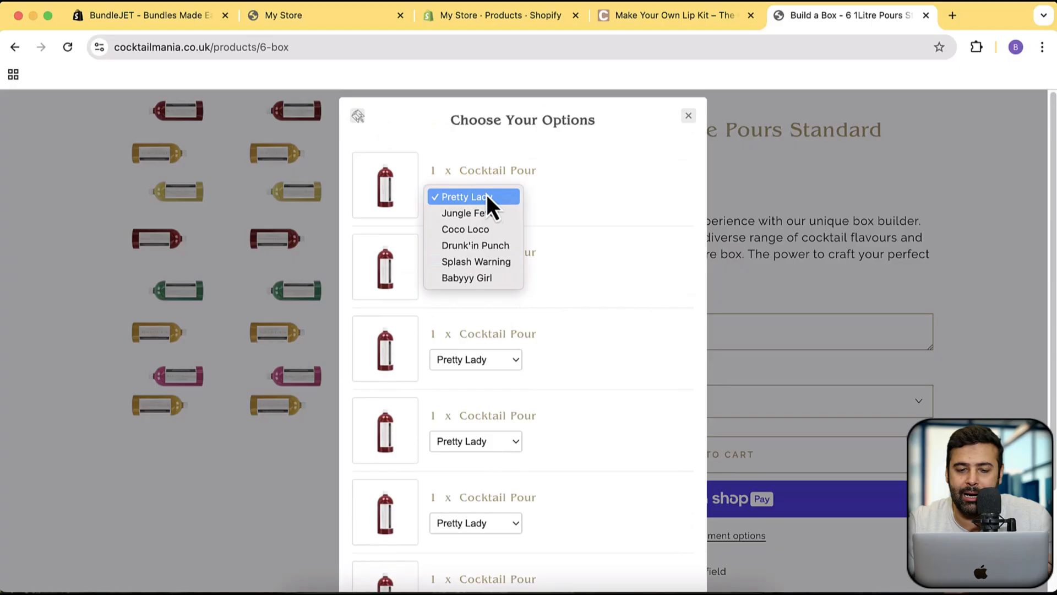
left_click(465, 229)
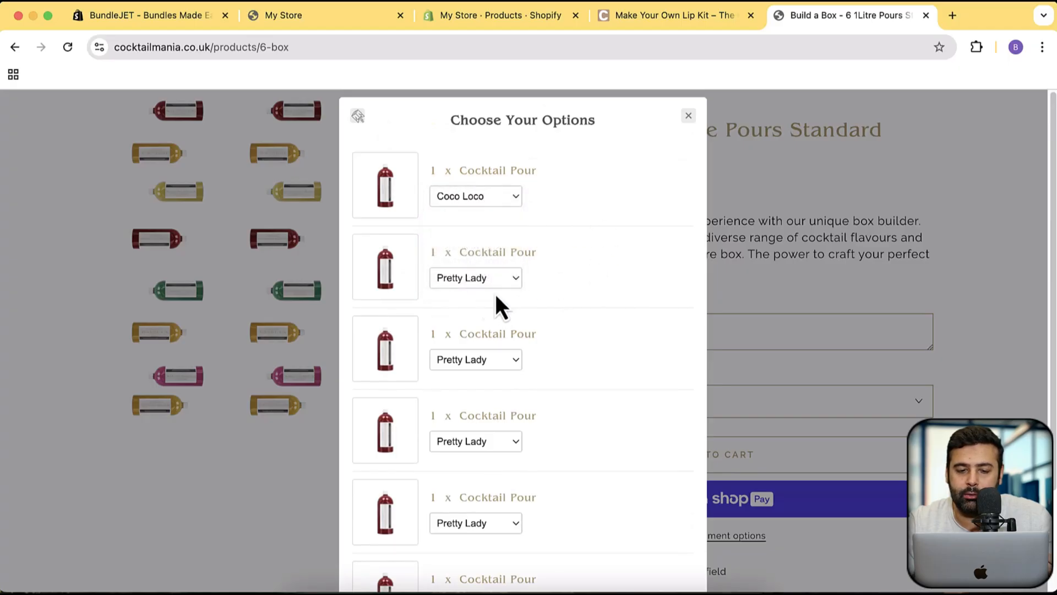
left_click(475, 277)
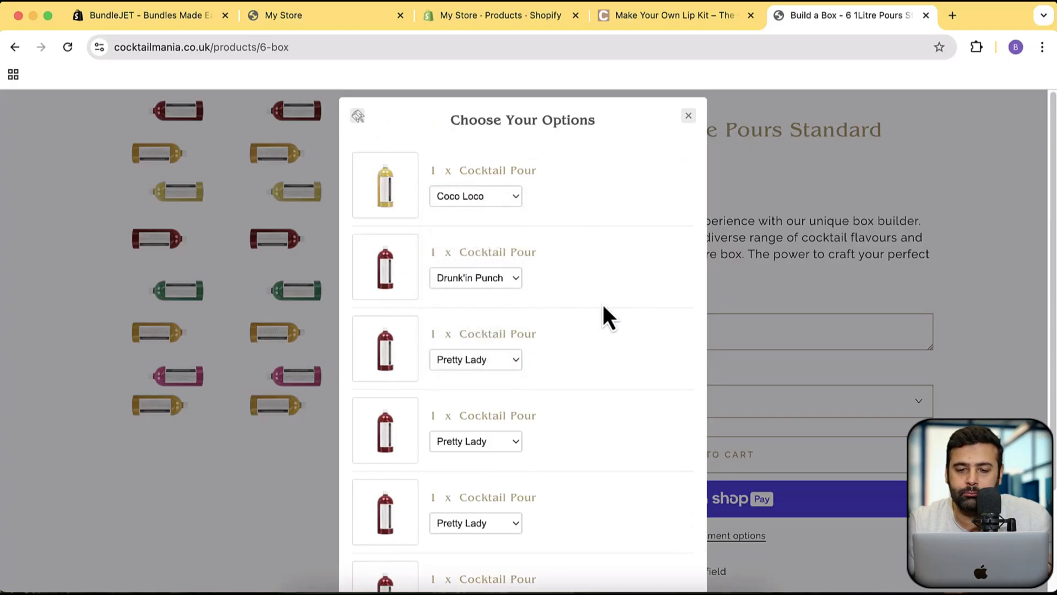
left_click(687, 116)
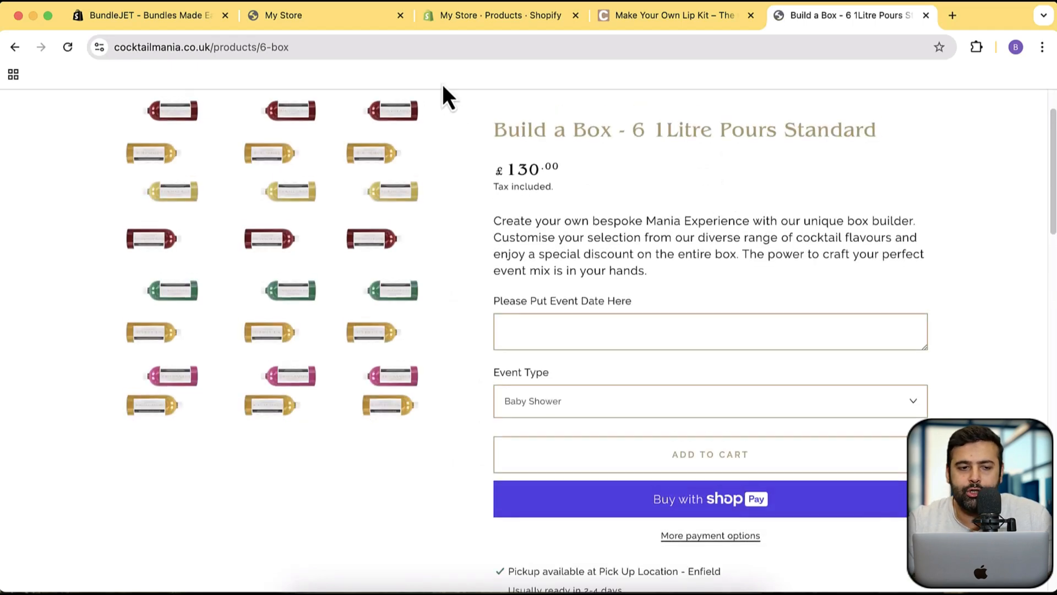
- From the store admin, open the installed BundleJET app via the Apps list
left_click(142, 15)
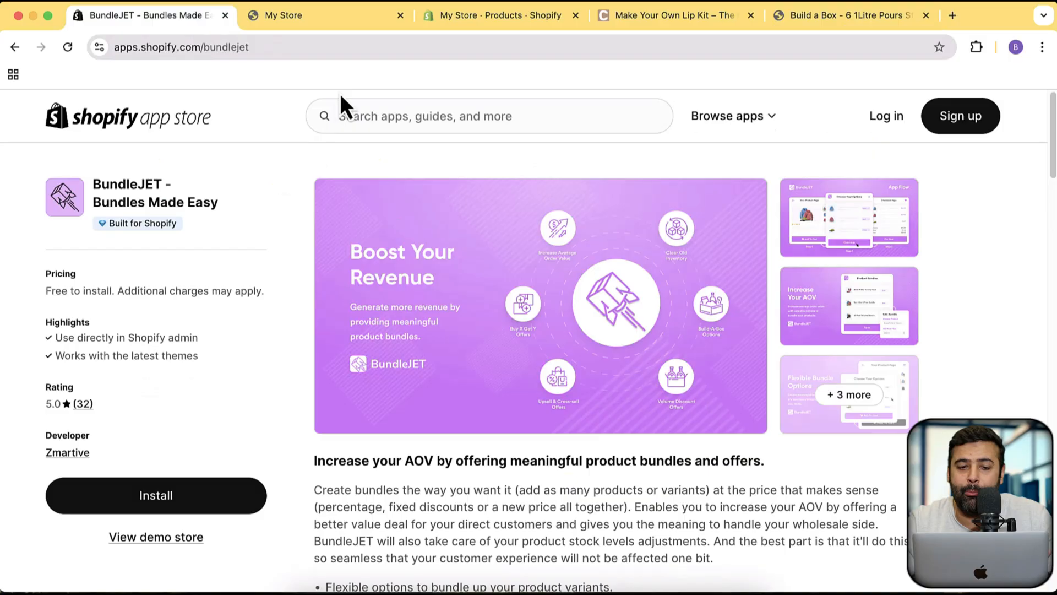
left_click(499, 14)
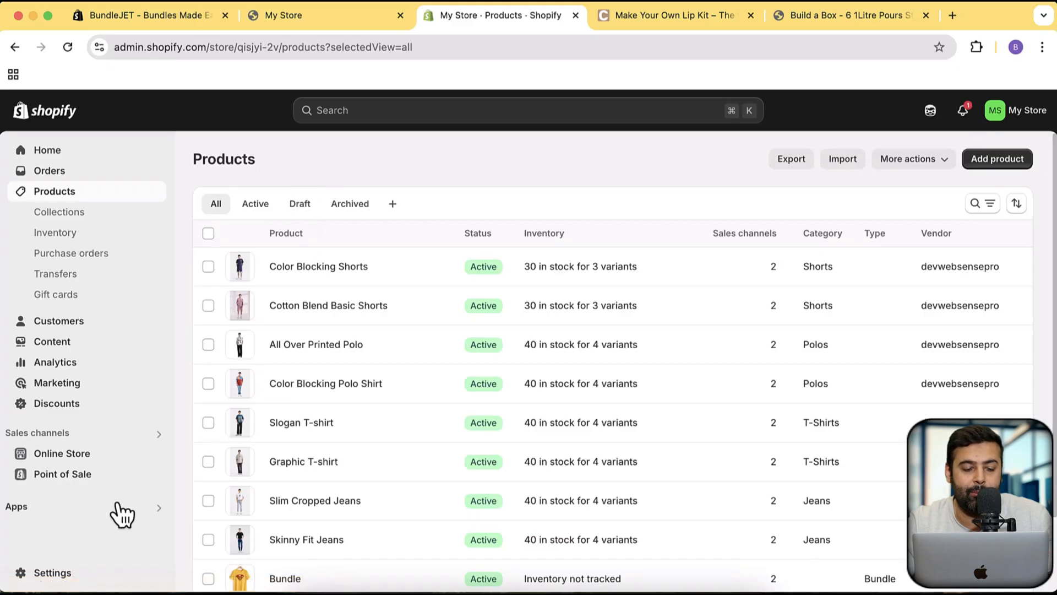
left_click(15, 507)
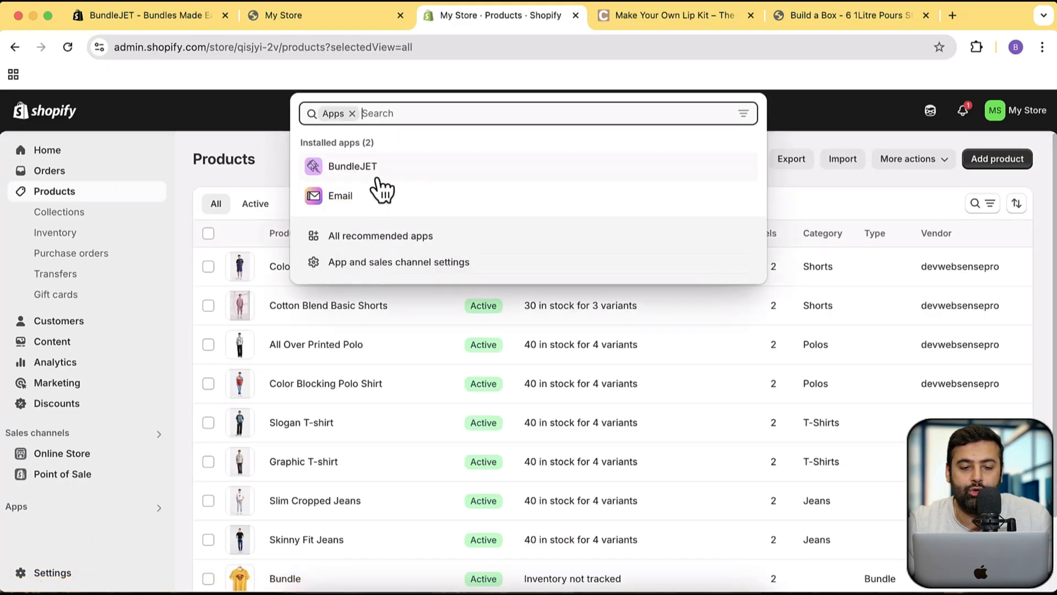
left_click(352, 167)
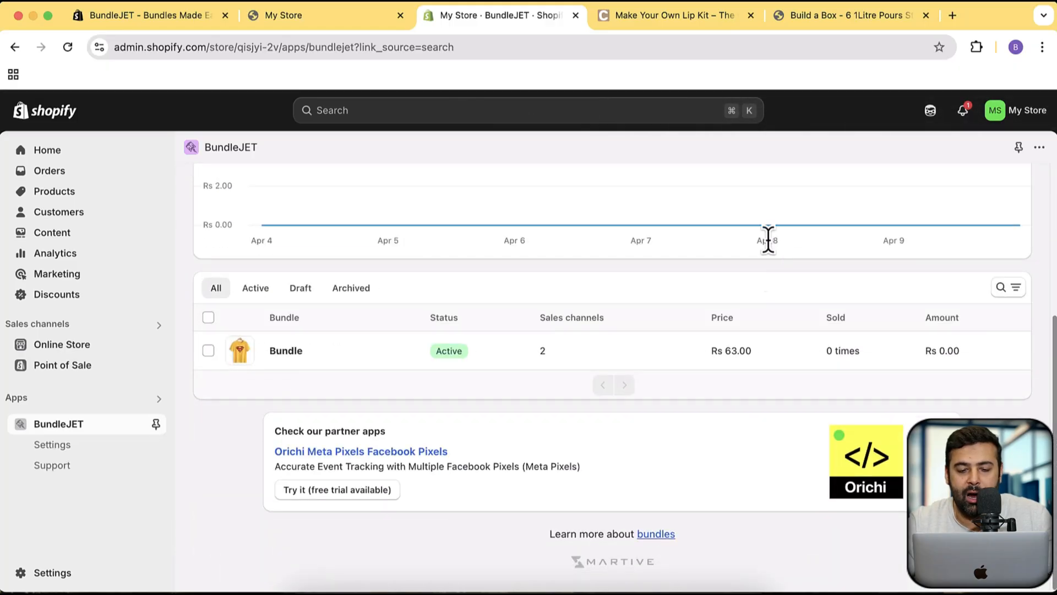
mouse_move(598, 392)
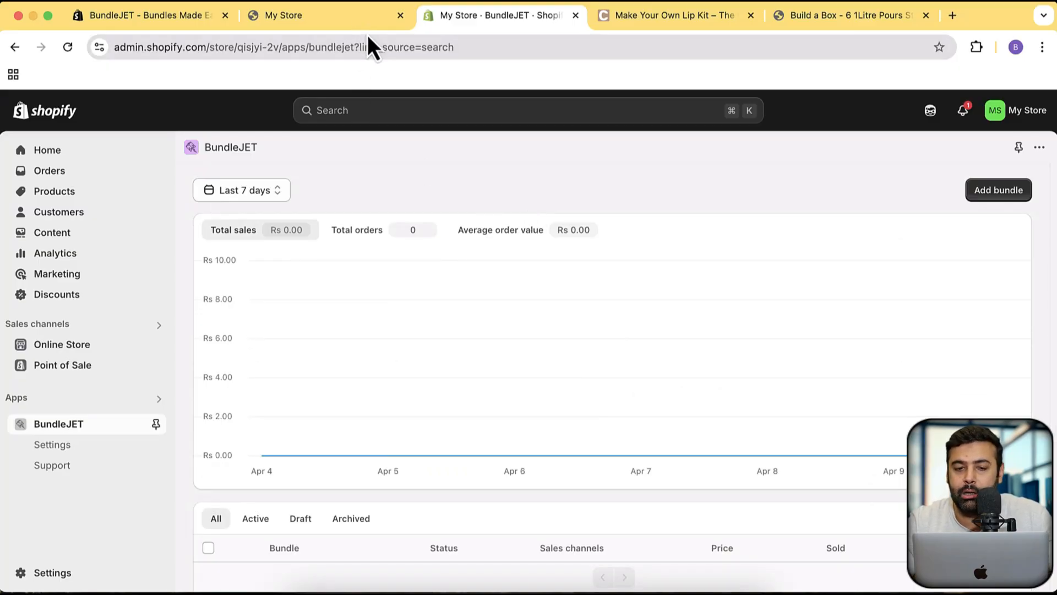
- Check the live store homepage, return to the BundleJET dashboard and start a new bundle
left_click(326, 14)
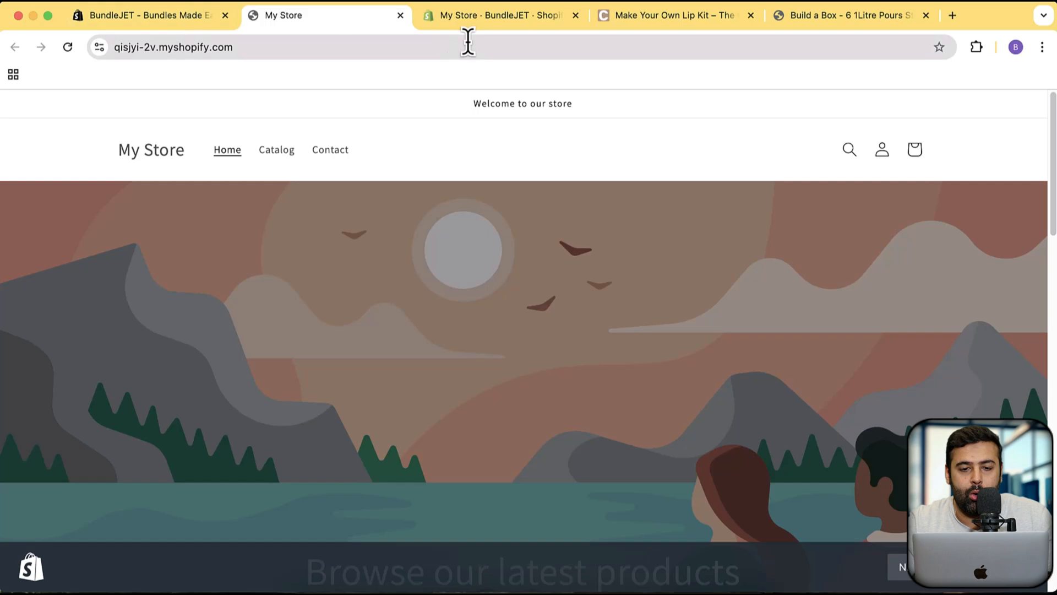
left_click(499, 14)
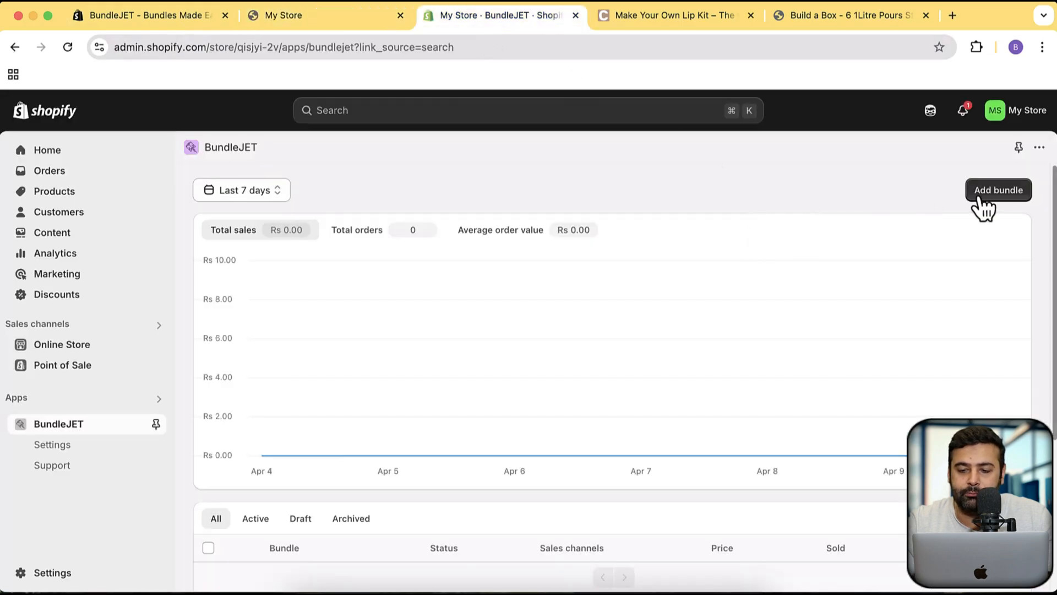
left_click(998, 189)
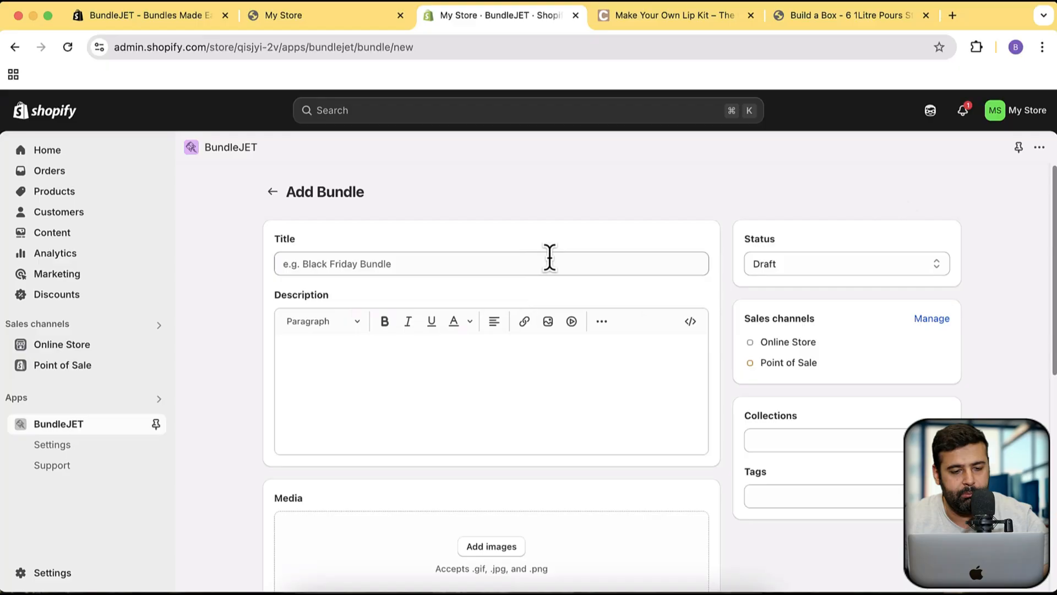
- Title the bundle Black Friday Bundle, check its status, and pick All Over Printed Polo as the first item
type("Black")
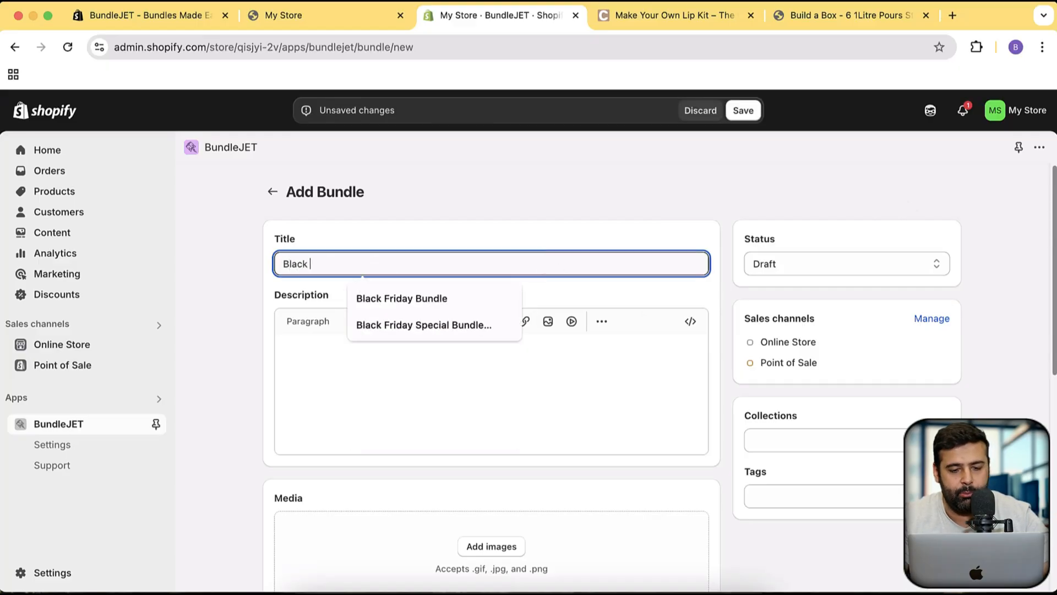
left_click(401, 299)
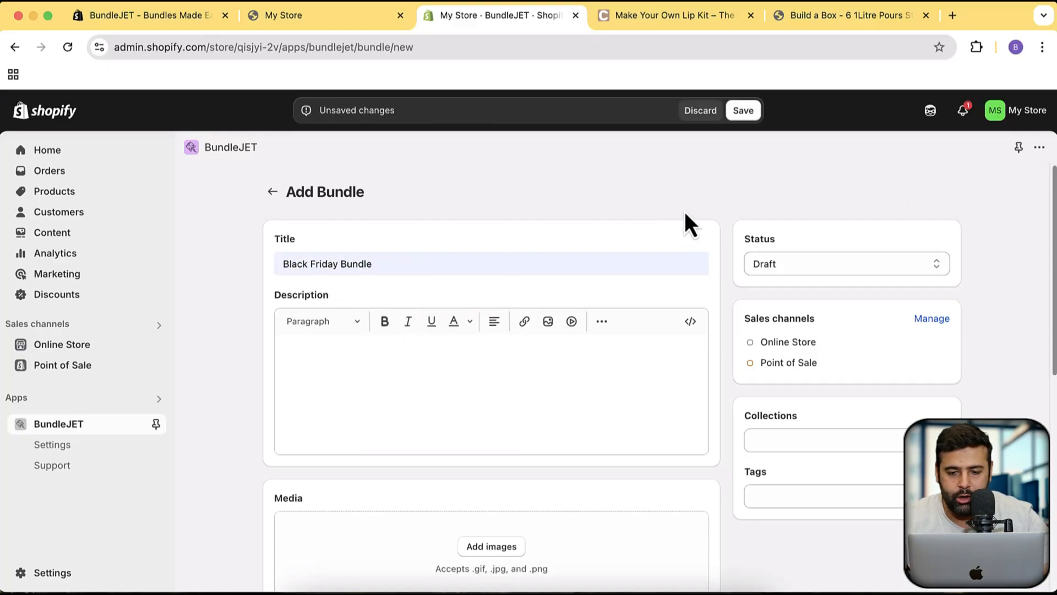
left_click(845, 263)
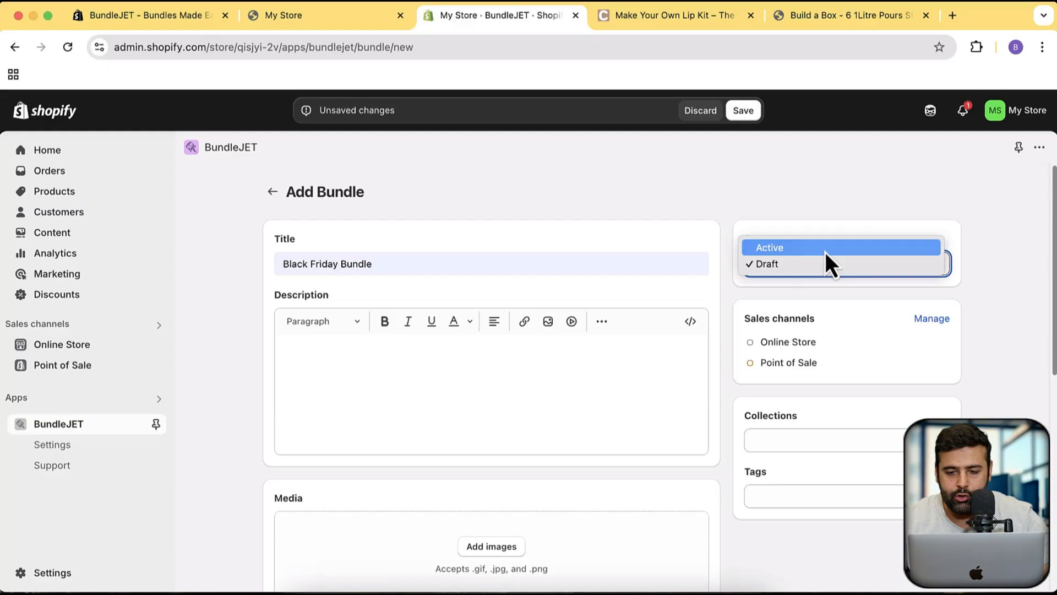
scroll("down", 3)
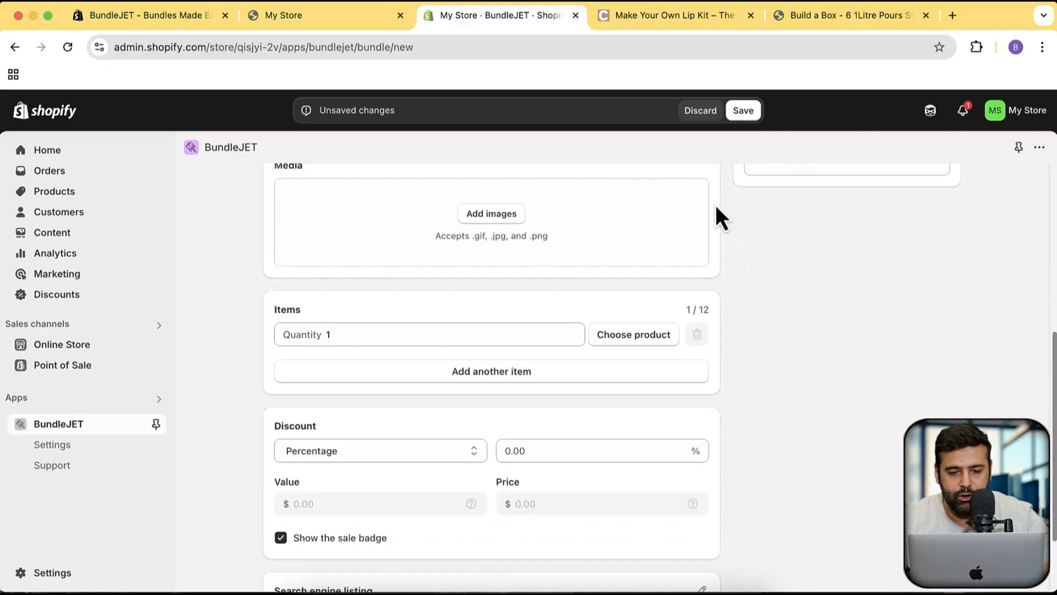
scroll("down", 3)
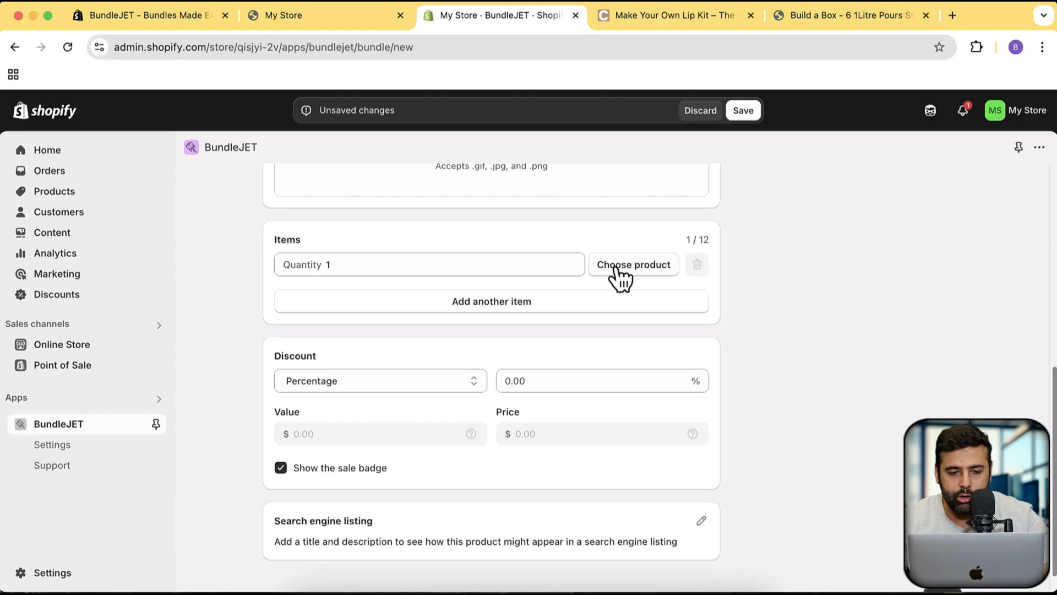
left_click(632, 264)
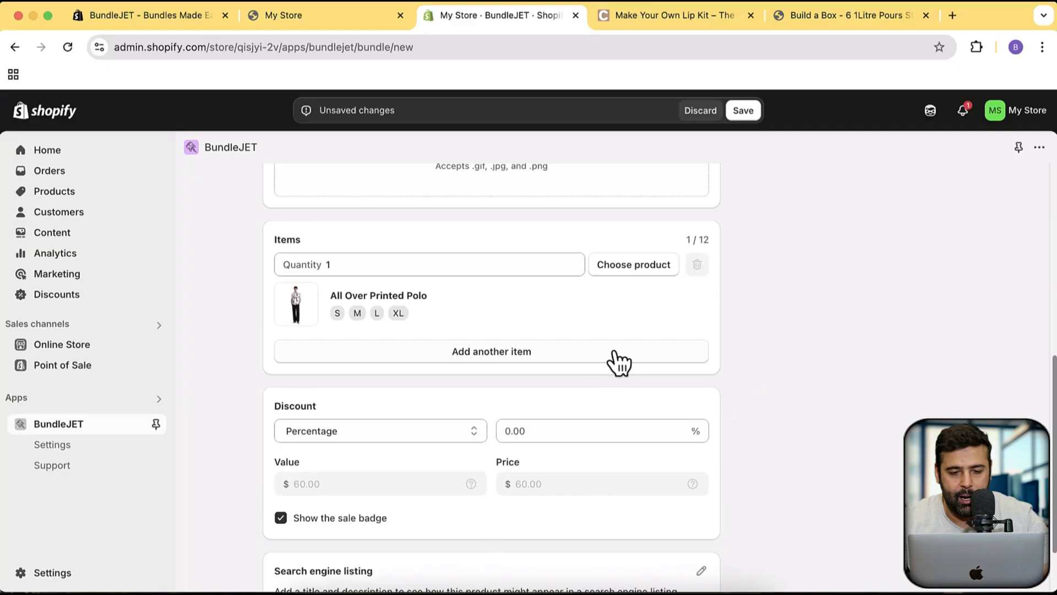
- Add Color Blocking Shorts (all sizes) and Cotton Blend Basic Shorts as the second and third bundle items
left_click(491, 351)
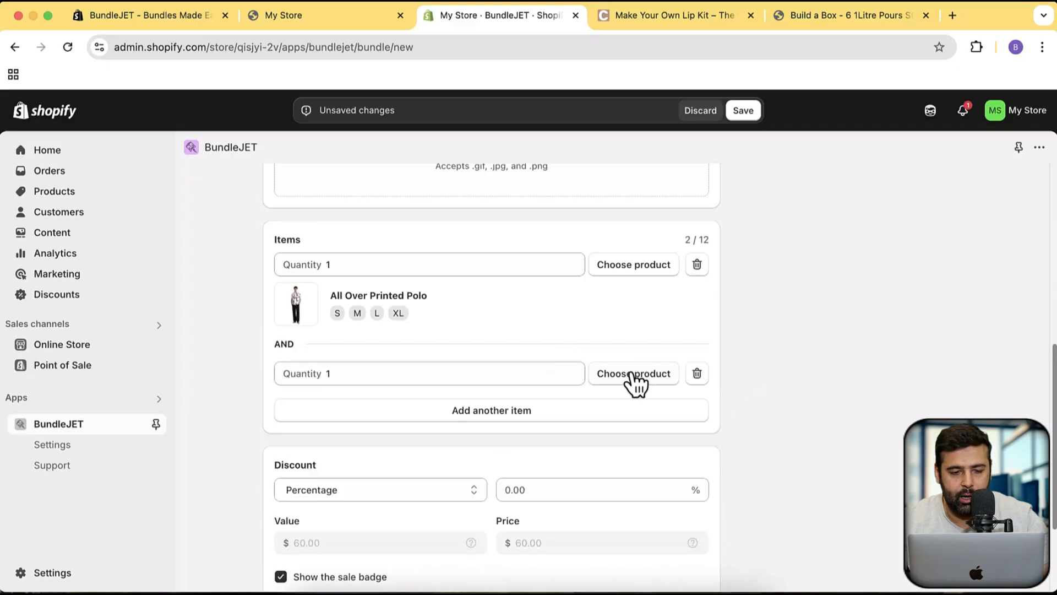
left_click(632, 373)
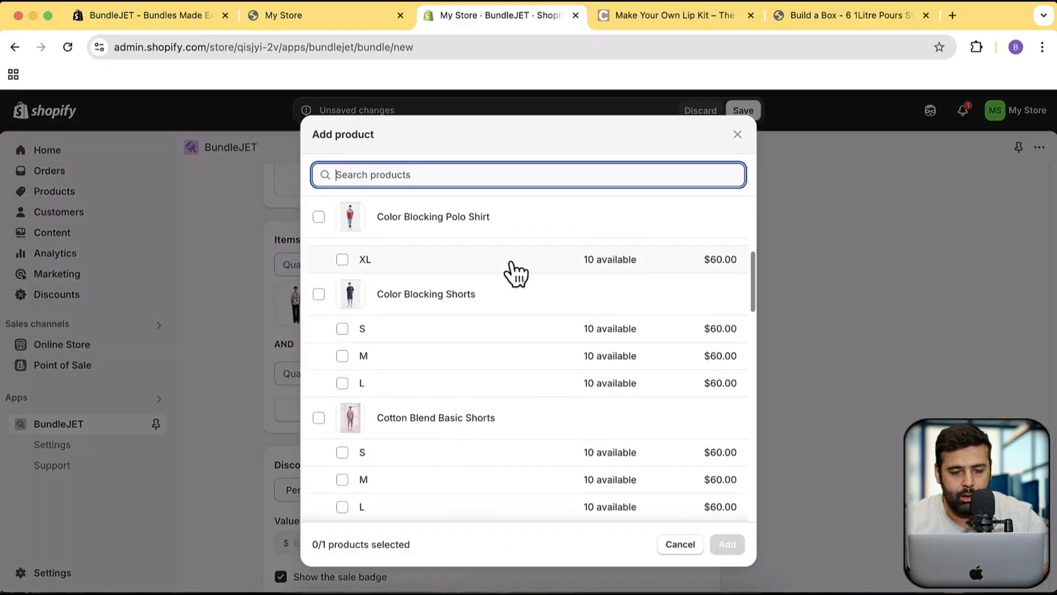
left_click(318, 292)
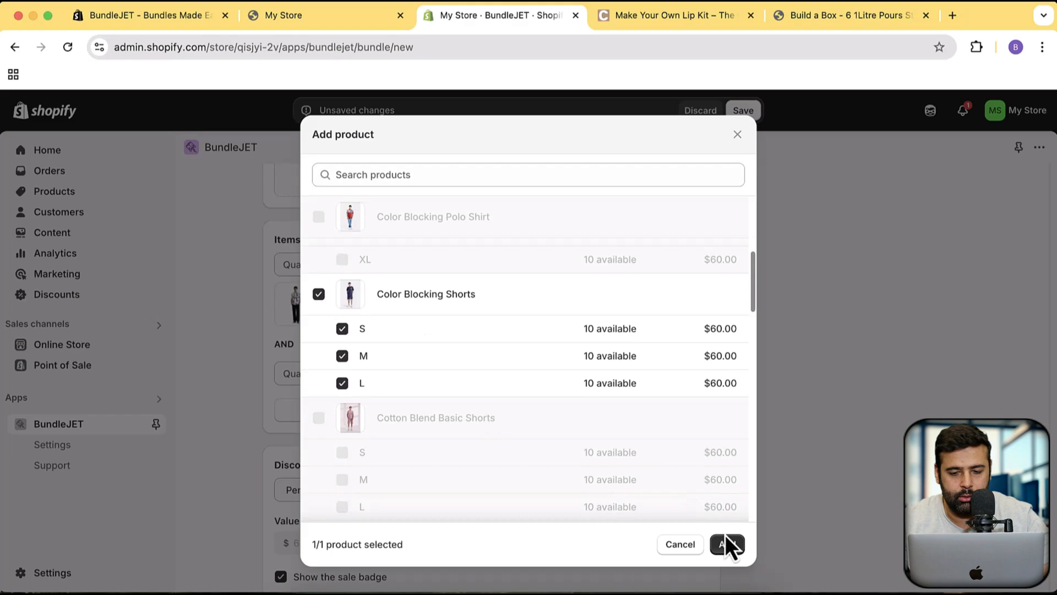
left_click(727, 544)
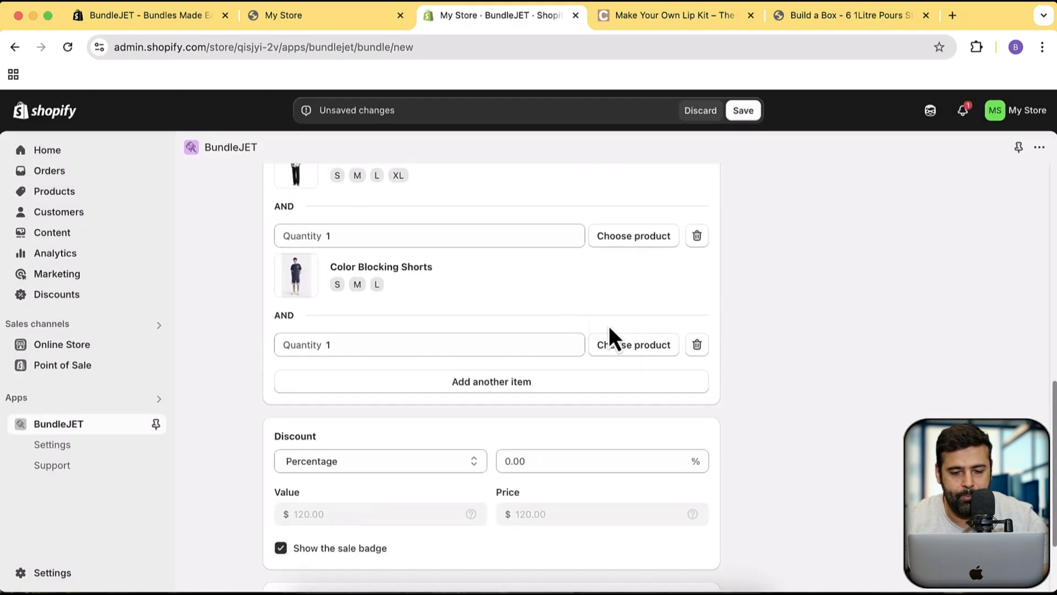
left_click(632, 345)
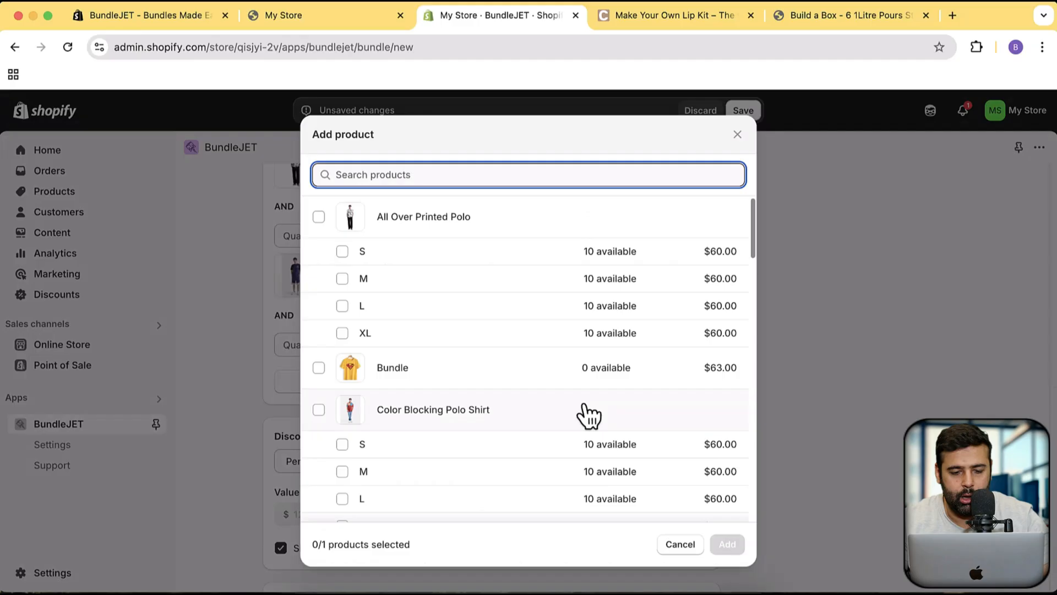
scroll("down", 3)
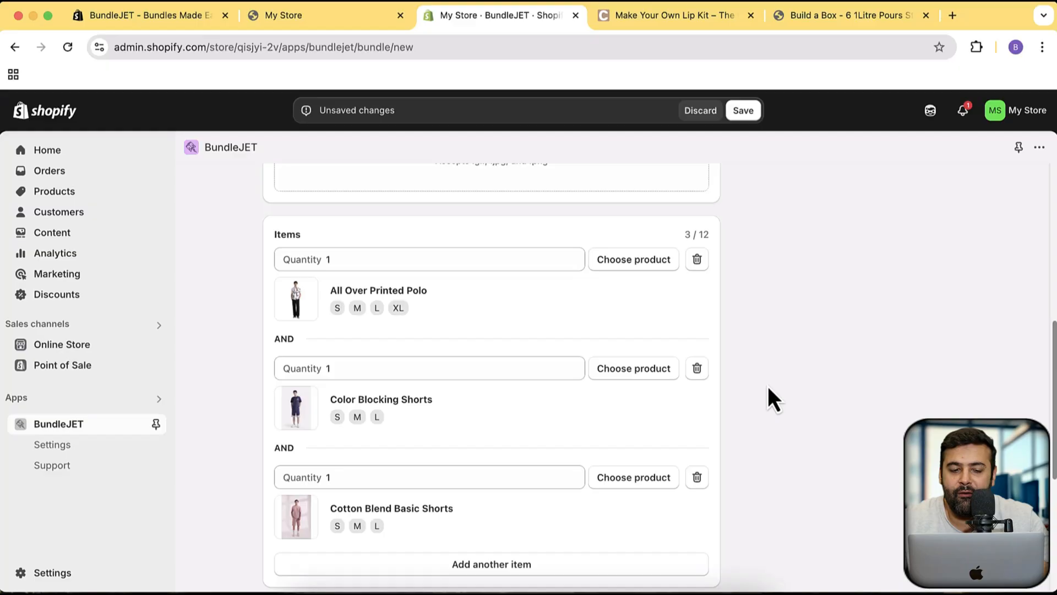
left_click(371, 260)
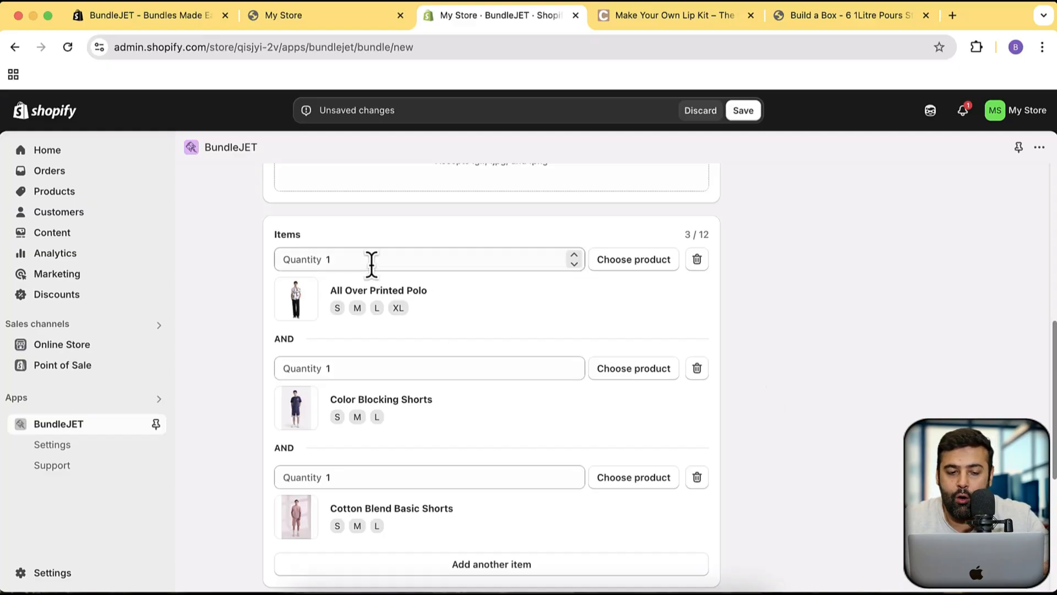
left_click(304, 259)
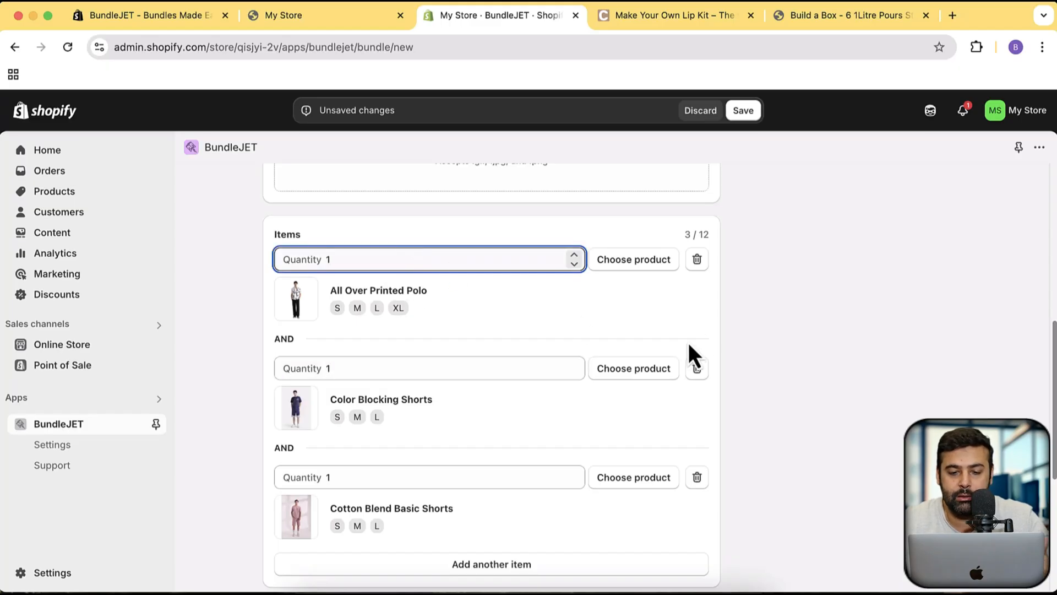
scroll("down", 3)
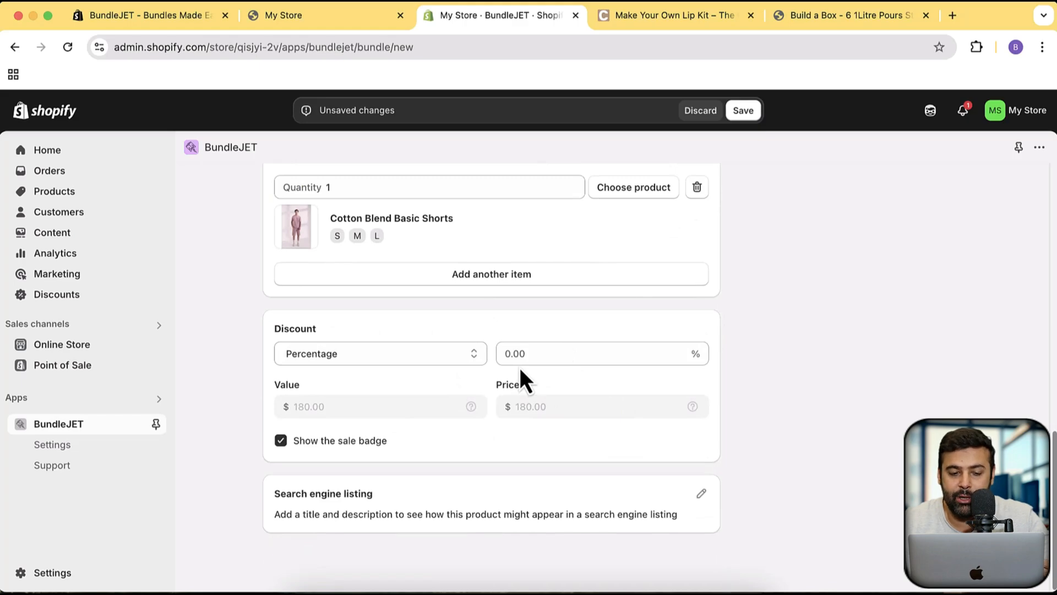
- Try the bundle discount as a $20 fixed amount and then as a $166.00 new price
left_click(580, 354)
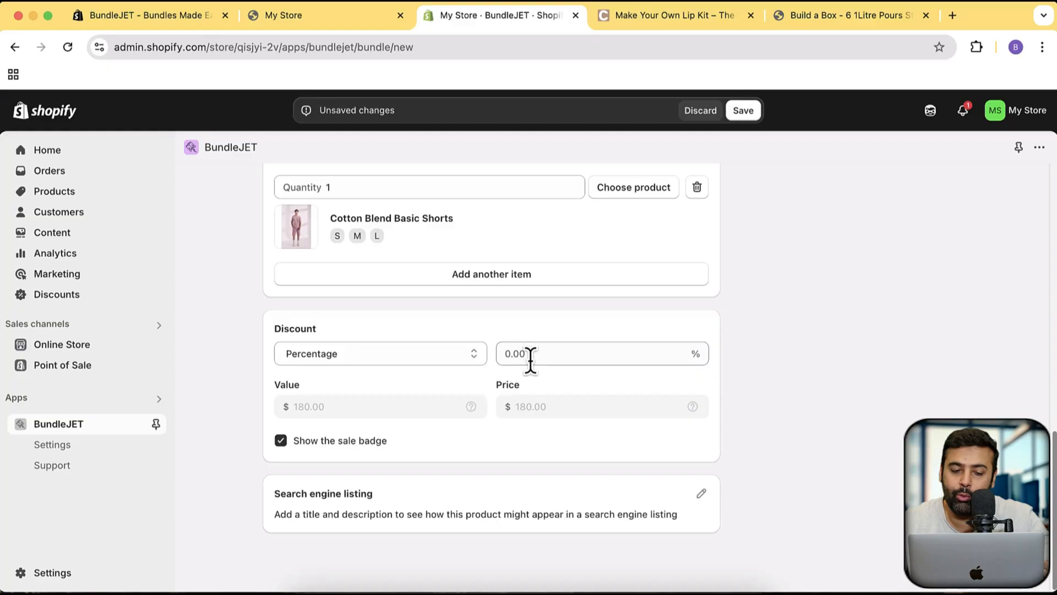
left_click(380, 354)
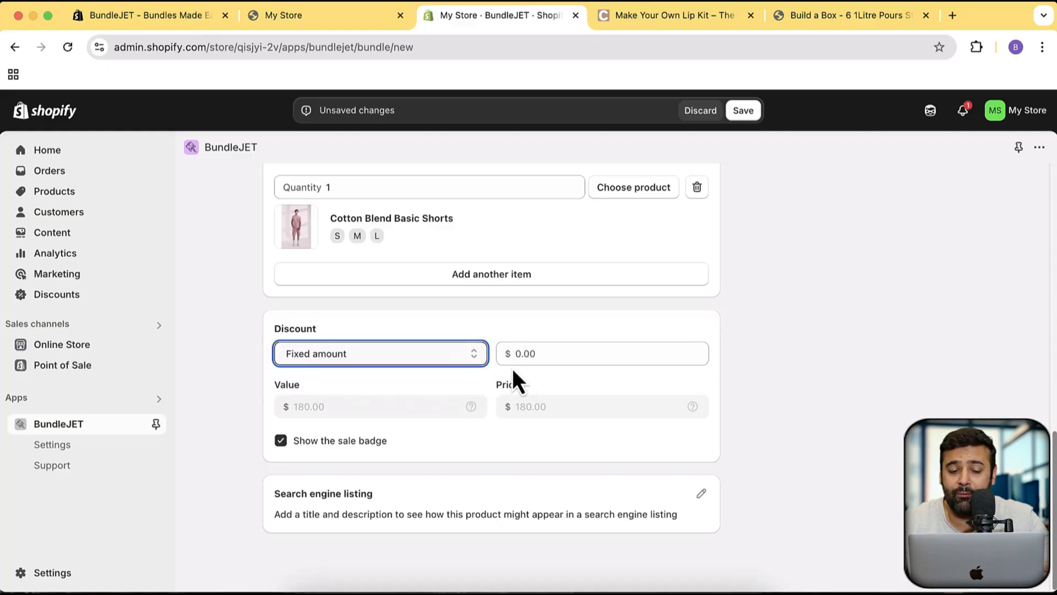
mouse_move(331, 430)
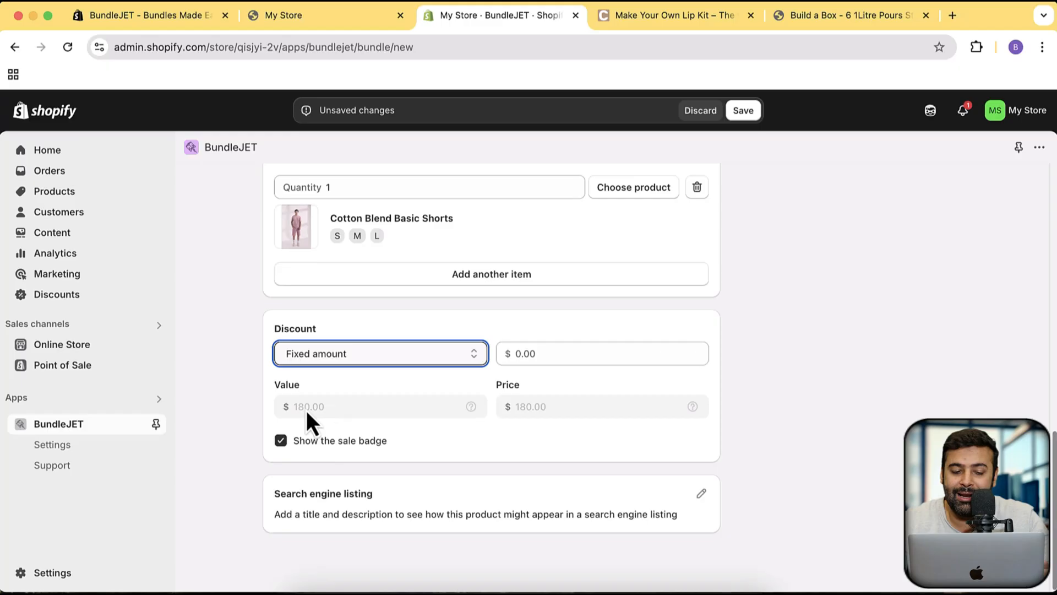
left_click(602, 353)
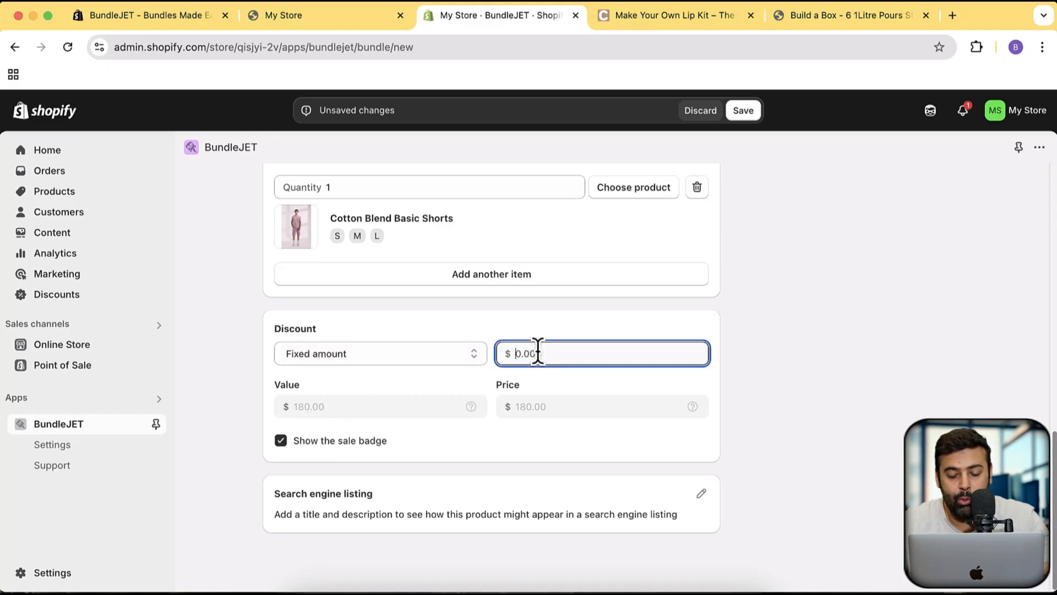
type("20")
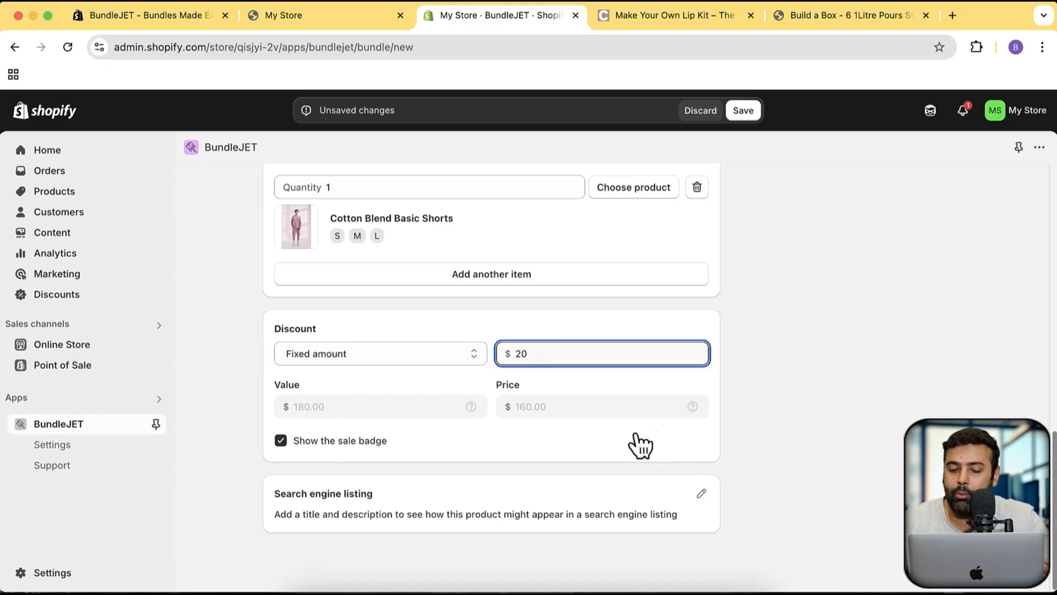
left_click(380, 353)
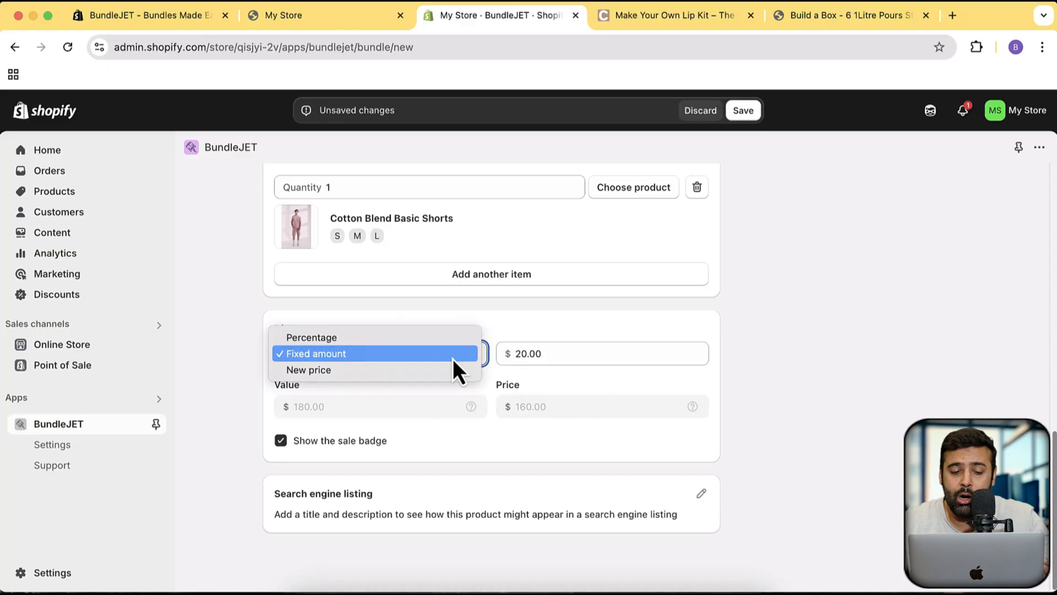
left_click(308, 369)
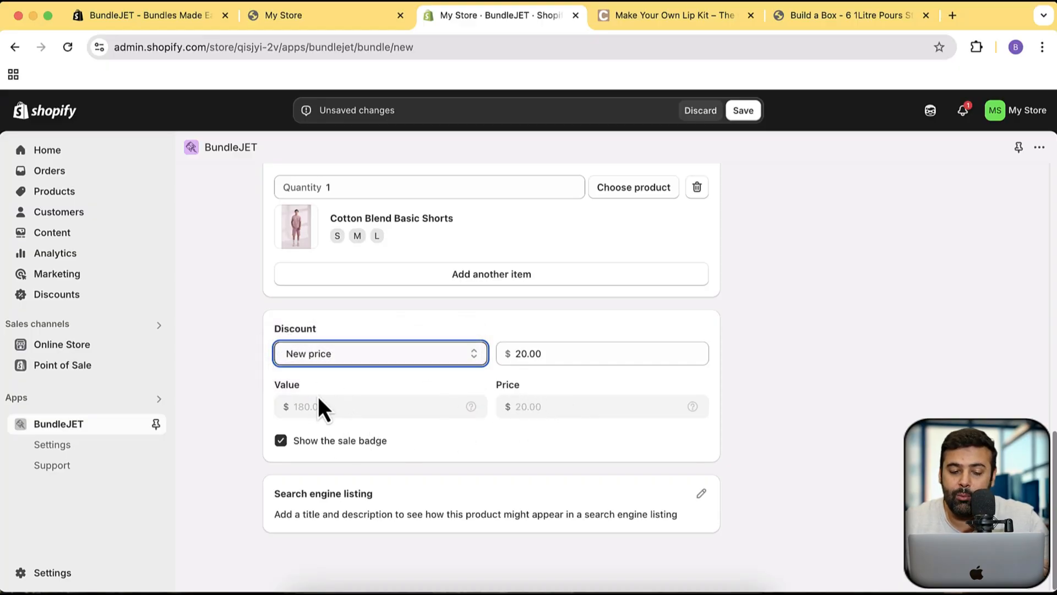
type("1")
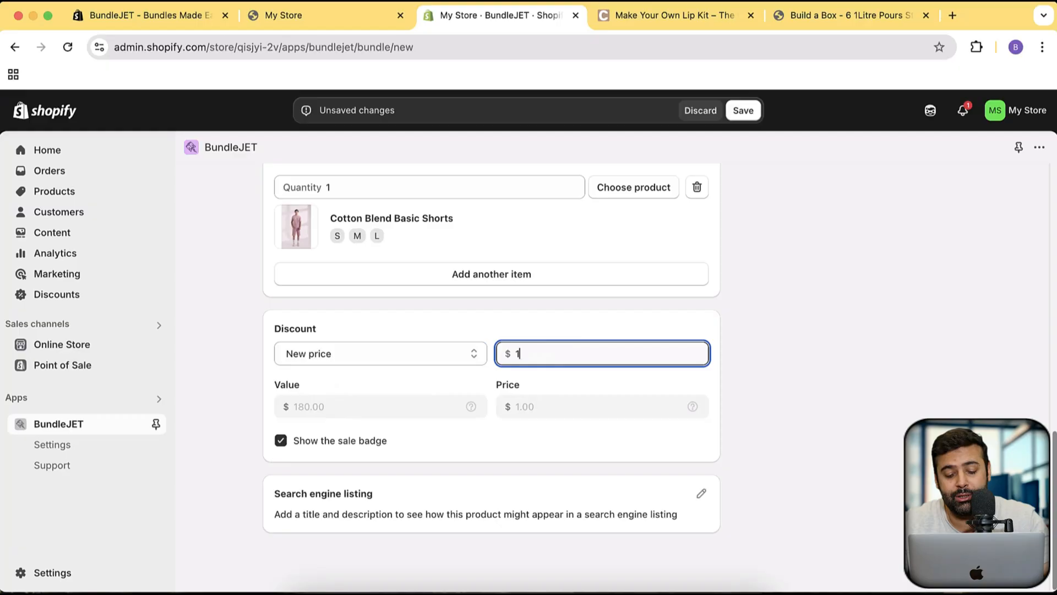
type("166.00")
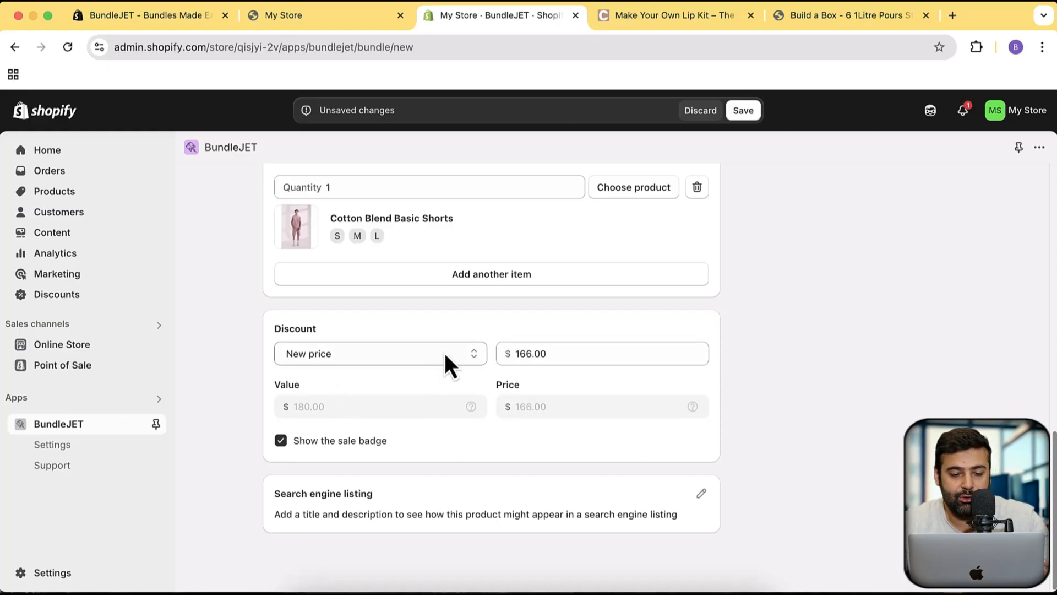
- Switch the bundle to a 30 percent discount
left_click(380, 353)
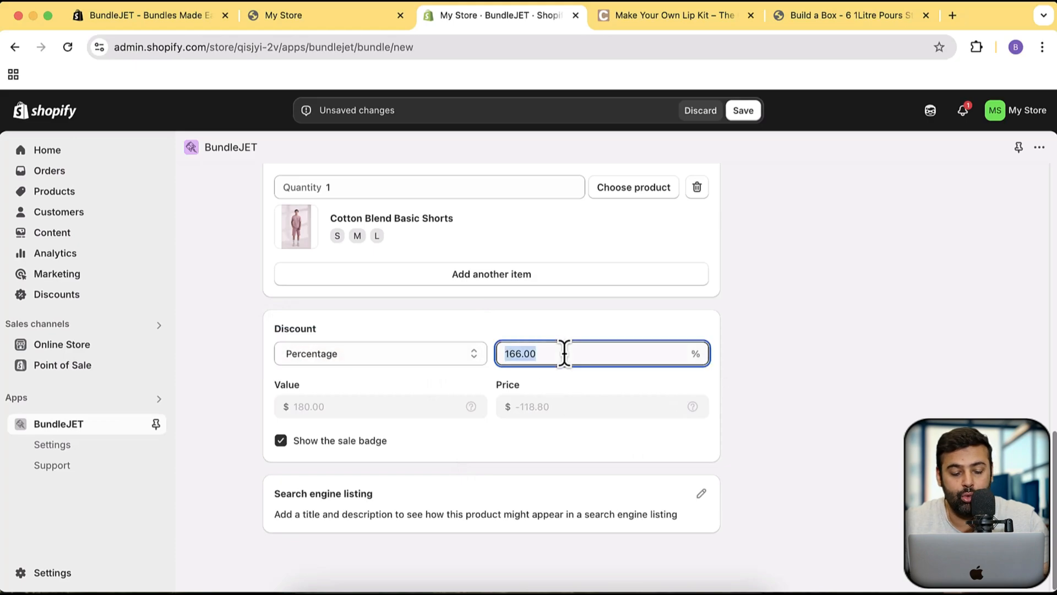
type("30")
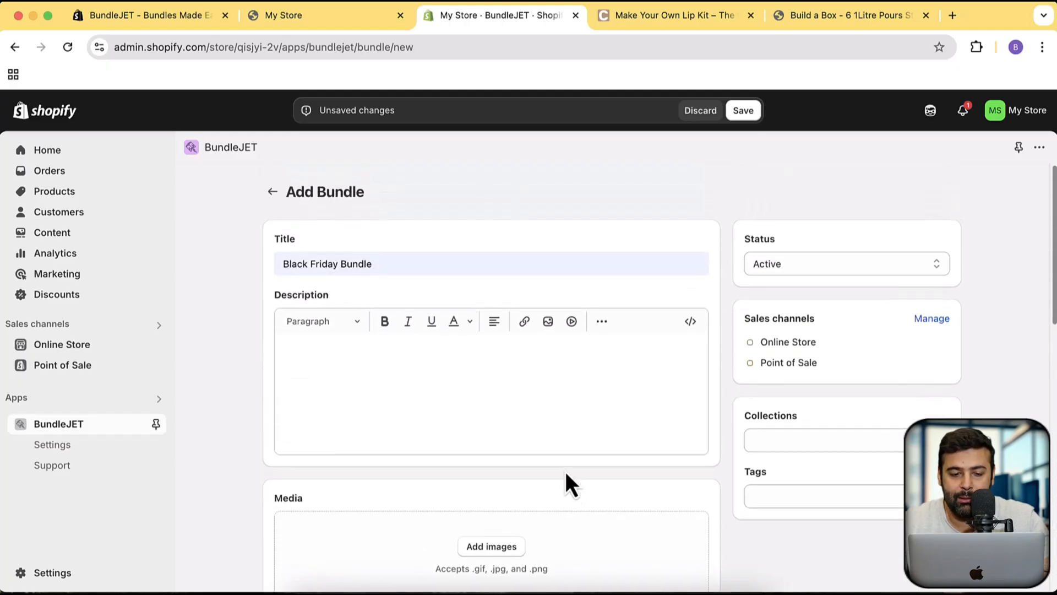
scroll("down", 3)
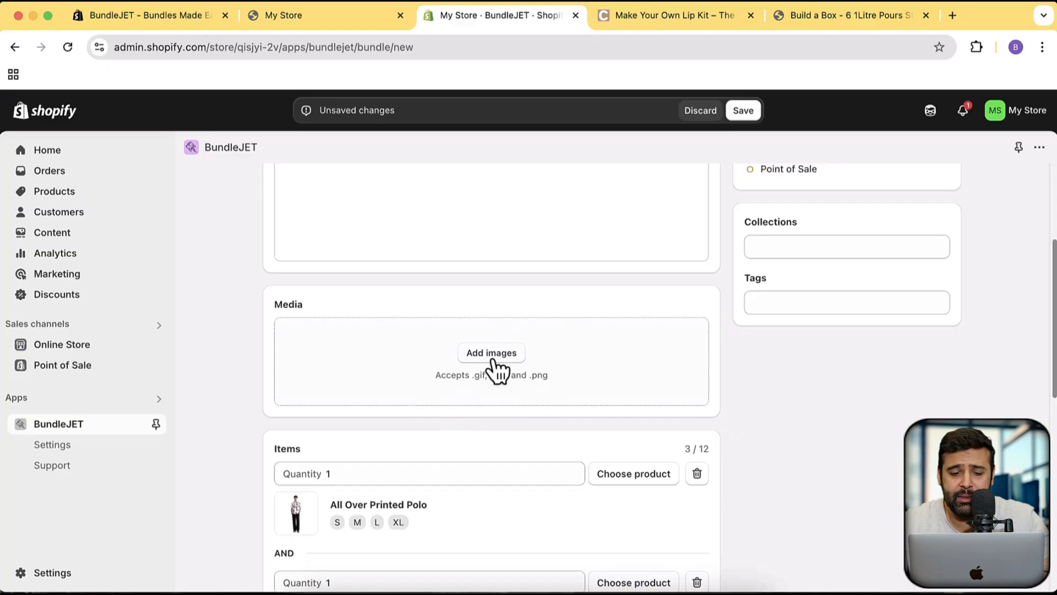
- Cancel the Add images file picker and return to the bundle being created
left_click(491, 352)
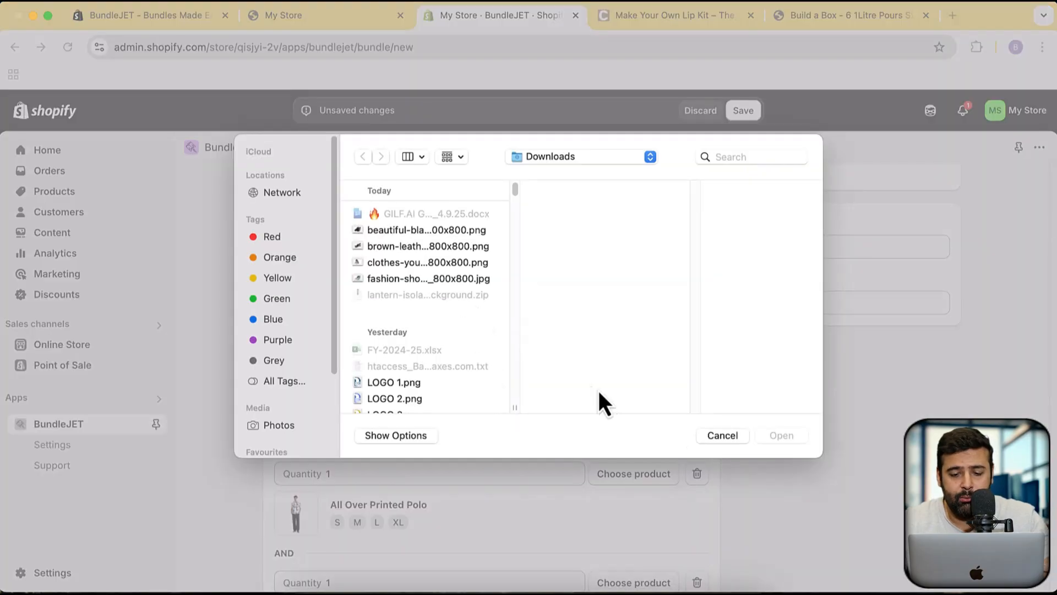
left_click(721, 435)
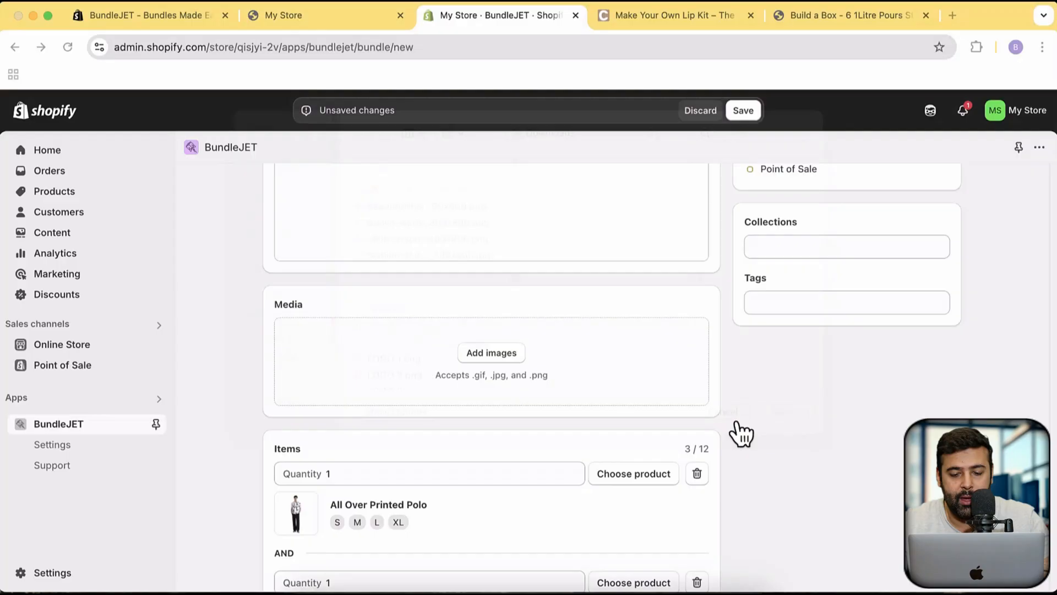
scroll("down", 3)
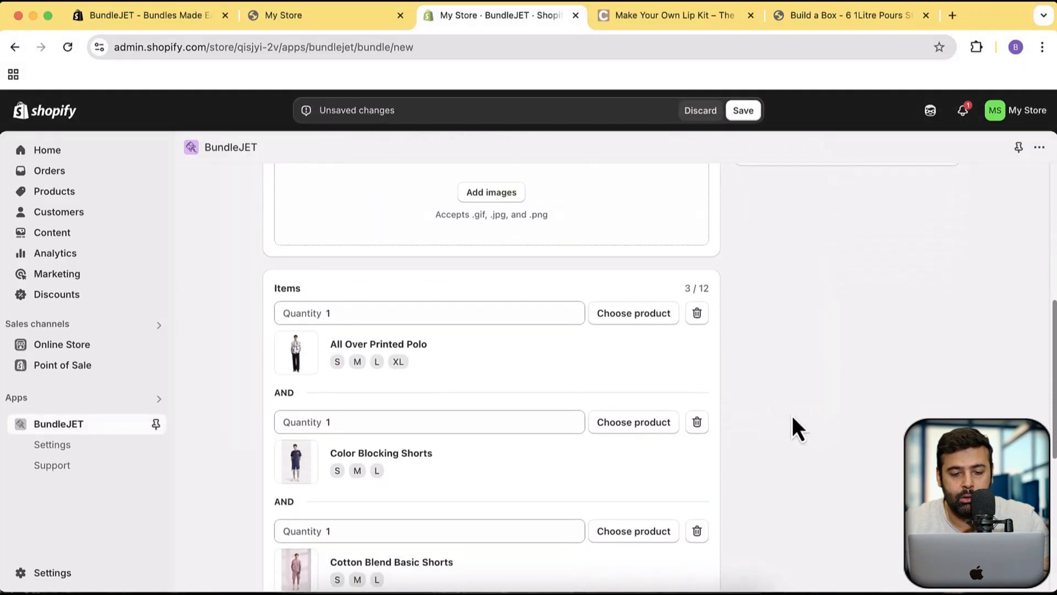
scroll("down", 3)
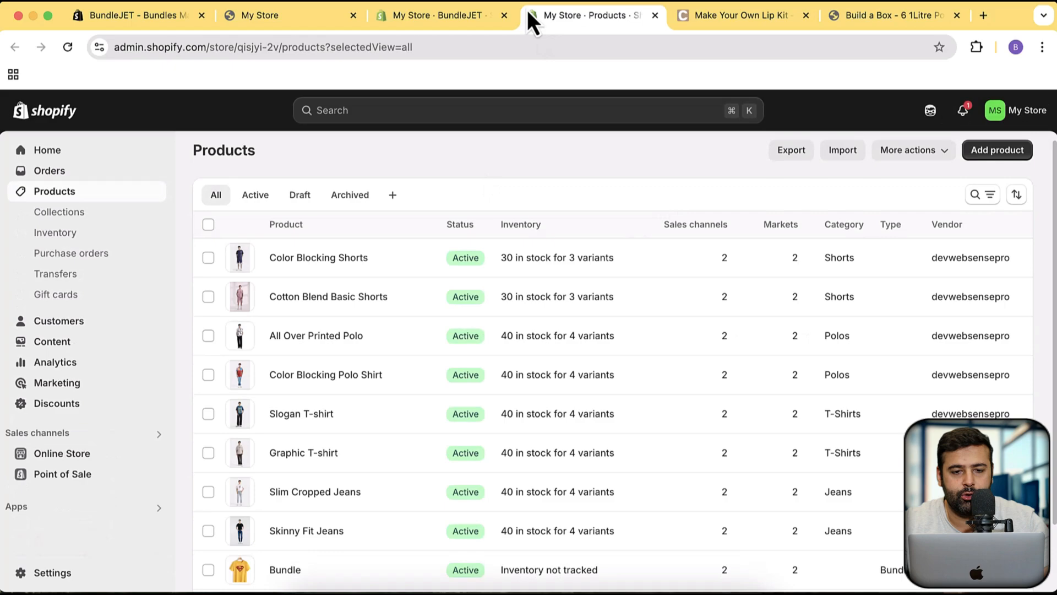
left_click(438, 15)
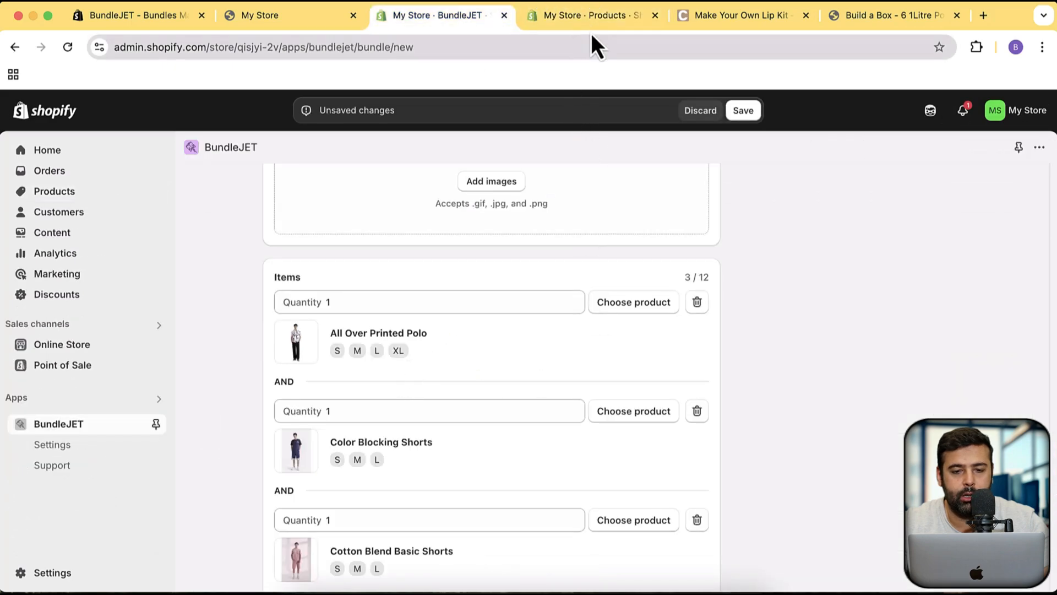
left_click(592, 15)
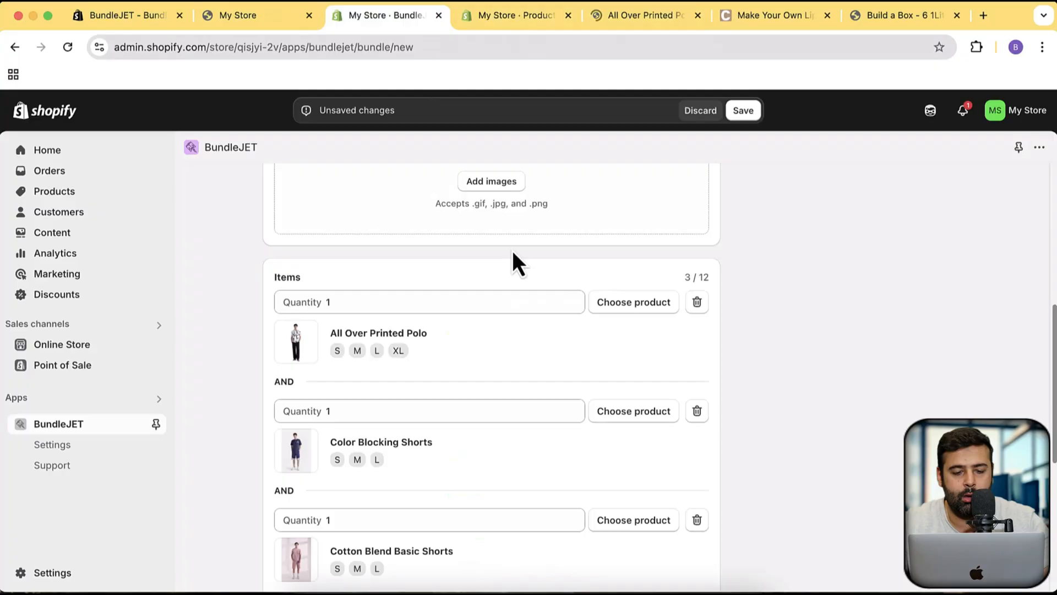
- From the store Products list, preview Cotton Blend Basic Shorts on the online store
scroll("down", 3)
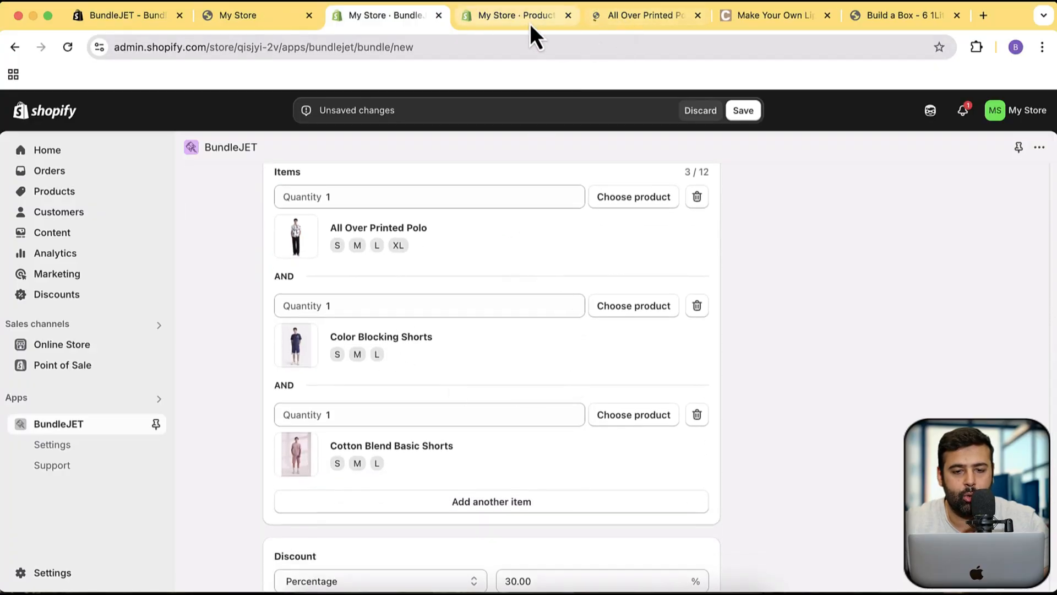
left_click(515, 15)
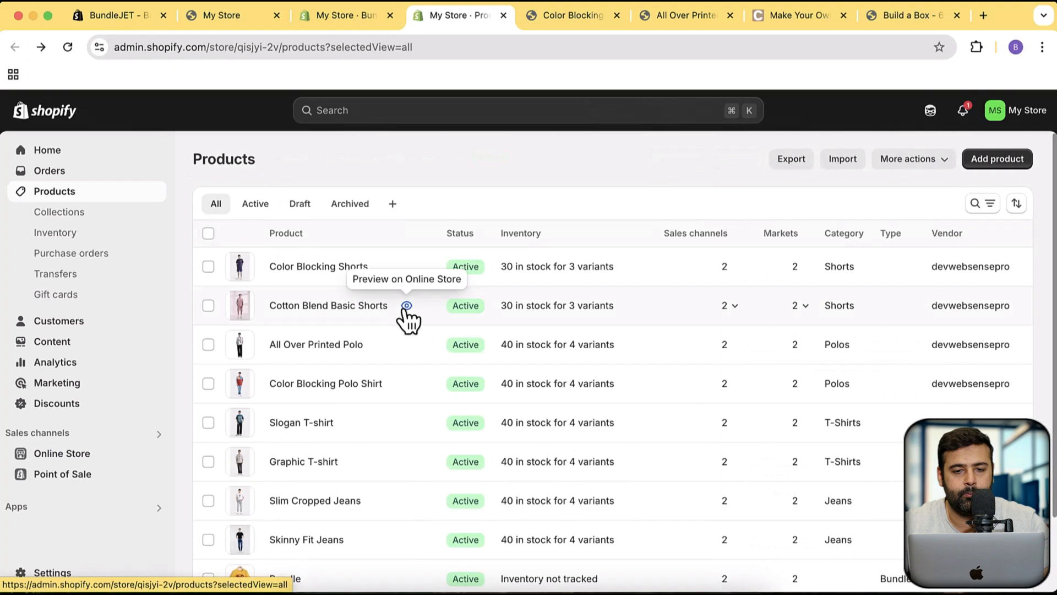
left_click(405, 305)
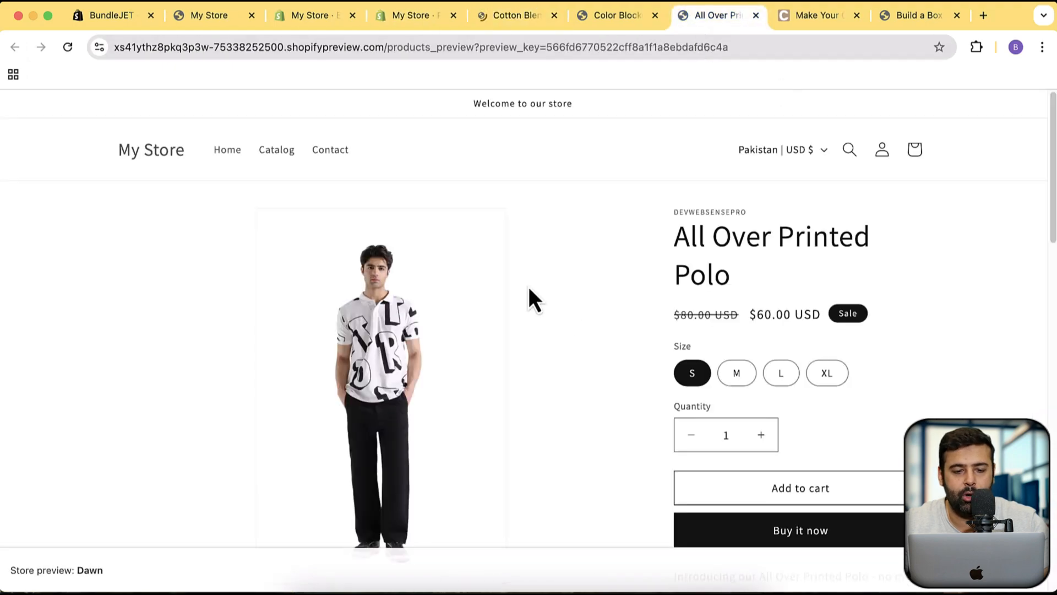
mouse_move(634, 404)
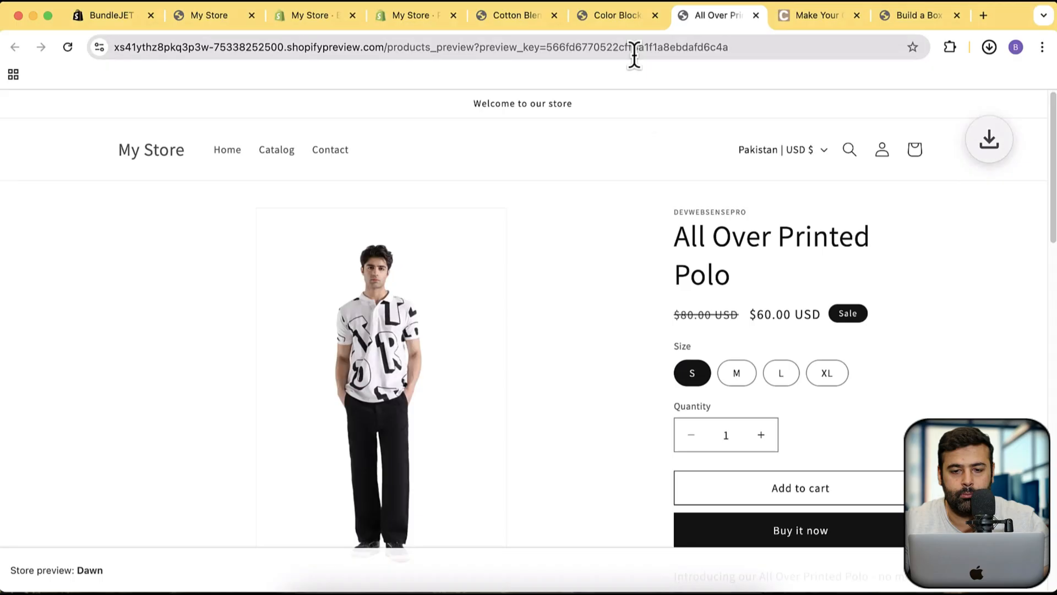
- Save the Color Blocking Shorts photo to the Desktop as product-2
right_click(381, 337)
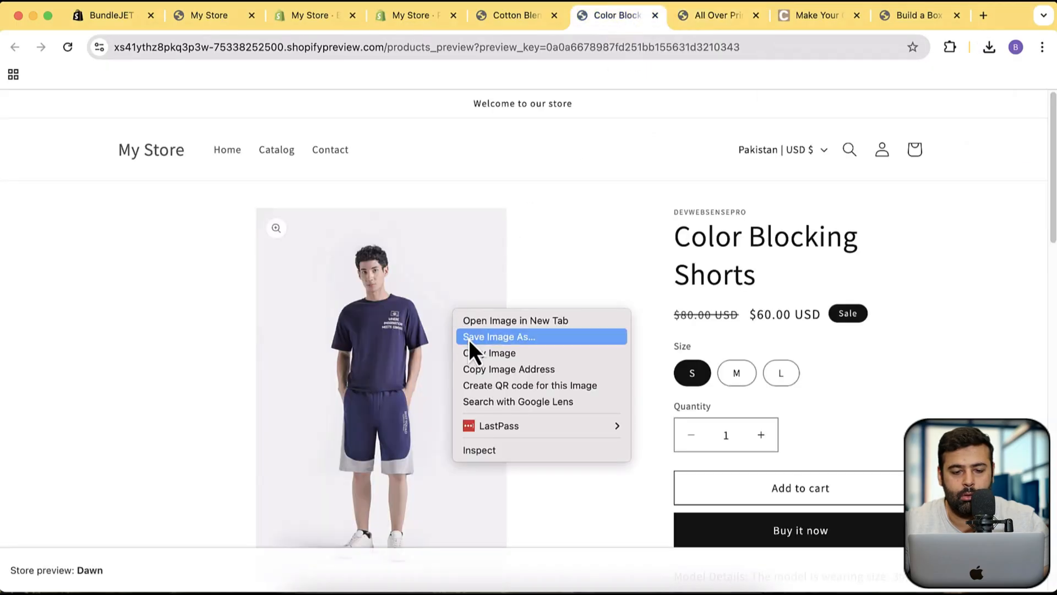
left_click(499, 337)
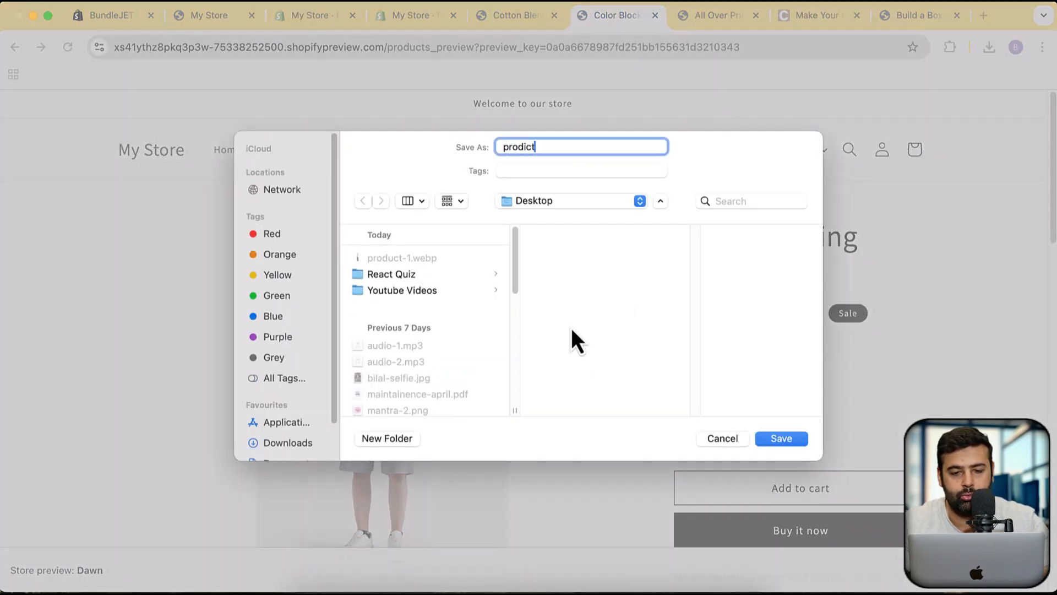
type("product-2")
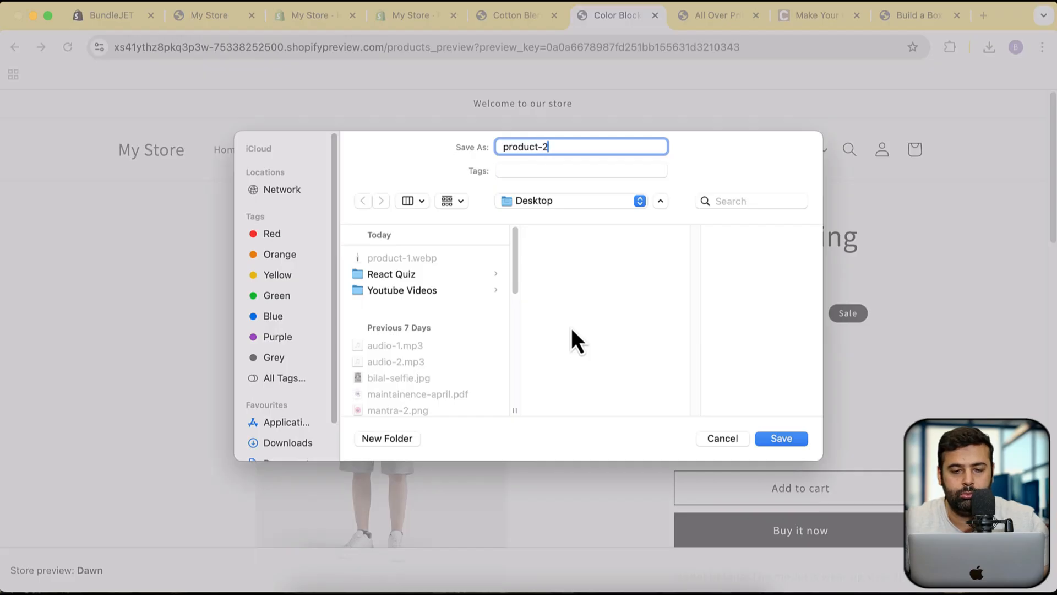
left_click(779, 439)
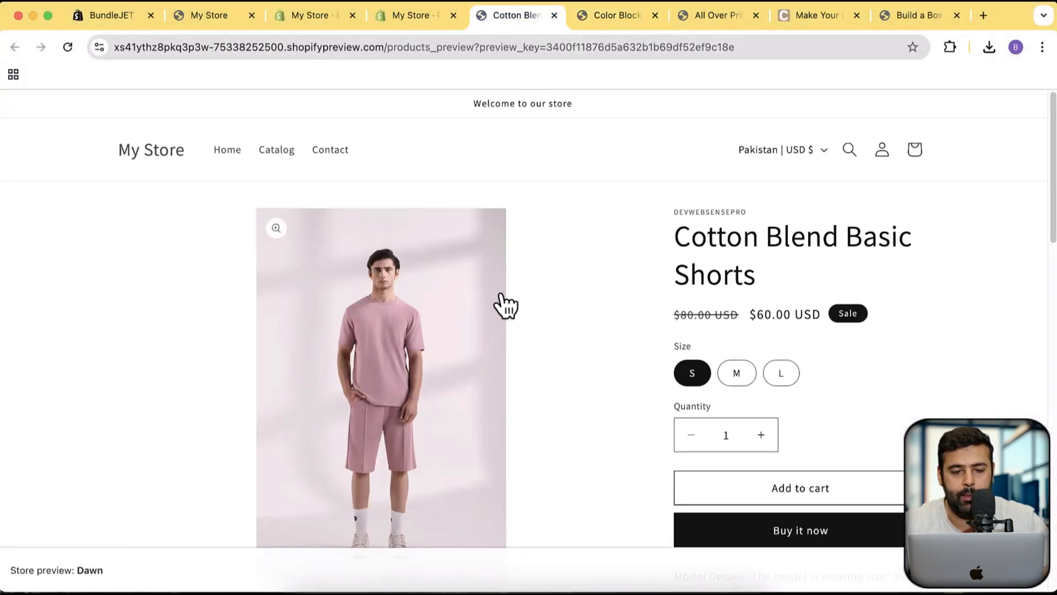
mouse_move(514, 374)
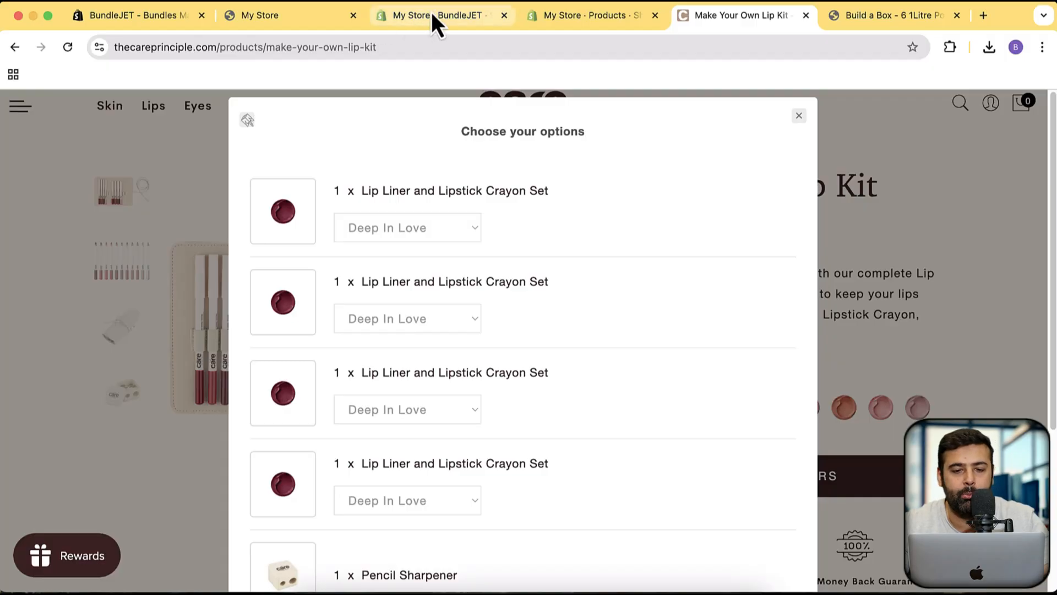
- Upload product-1, product-2 and product-3.webp from the Desktop as the bundle's images
left_click(438, 14)
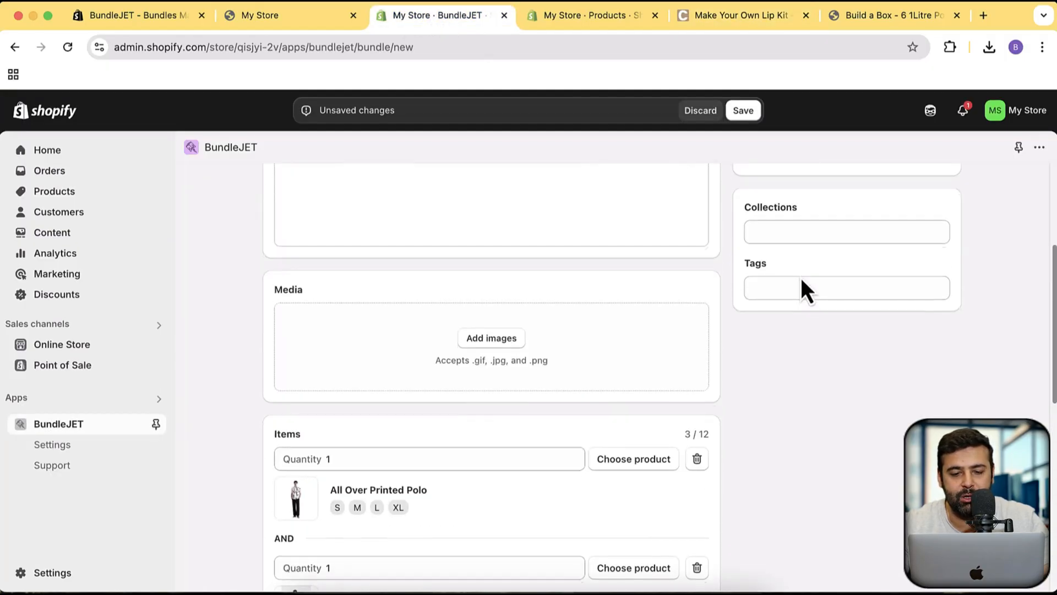
left_click(491, 338)
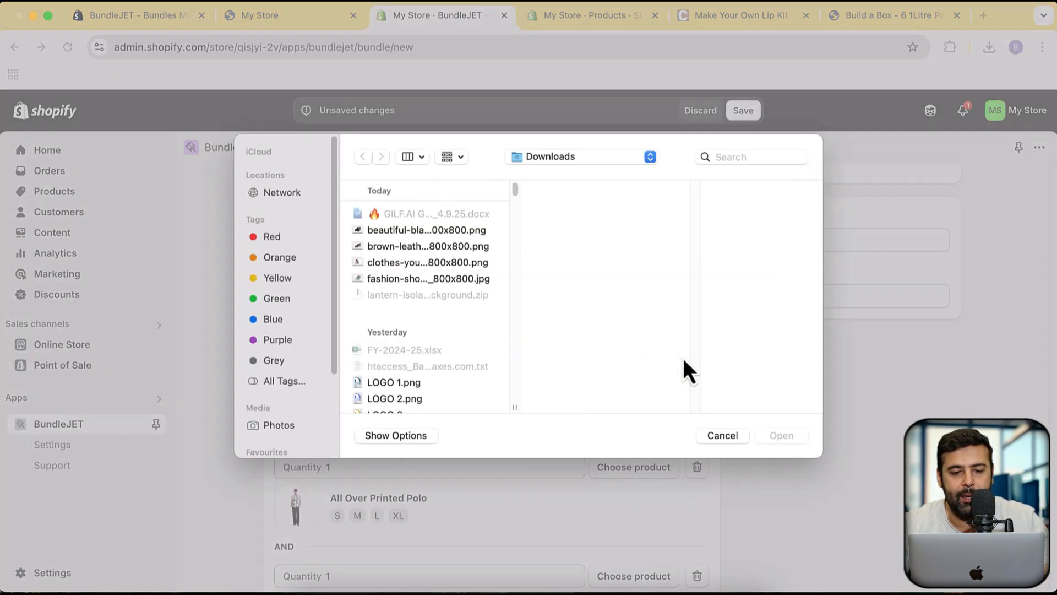
scroll("down", 3)
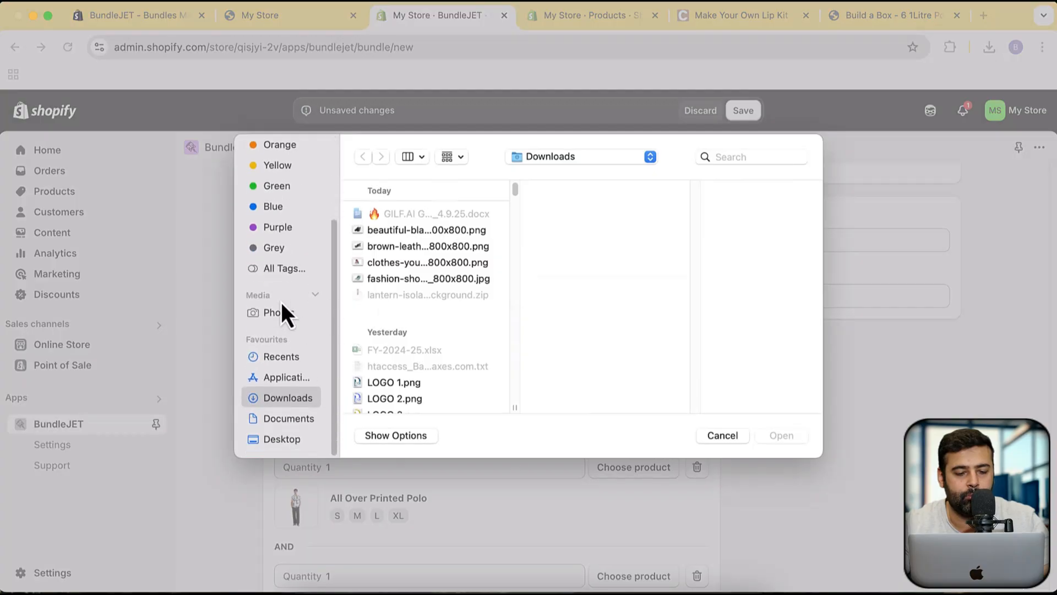
left_click(282, 439)
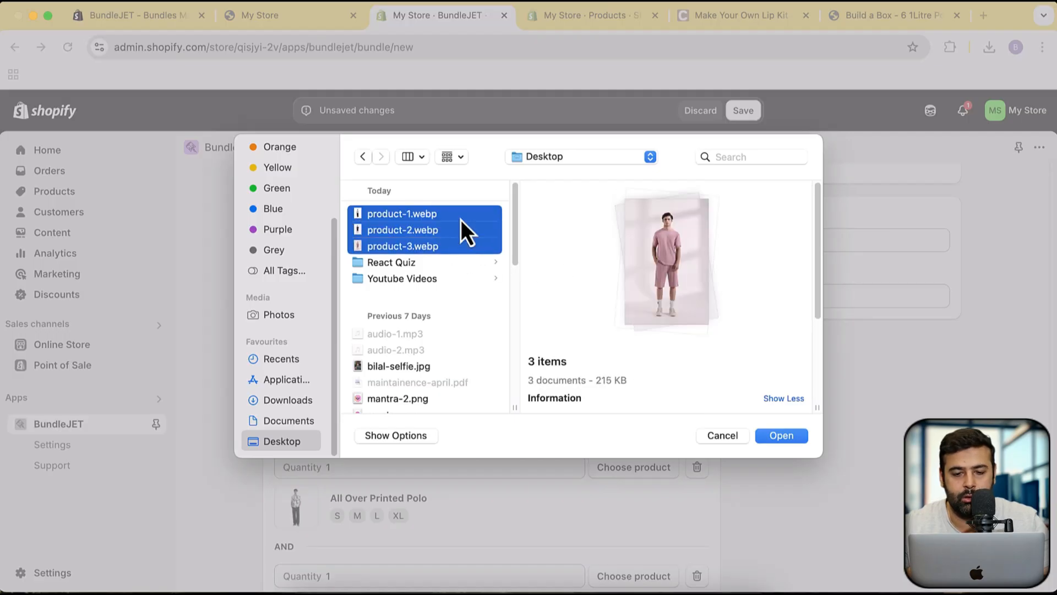
left_click(780, 435)
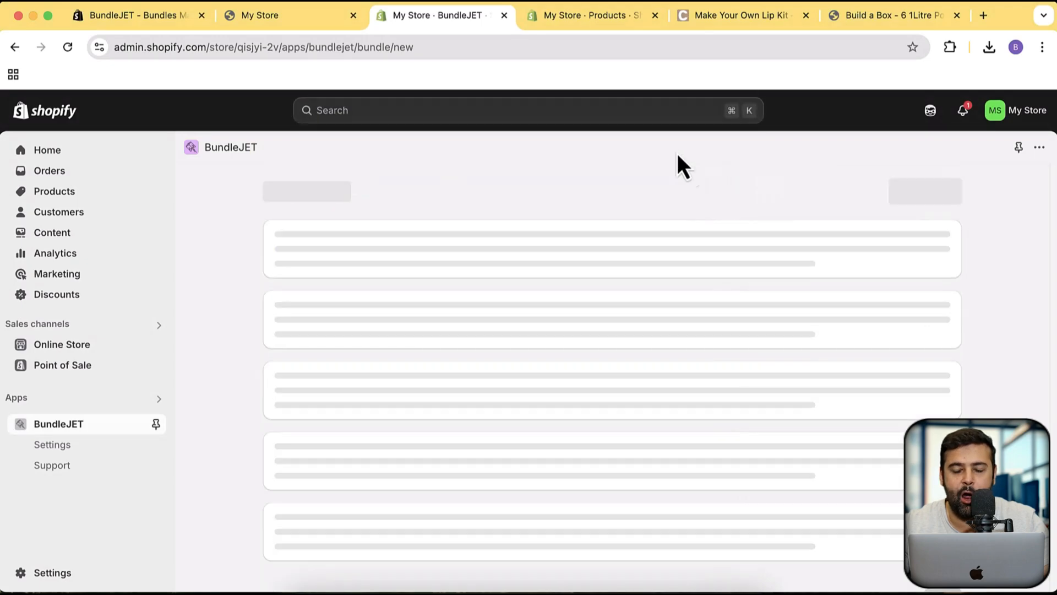
mouse_move(752, 225)
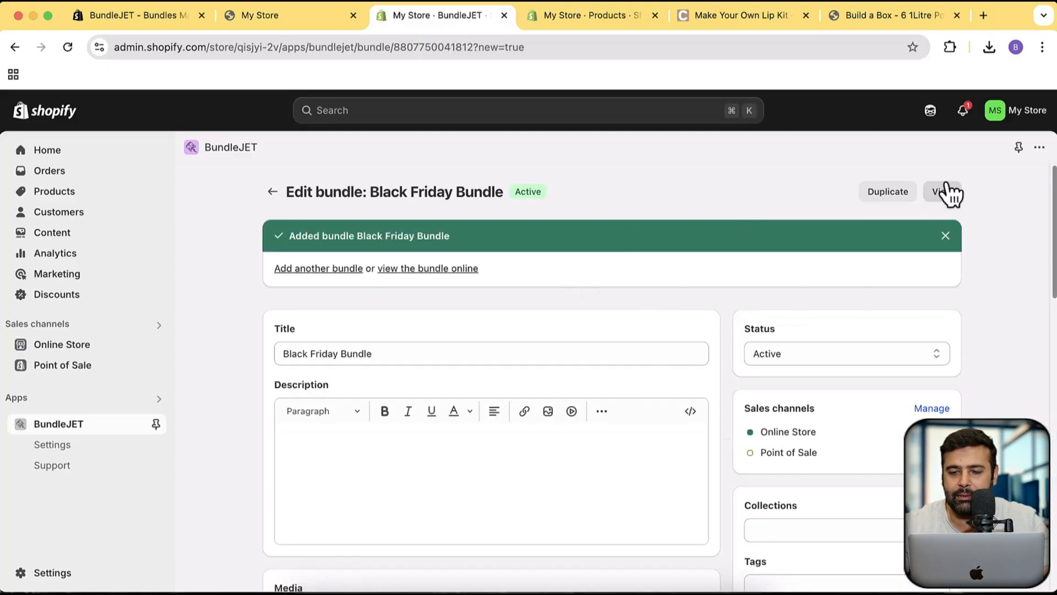
- View the Black Friday Bundle's product page on the live store from the Edit bundle page
left_click(943, 191)
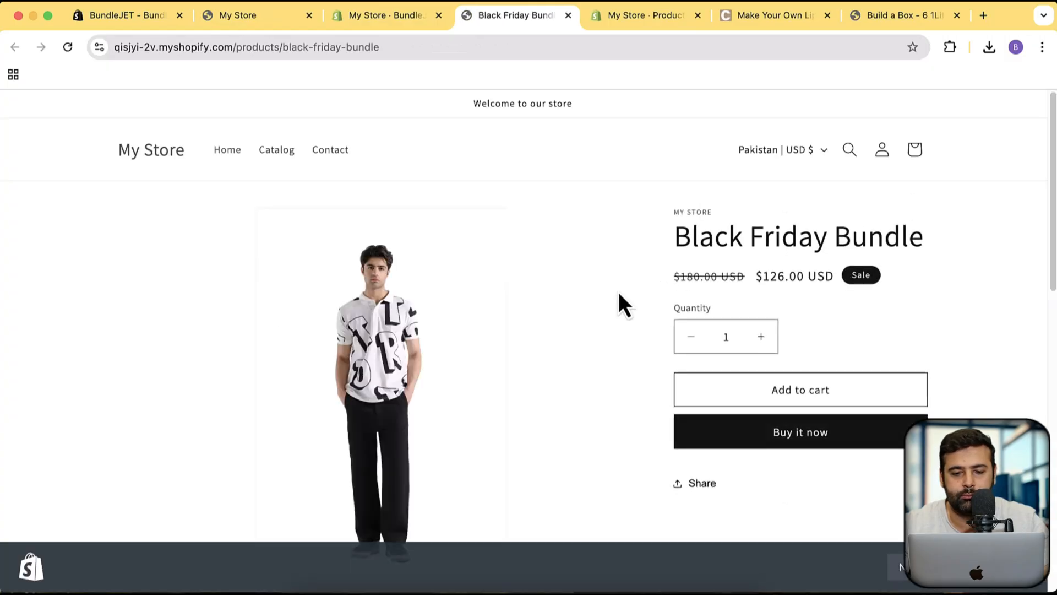
mouse_move(660, 347)
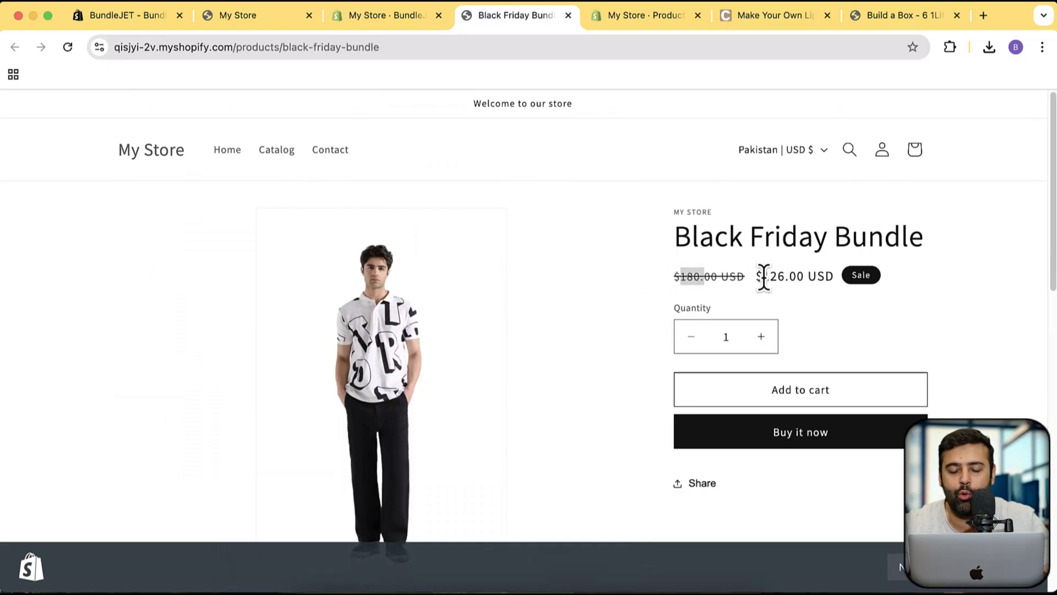
- Choose size M for the polo and M for the shorts and add the bundle to the cart
scroll("down", 3)
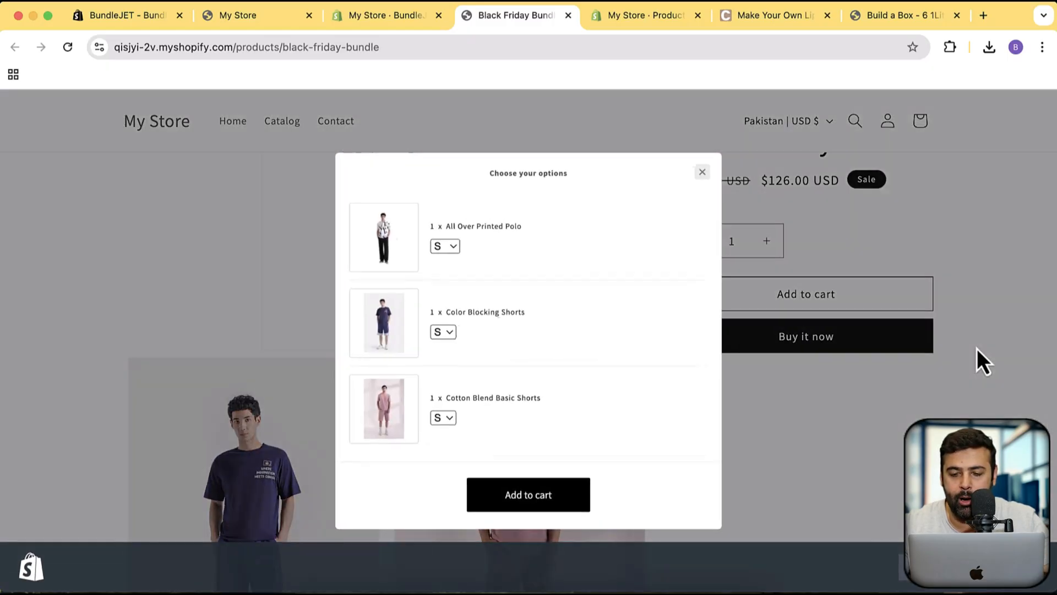
left_click(444, 245)
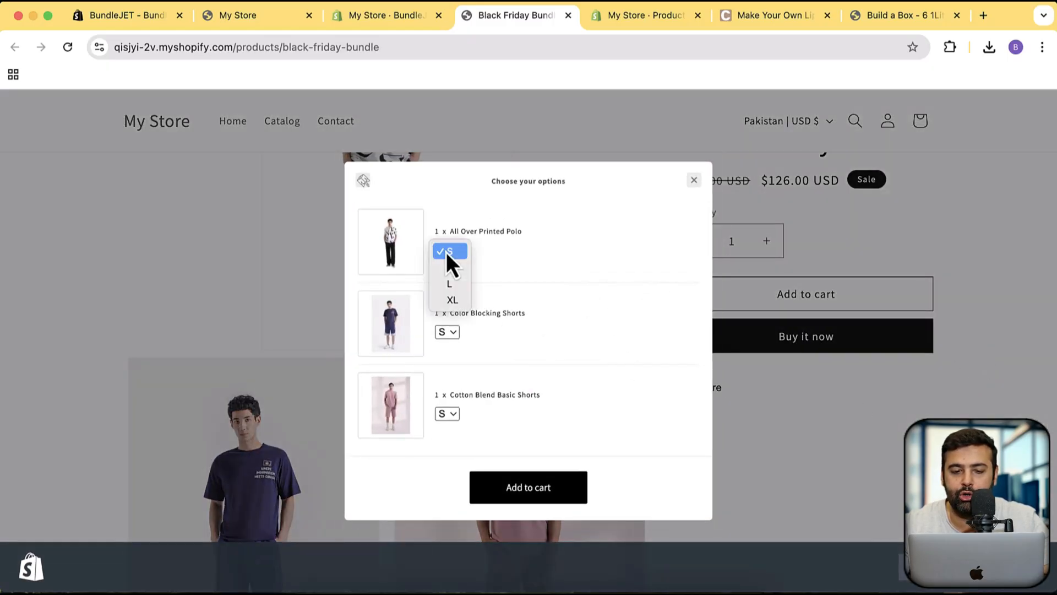
left_click(448, 267)
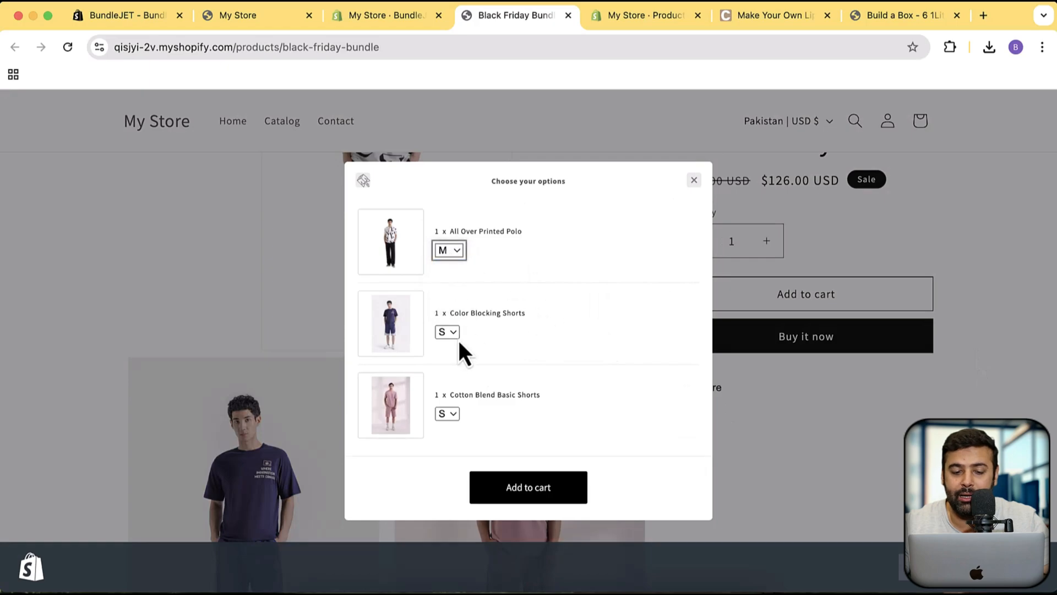
left_click(447, 332)
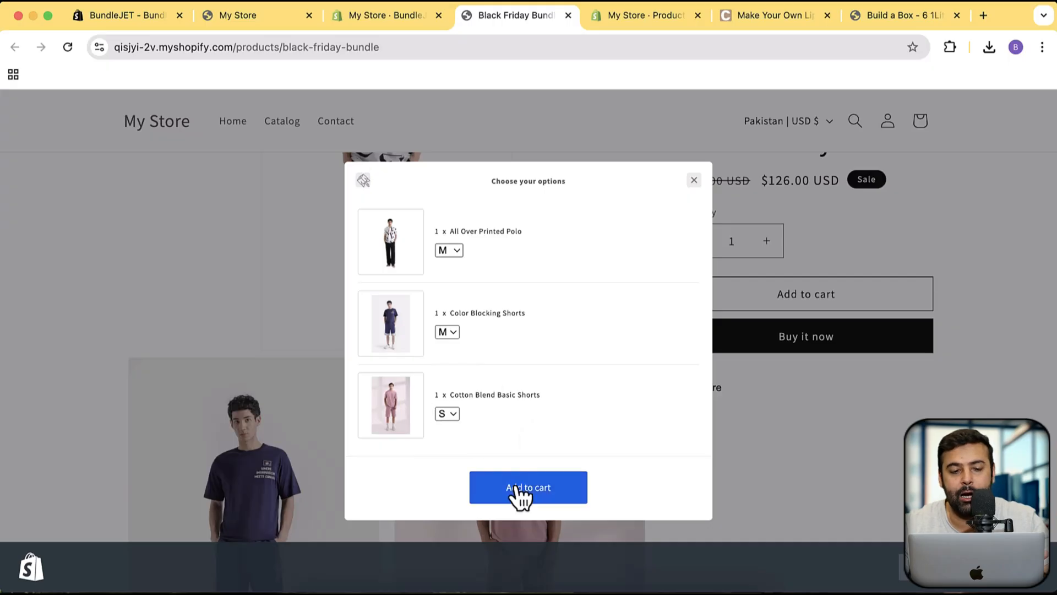
left_click(528, 487)
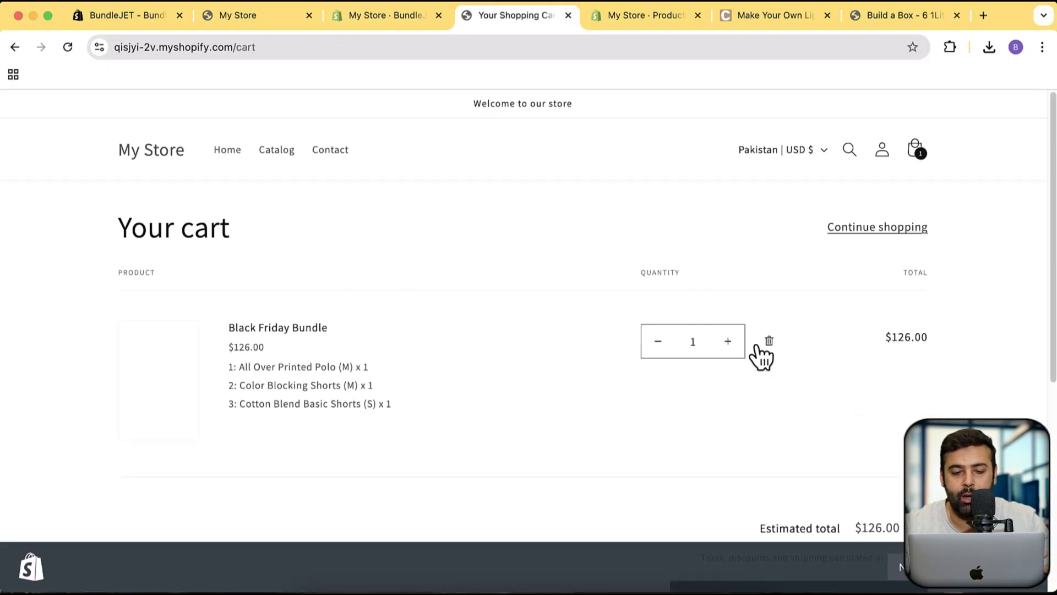
- Proceed to checkout showing the $126 subtotal with $54 bundle savings
scroll("down", 3)
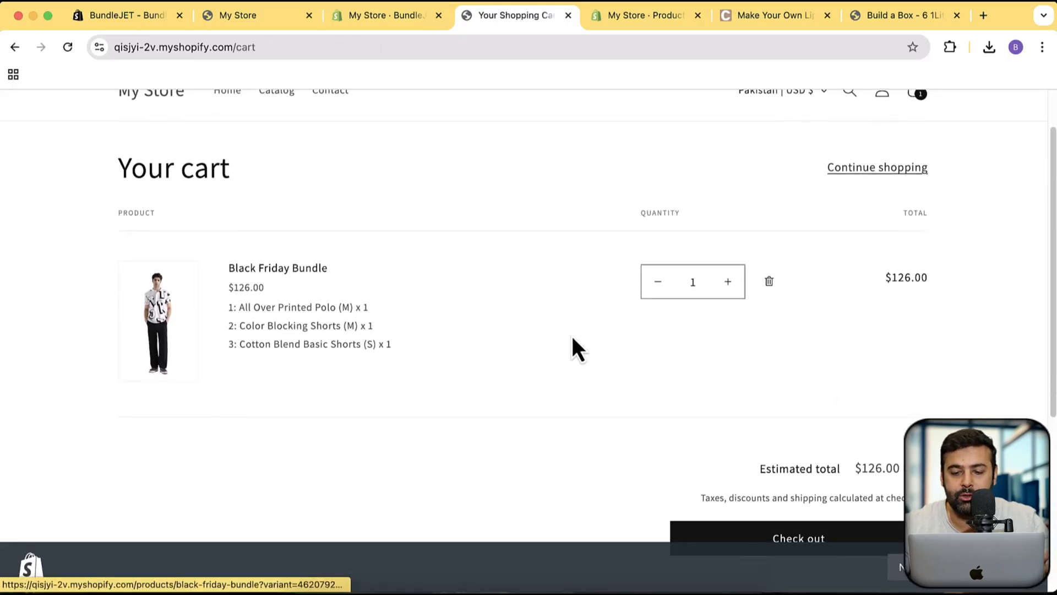
scroll("down", 3)
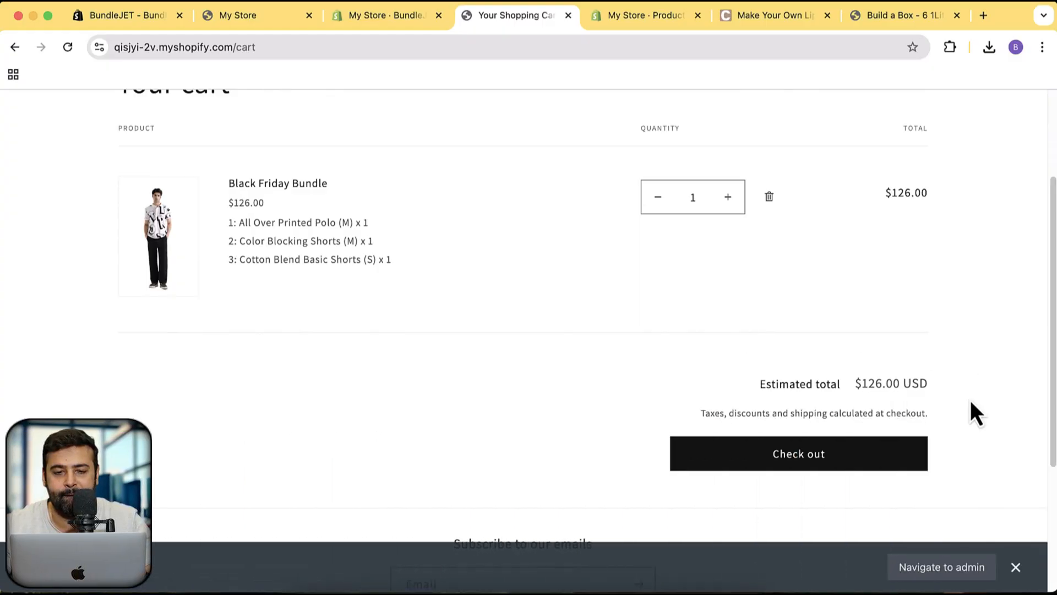
mouse_move(1044, 388)
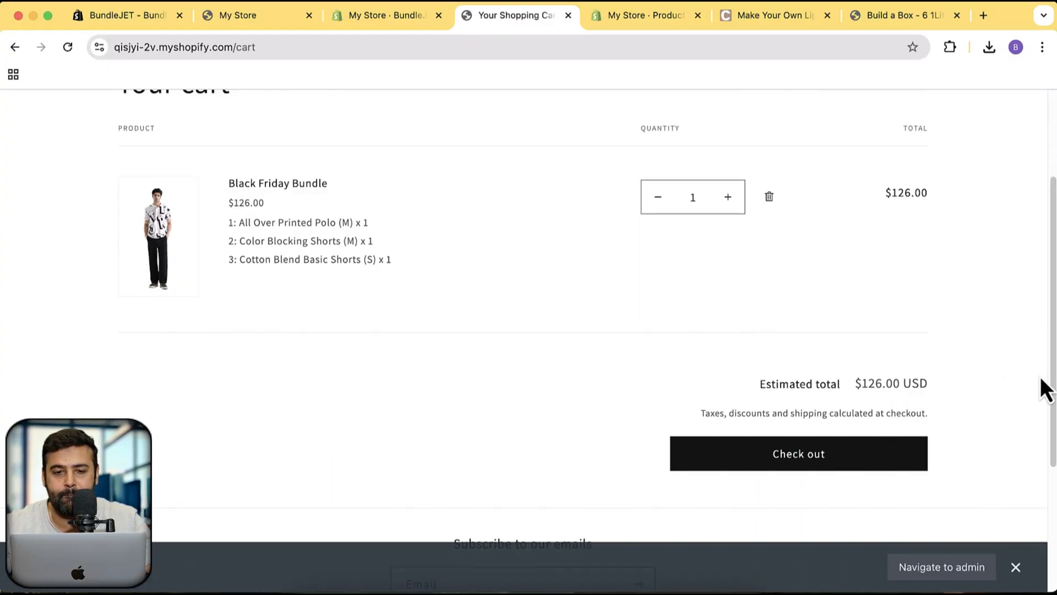
left_click(799, 453)
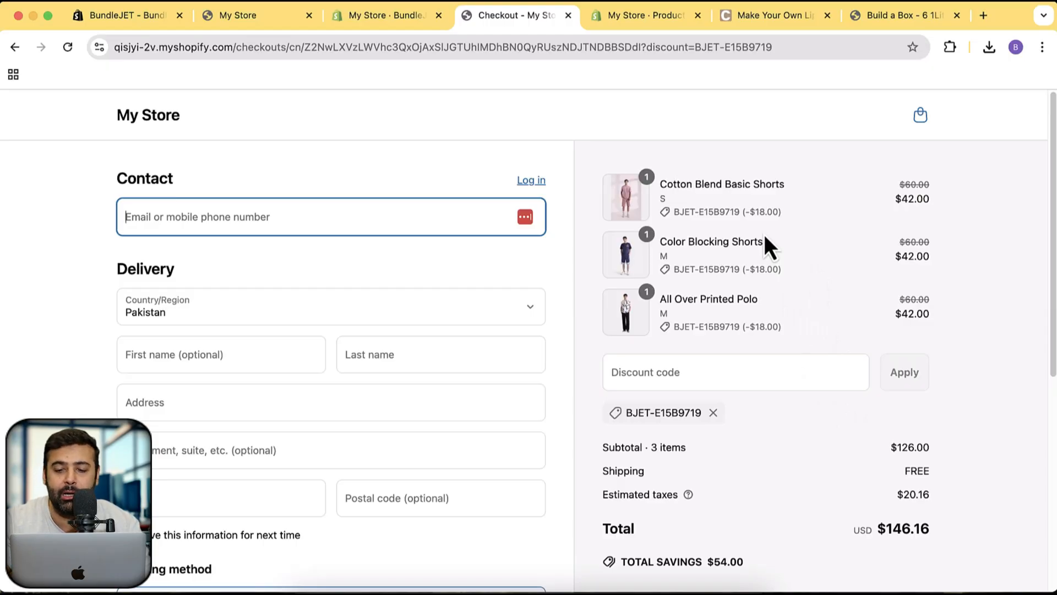
mouse_move(722, 264)
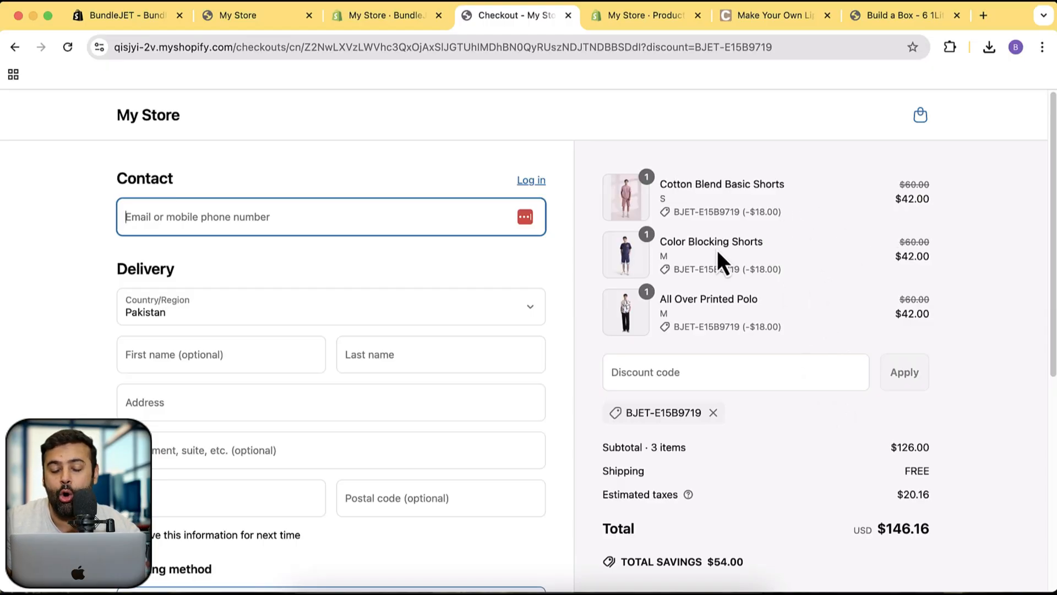
mouse_move(692, 442)
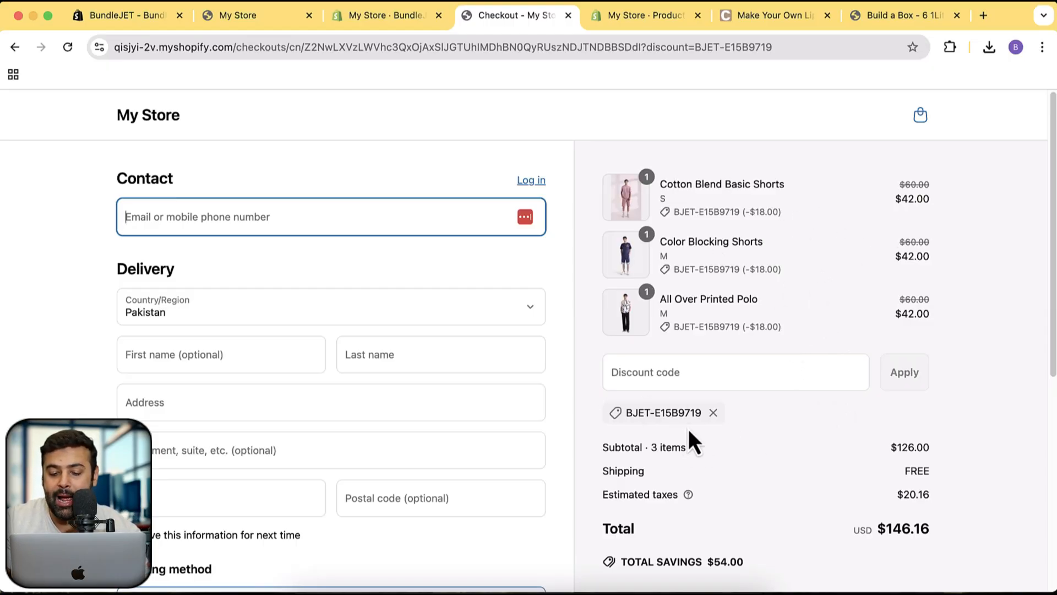
mouse_move(873, 502)
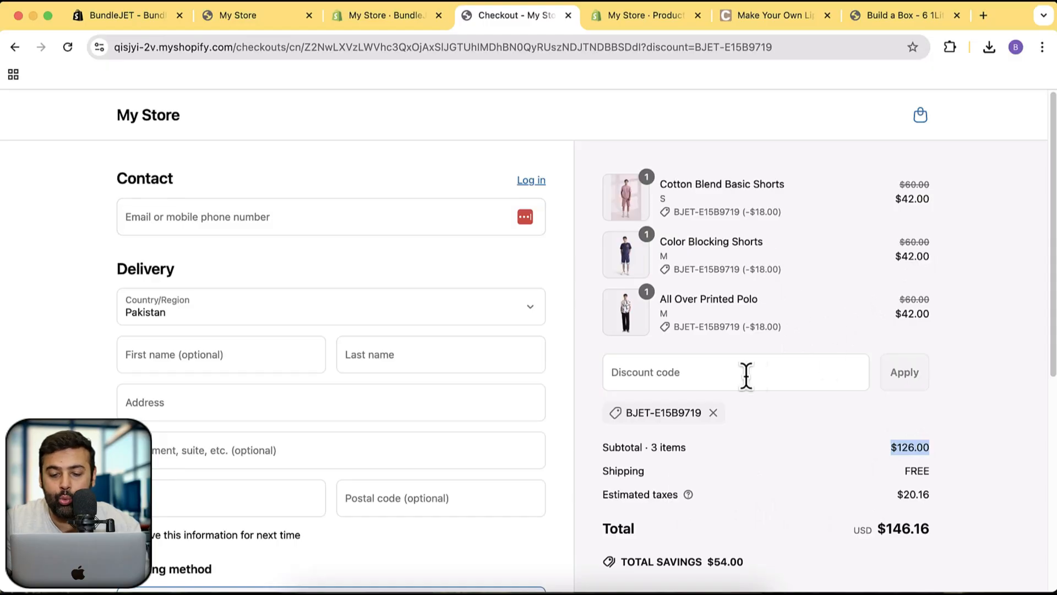
mouse_move(569, 31)
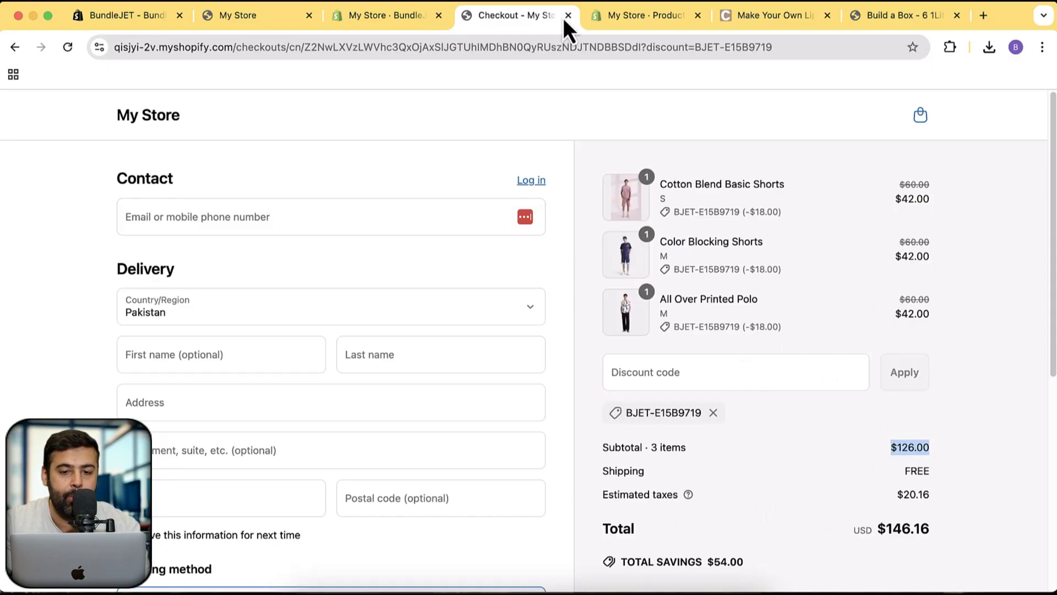
- Return from checkout to BundleJET settings with Product, Order and Shipping discount combining off and Billing settings in view
left_click(438, 14)
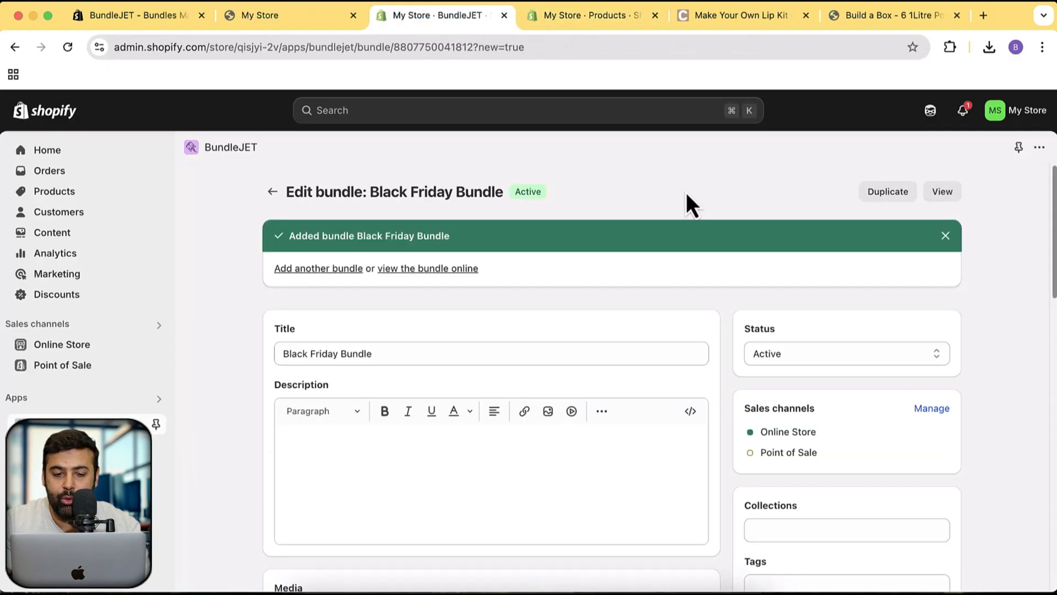
scroll("down", 3)
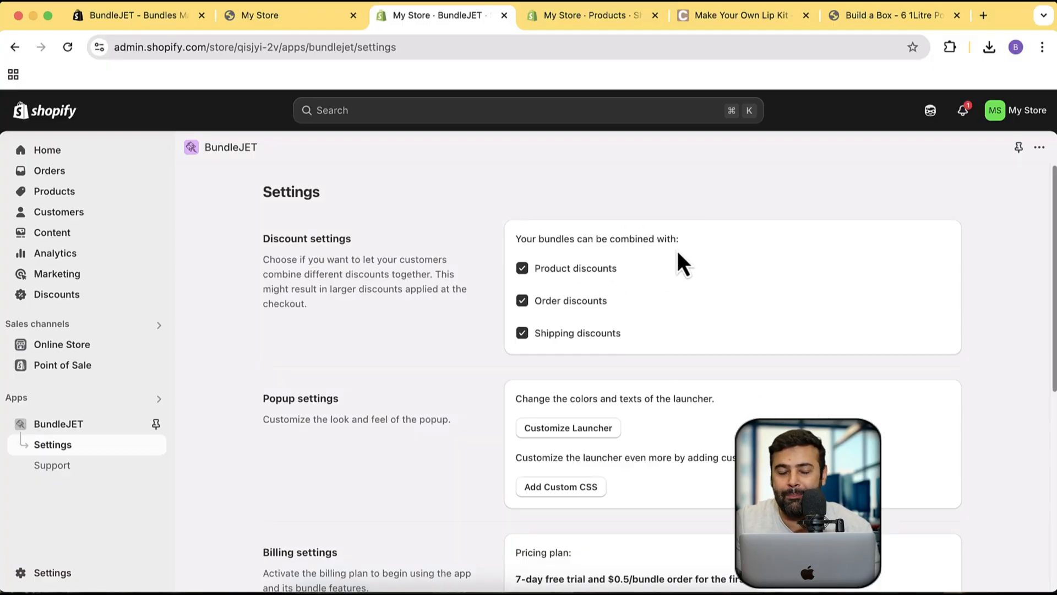
mouse_move(693, 318)
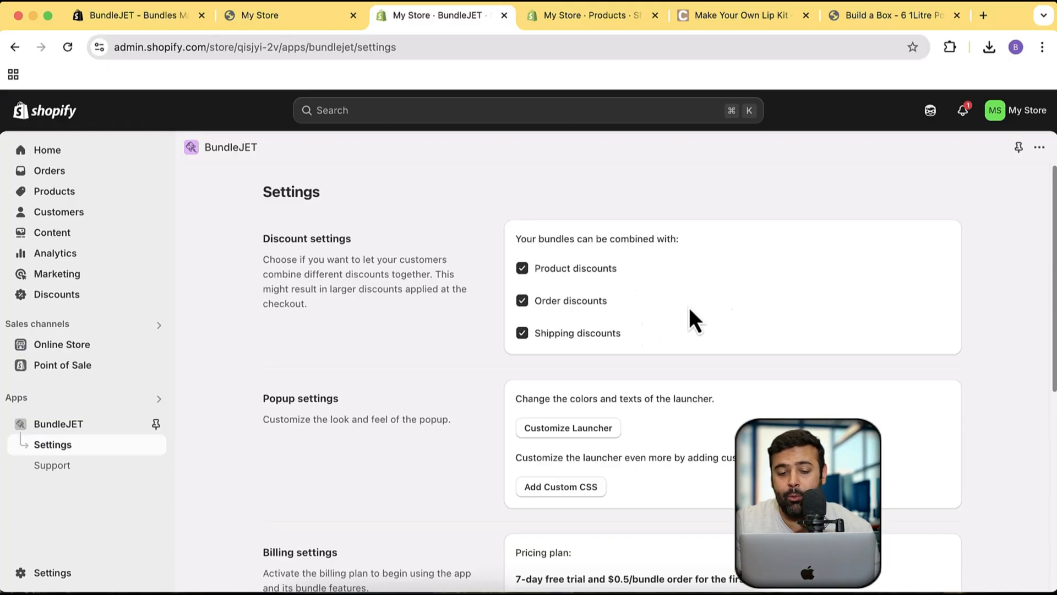
mouse_move(704, 286)
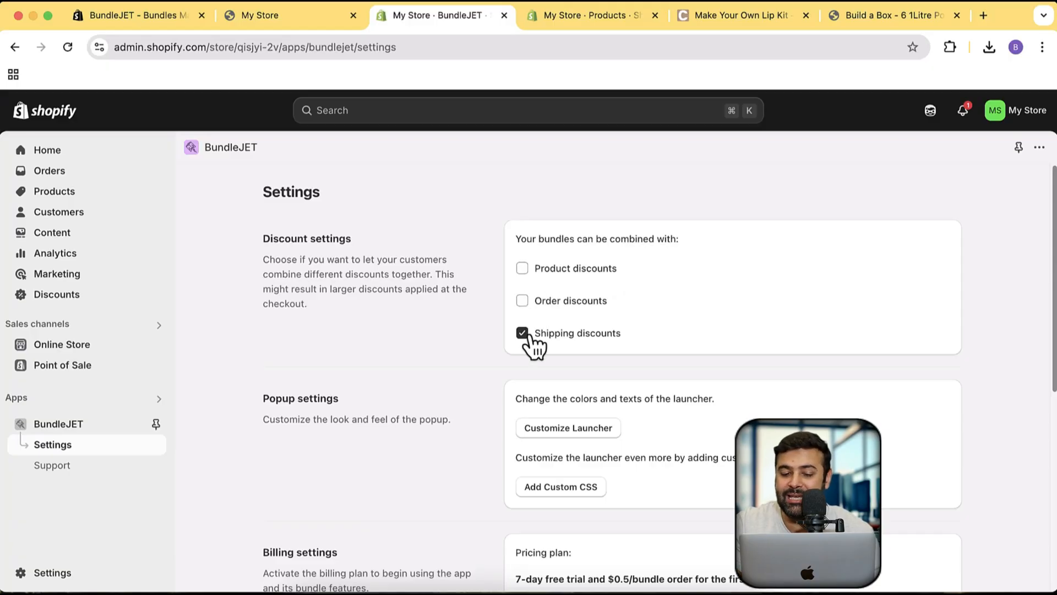
scroll("down", 3)
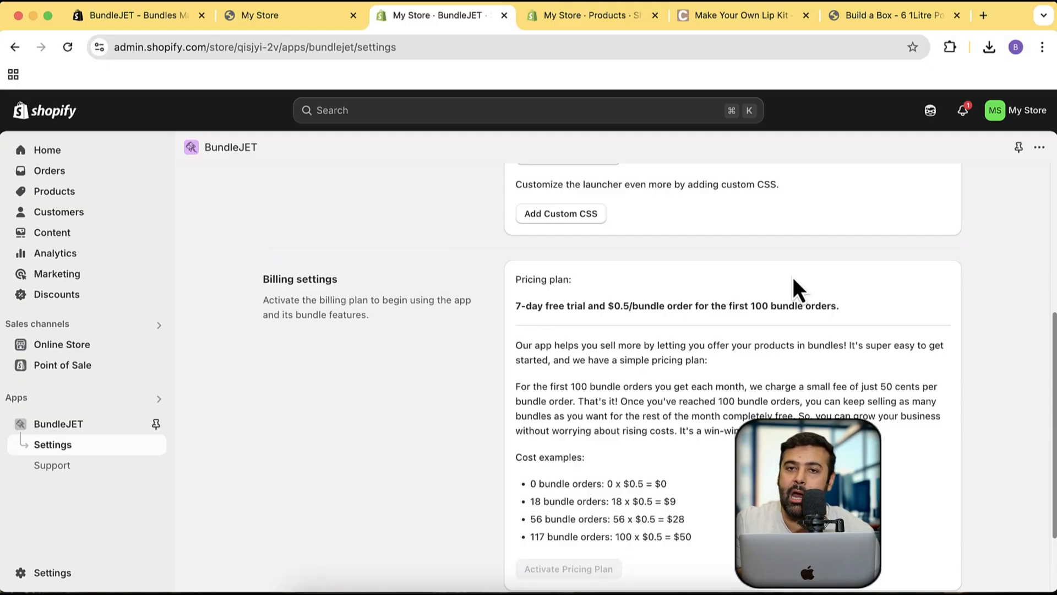
scroll("up", 3)
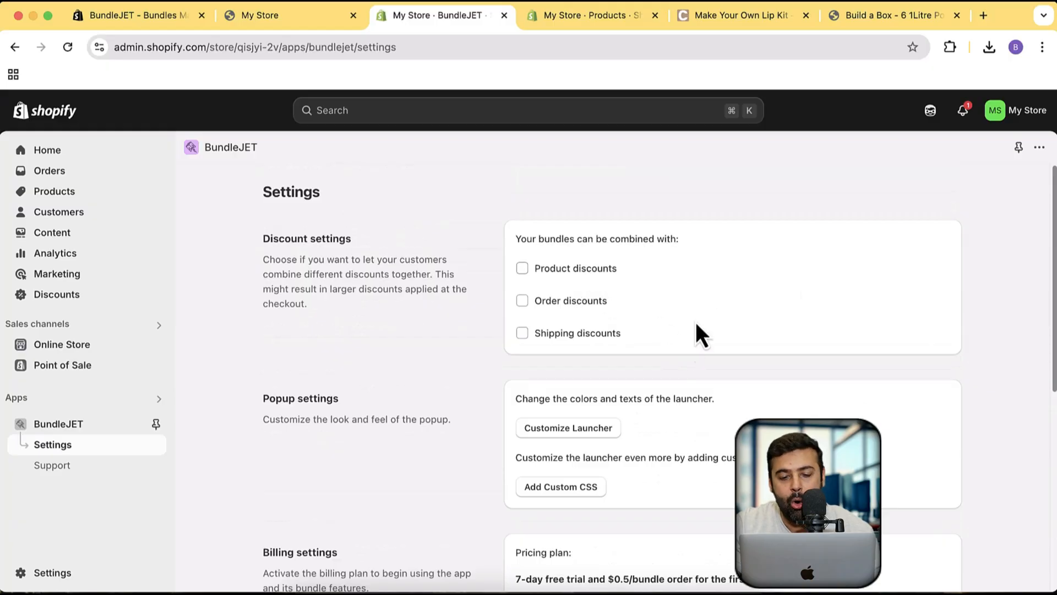
scroll("down", 3)
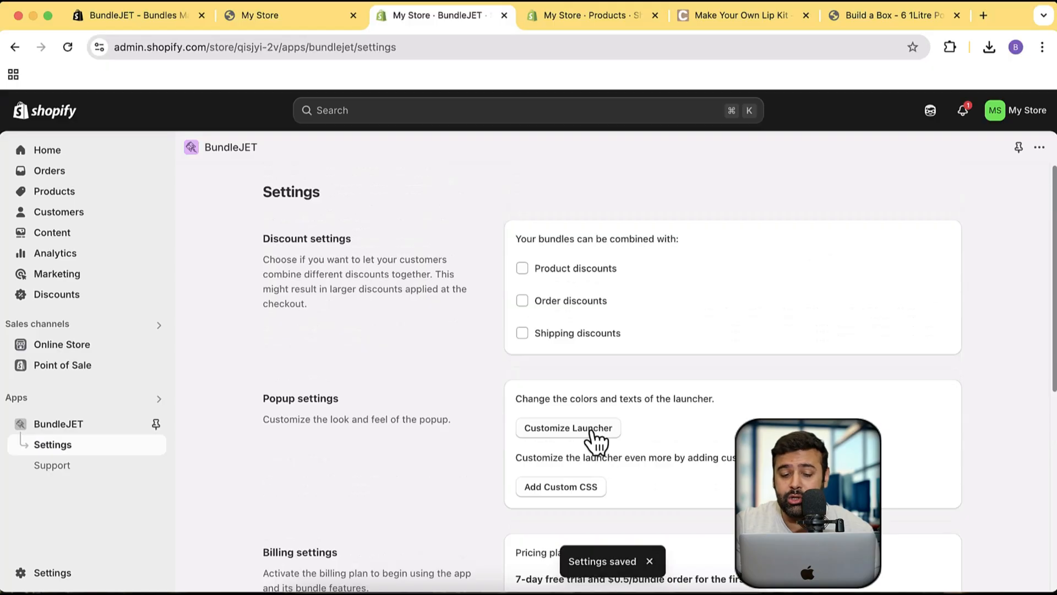
- Review the launcher's Modal button colors and Modal texts in App embeds, then go to the store home page
left_click(568, 427)
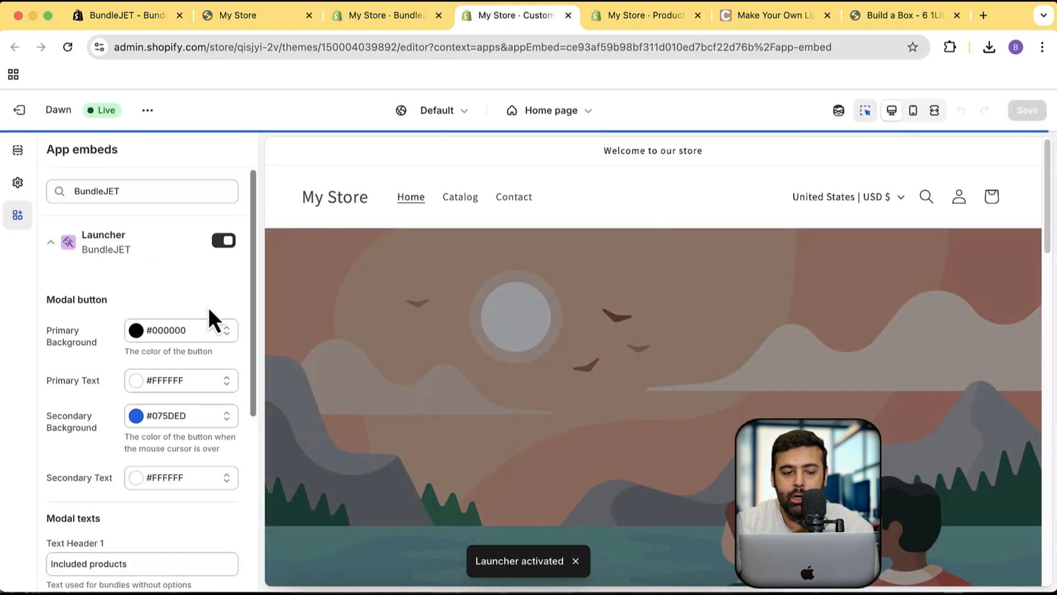
scroll("down", 3)
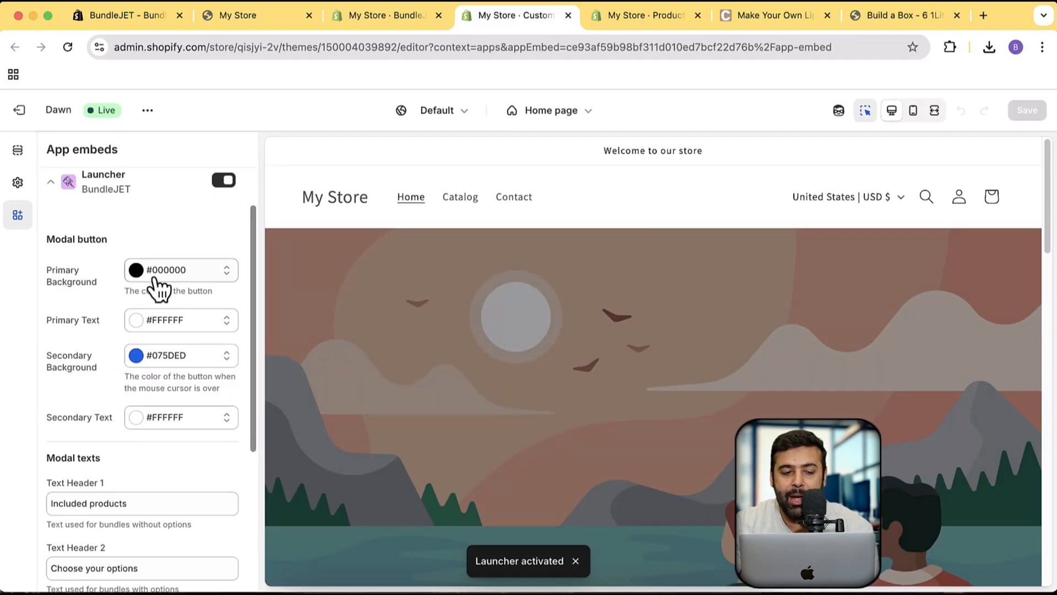
scroll("down", 3)
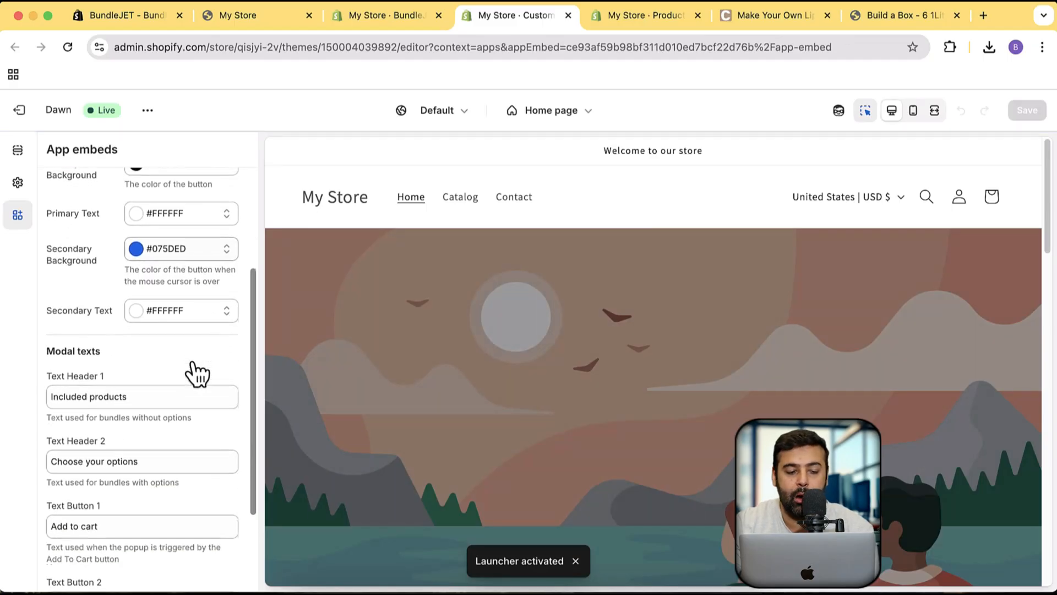
scroll("down", 3)
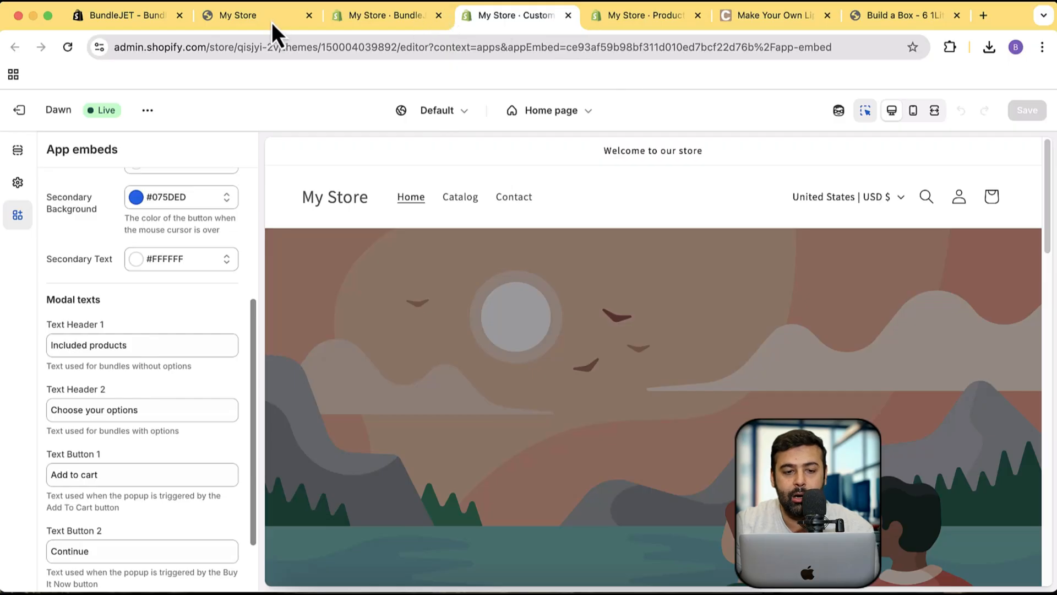
left_click(238, 14)
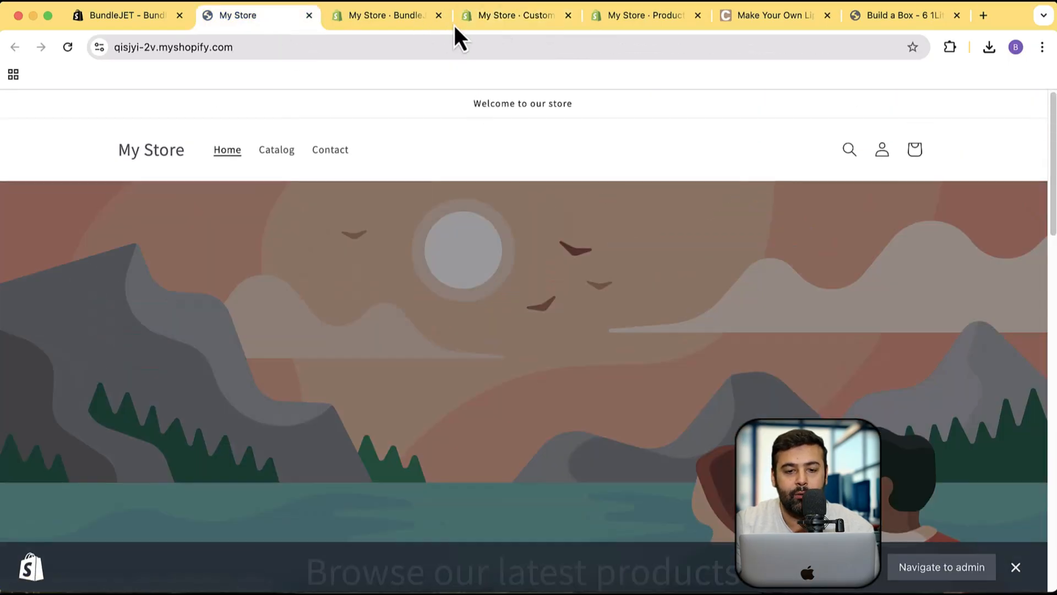
- From the BundleJET main page, show the Black Friday Bundle's choose-your-options popup on the storefront
left_click(385, 14)
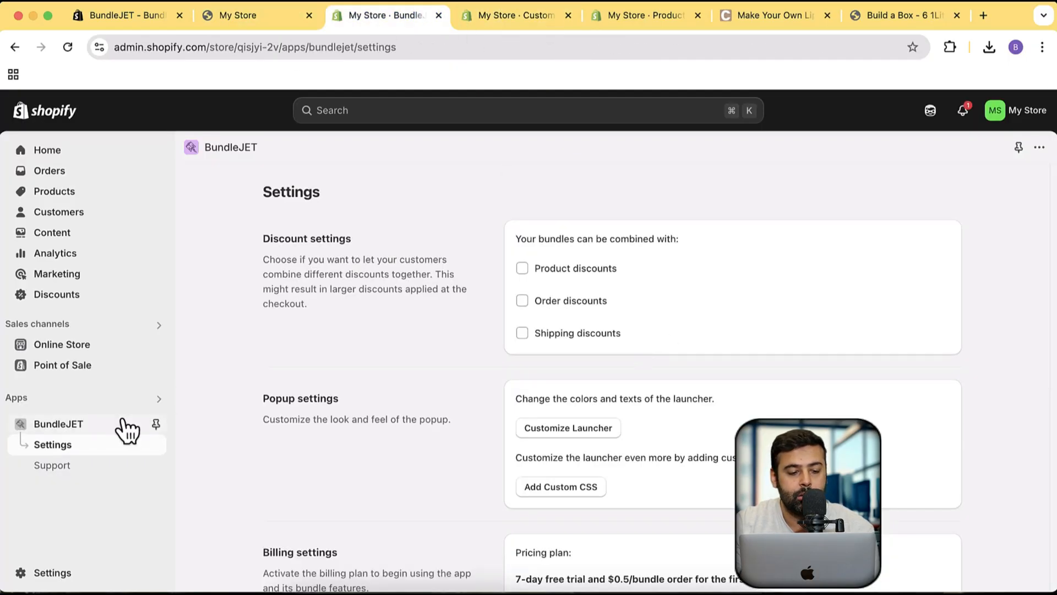
left_click(59, 423)
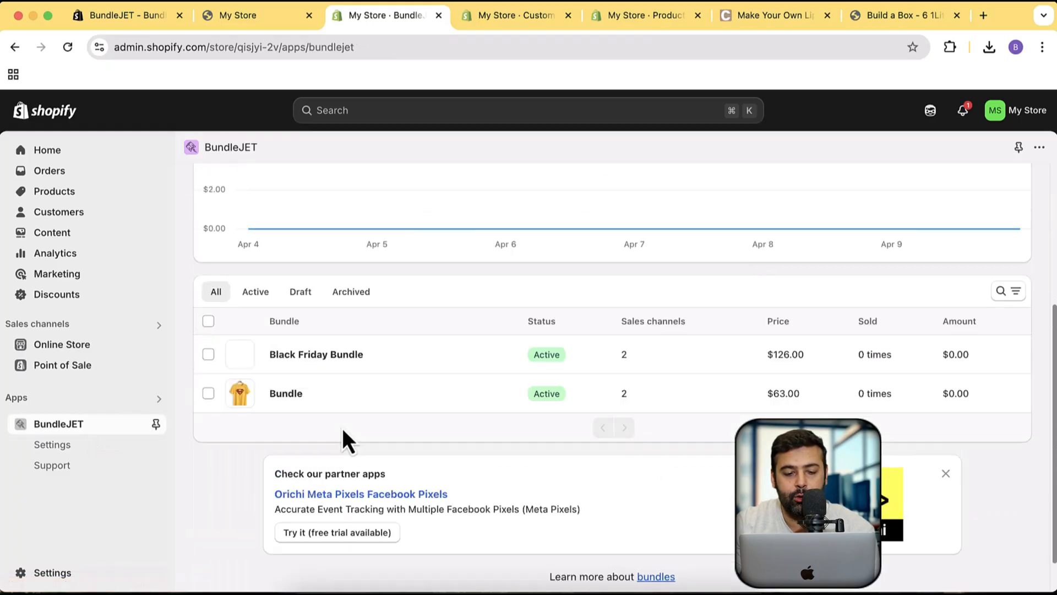
left_click(316, 353)
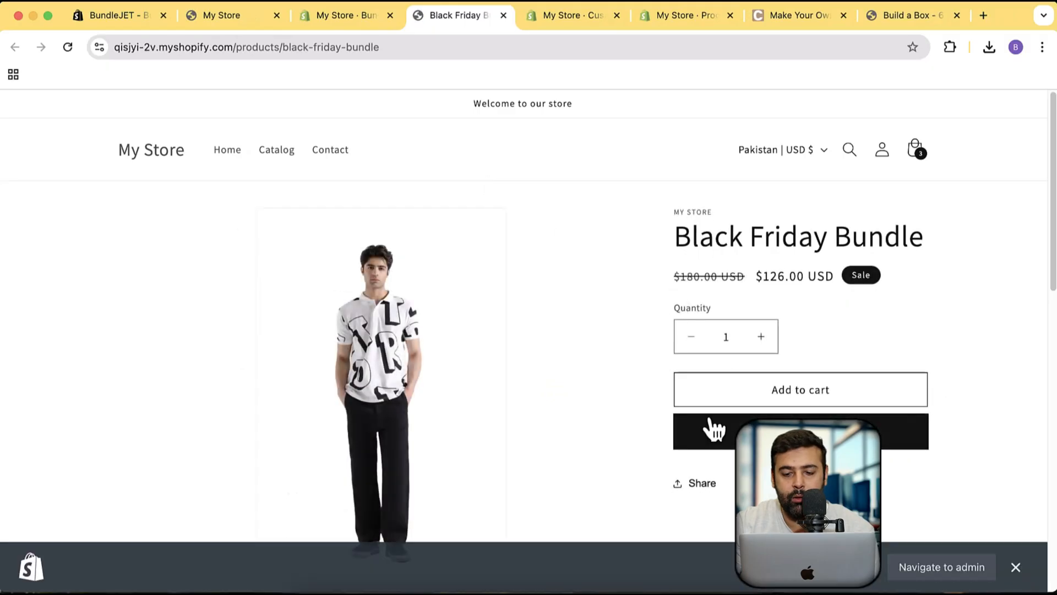
left_click(799, 389)
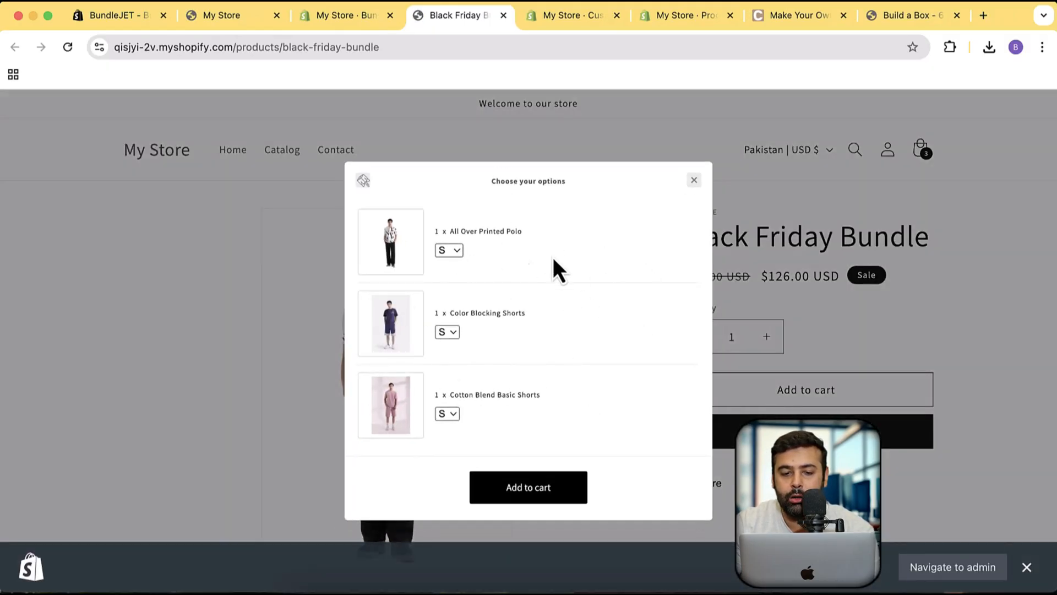
mouse_move(533, 444)
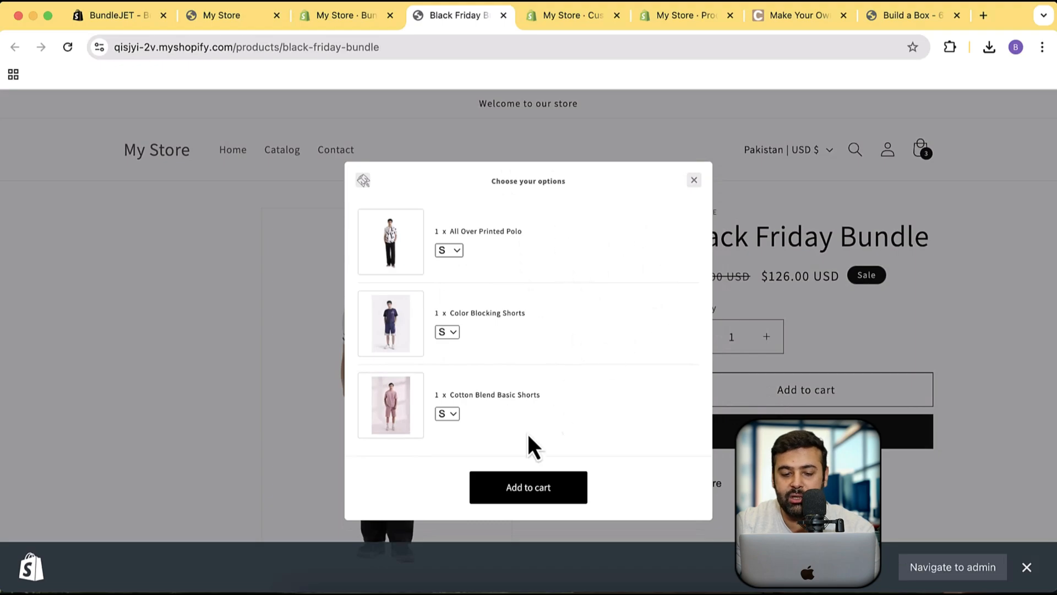
mouse_move(530, 200)
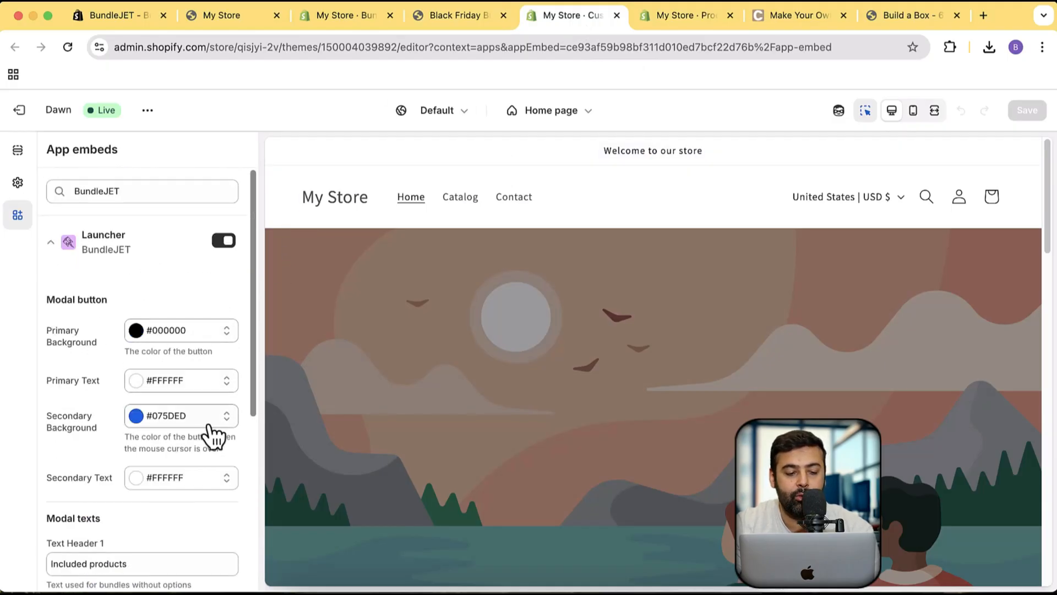
- Compare the launcher's Modal texts settings with the storefront popup
scroll("down", 3)
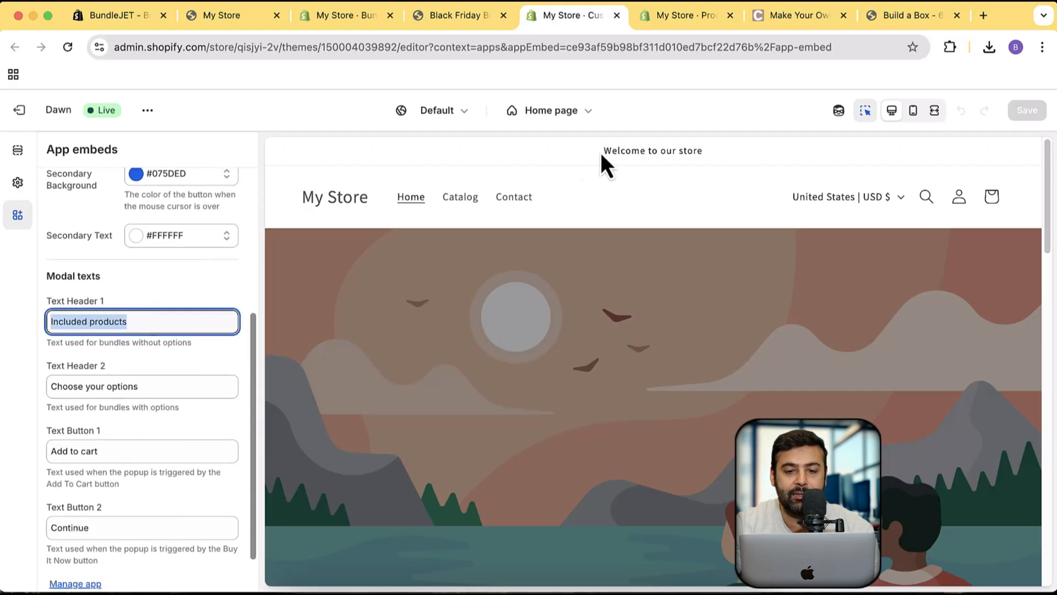
left_click(460, 15)
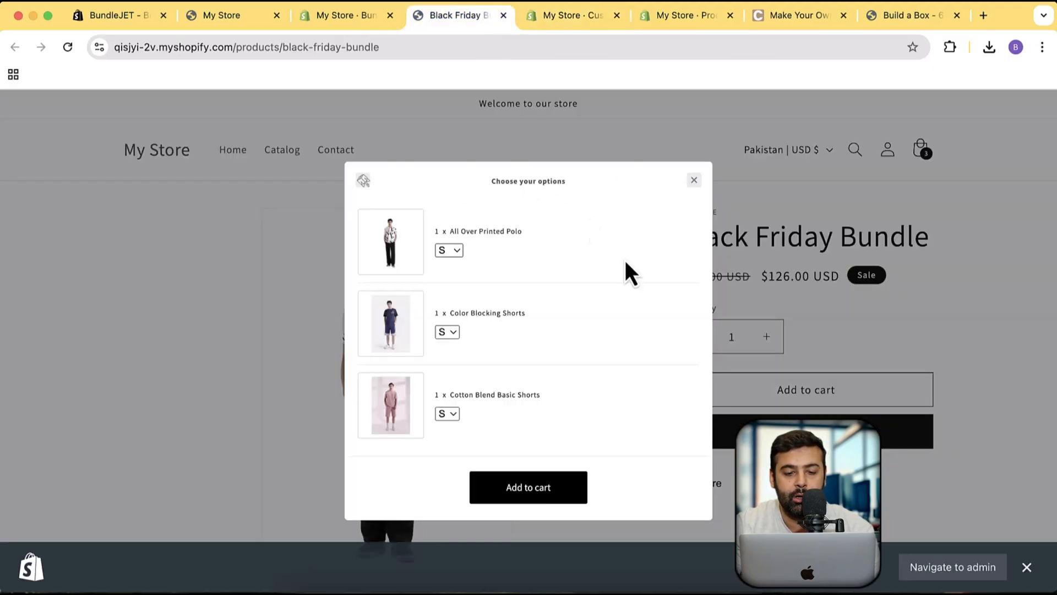
mouse_move(578, 38)
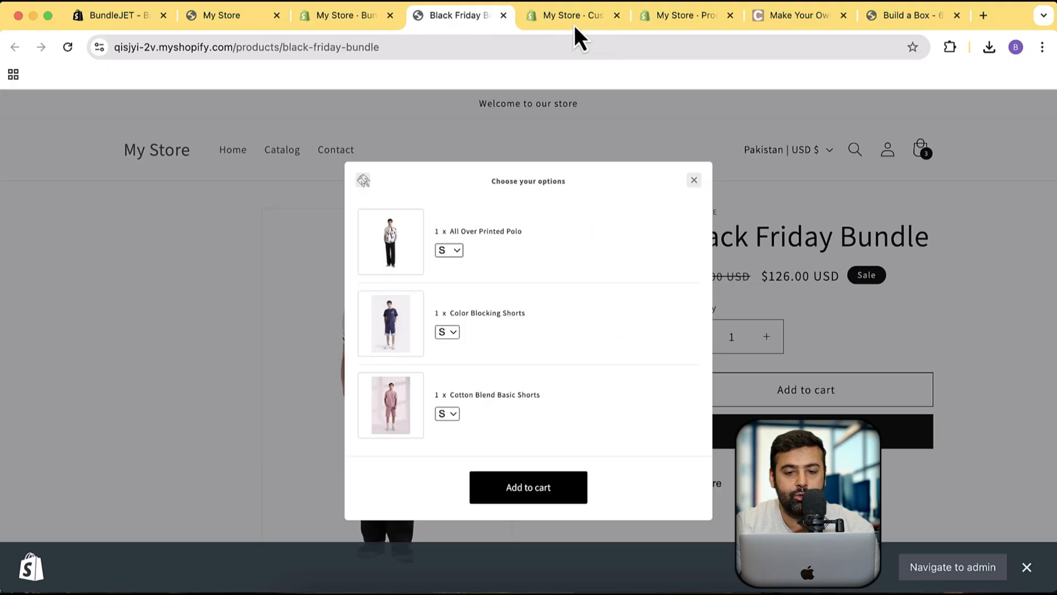
left_click(568, 15)
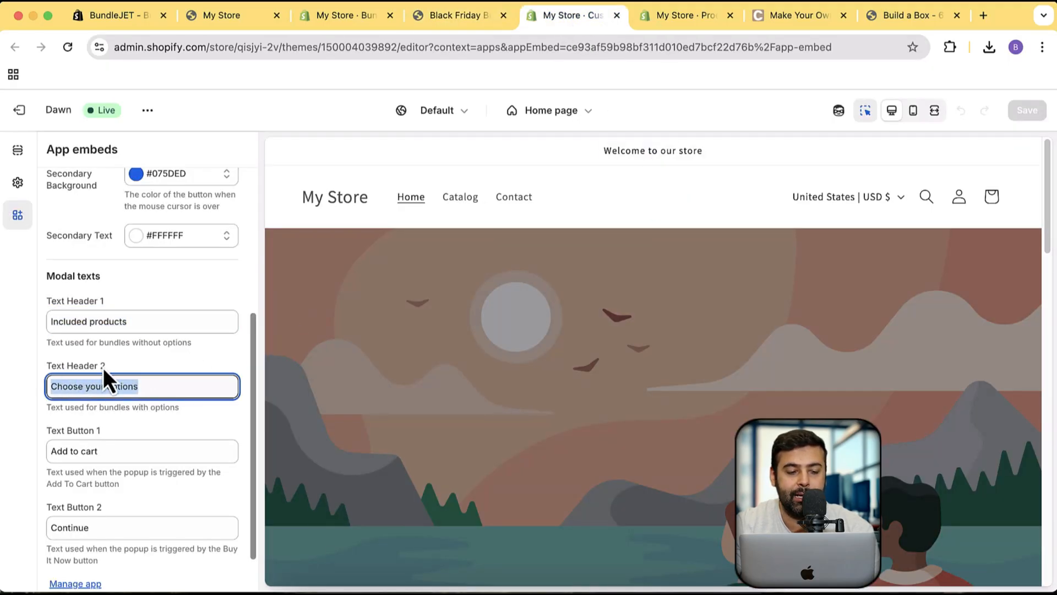
scroll("down", 3)
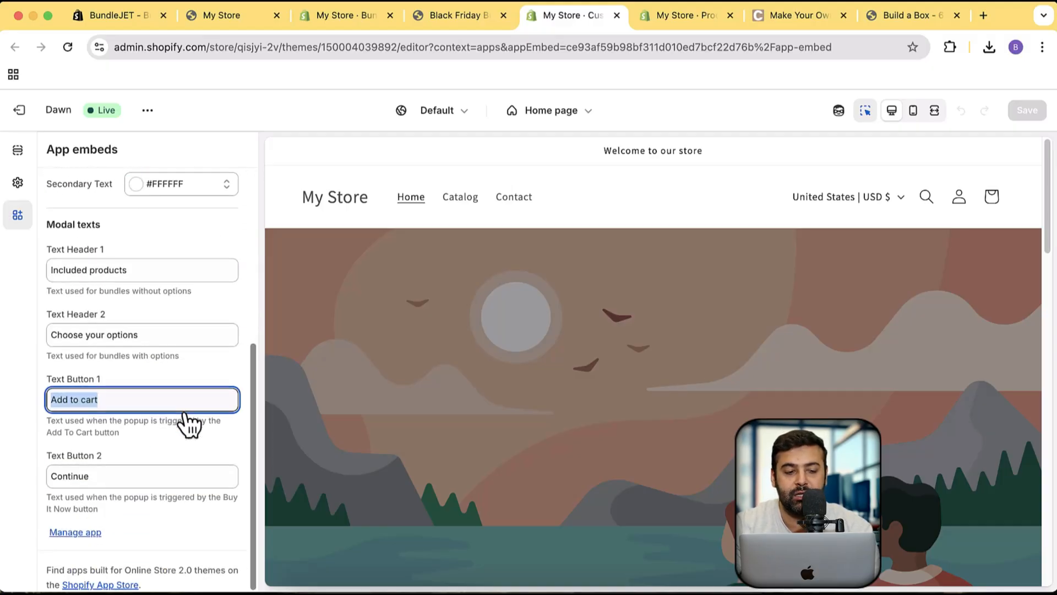
- Check the storefront popup once more, then exit the theme editor to the themes page
left_click(458, 14)
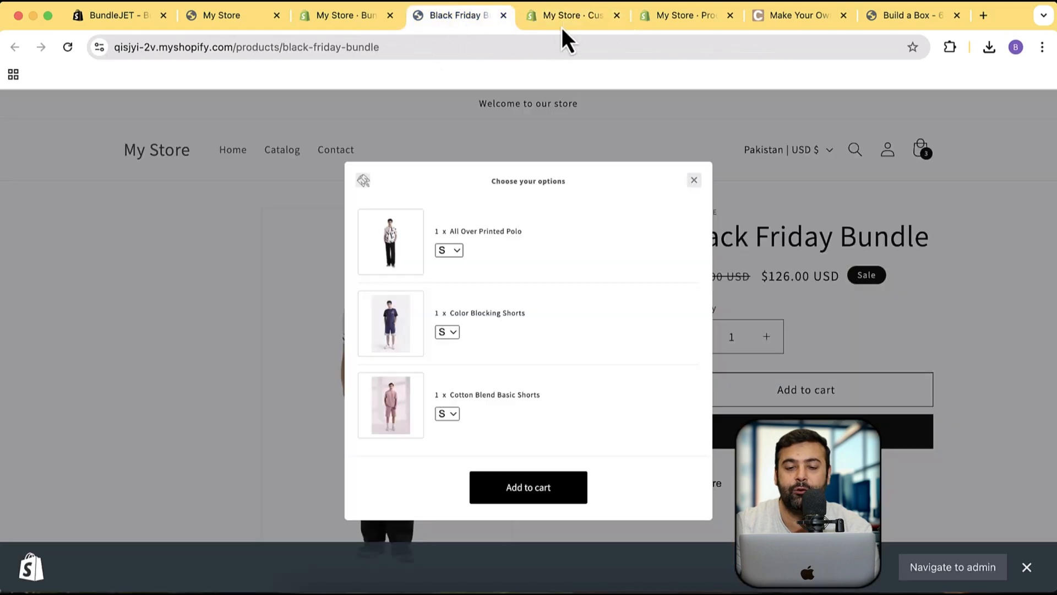
left_click(571, 15)
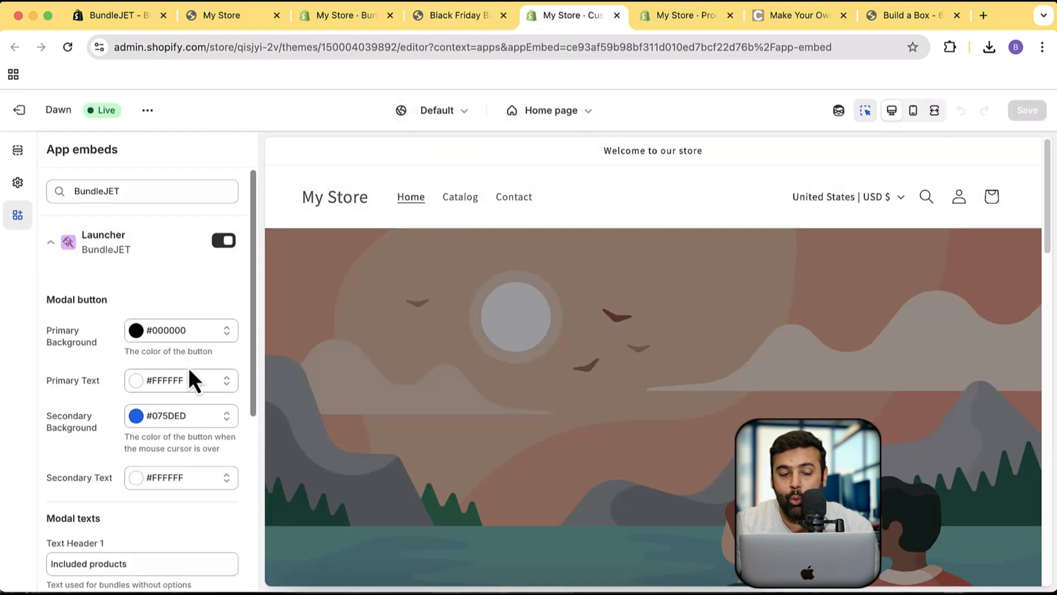
mouse_move(465, 295)
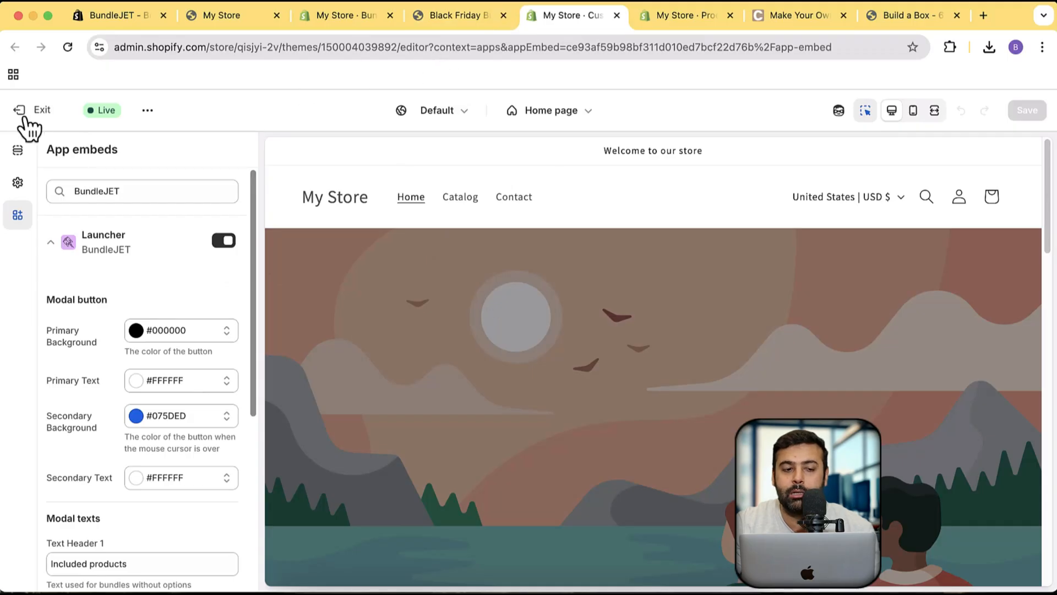
left_click(42, 109)
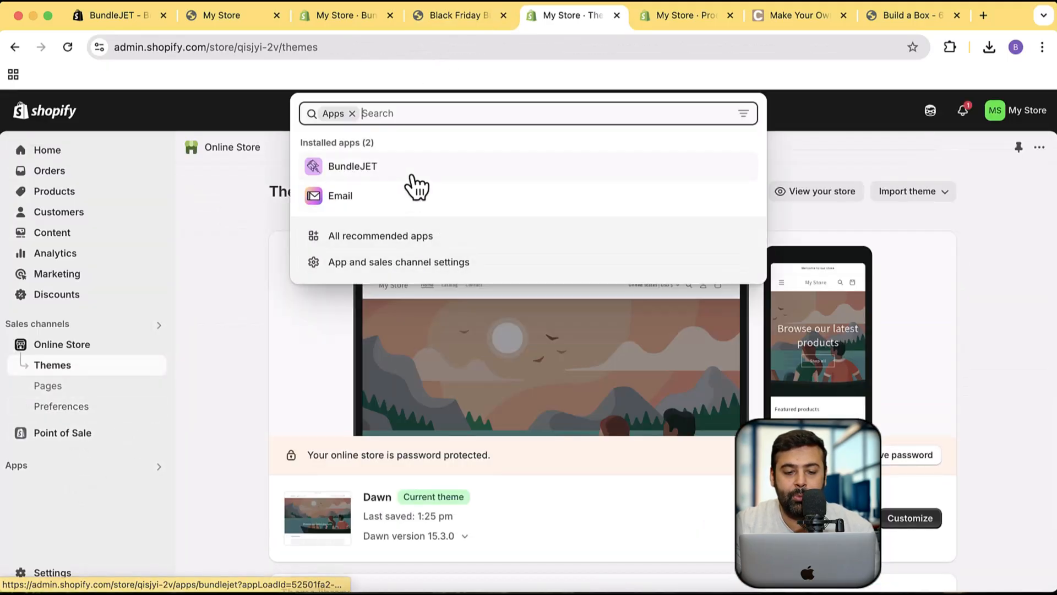
- Pin BundleJET in the sidebar and reach Add Custom CSS under its Popup settings
left_click(353, 166)
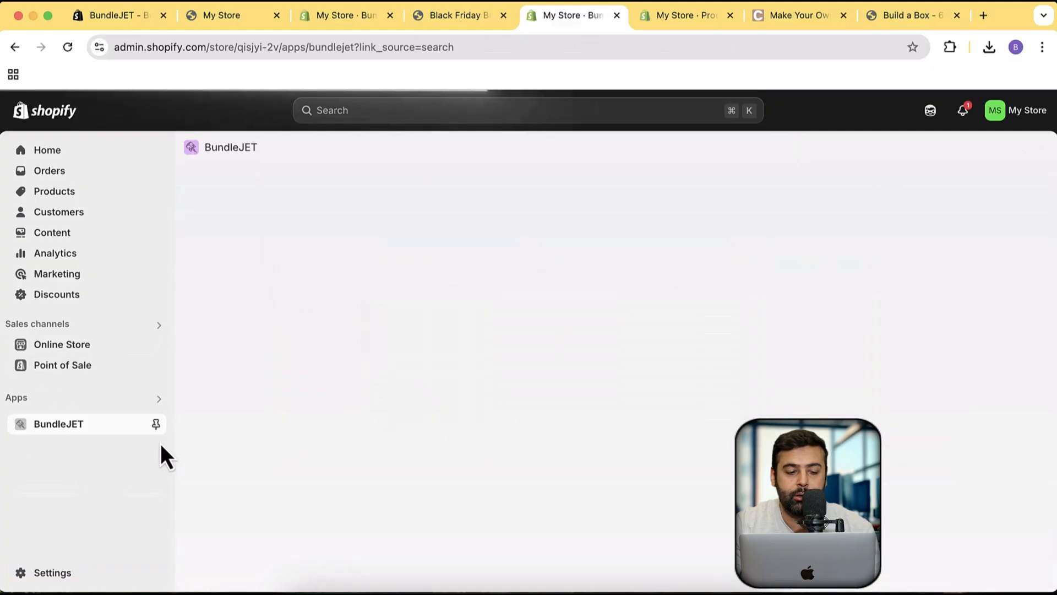
left_click(156, 423)
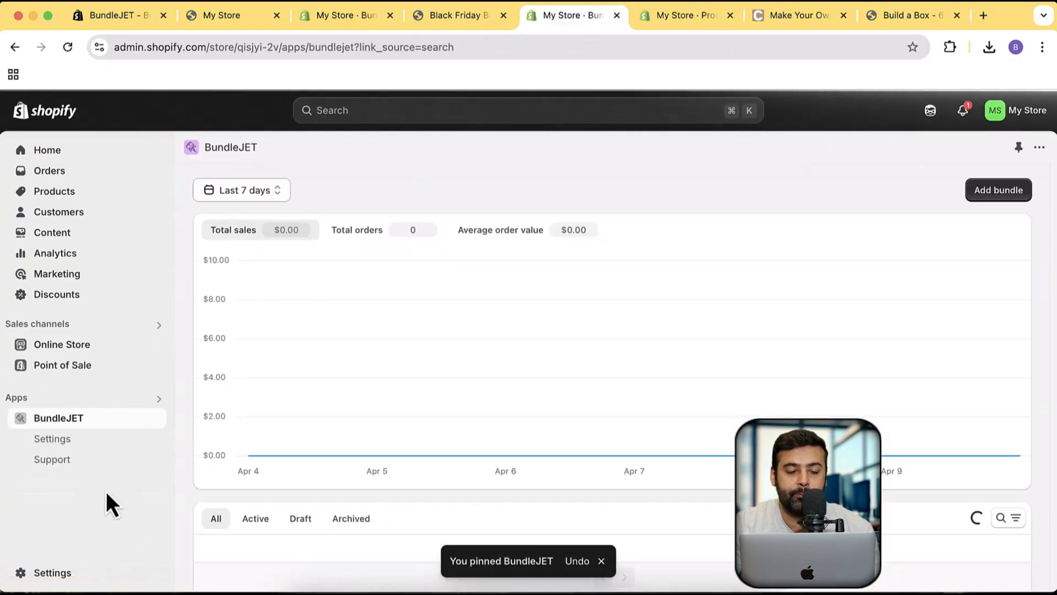
left_click(52, 438)
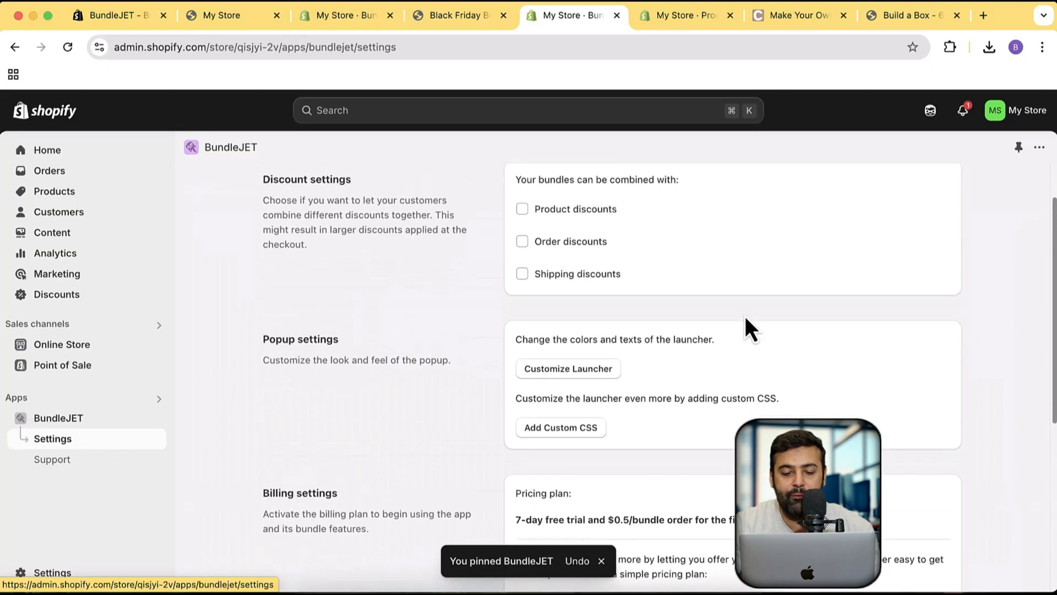
mouse_move(588, 442)
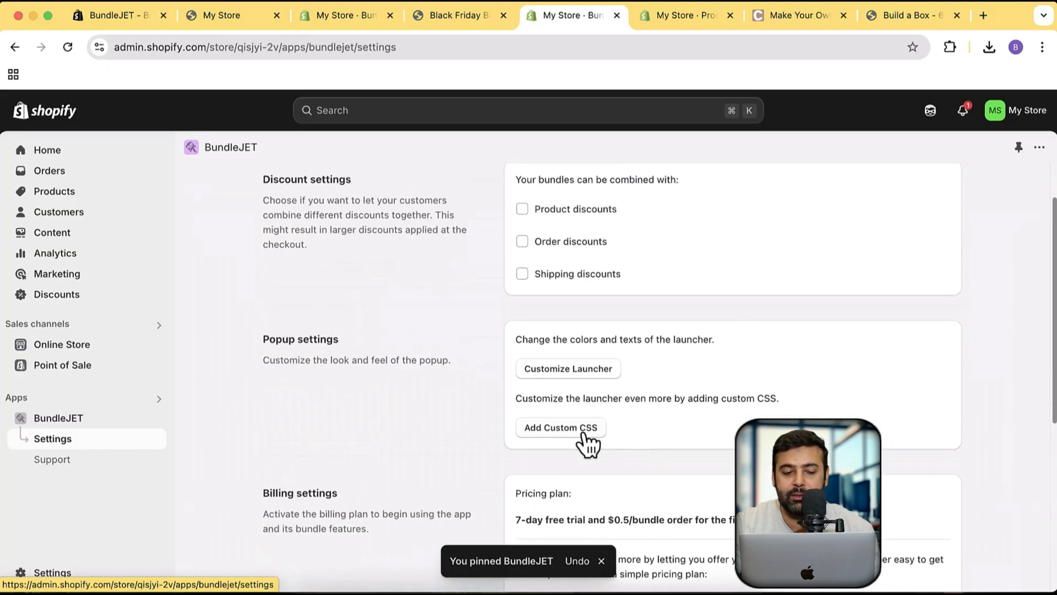
left_click(568, 427)
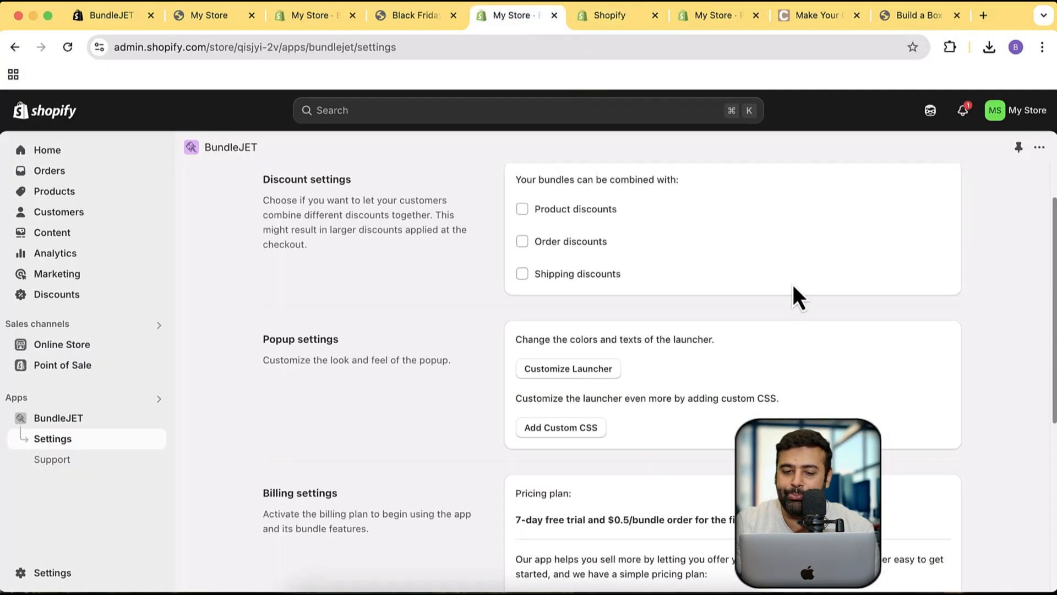
scroll("down", 3)
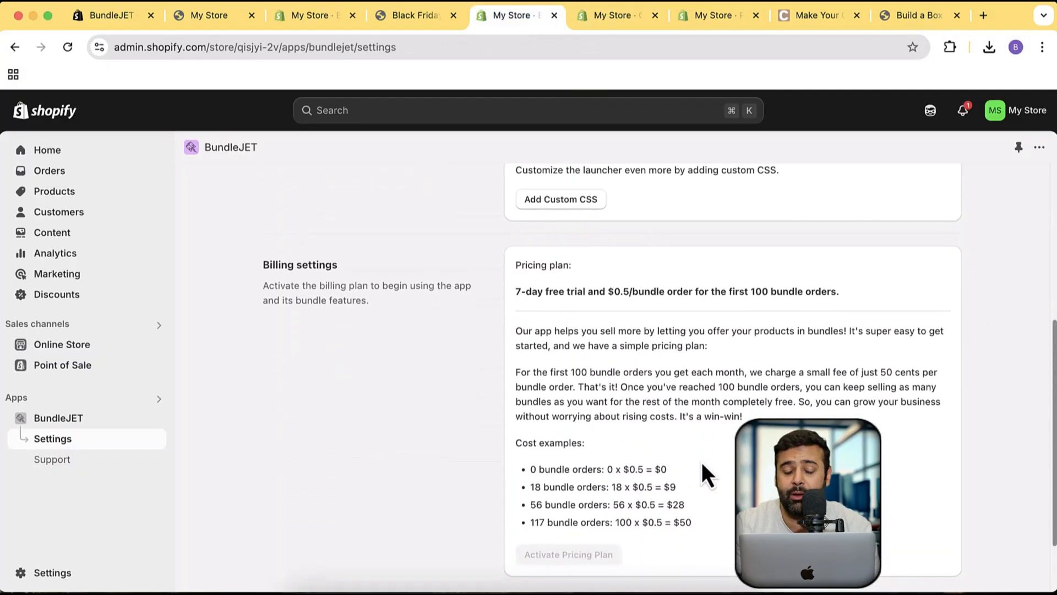
scroll("down", 3)
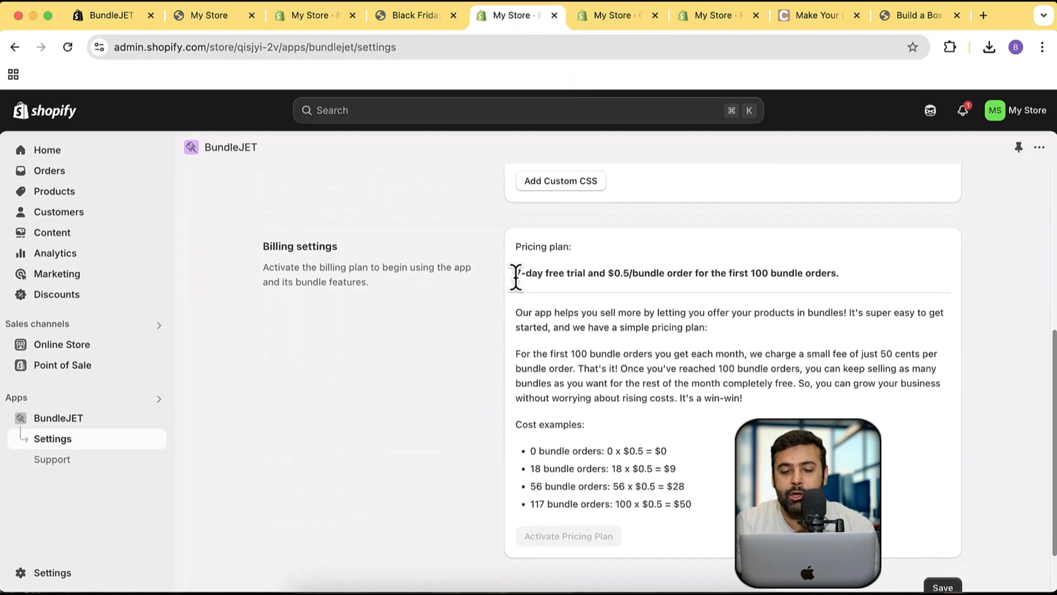
left_click_drag(517, 273, 616, 273)
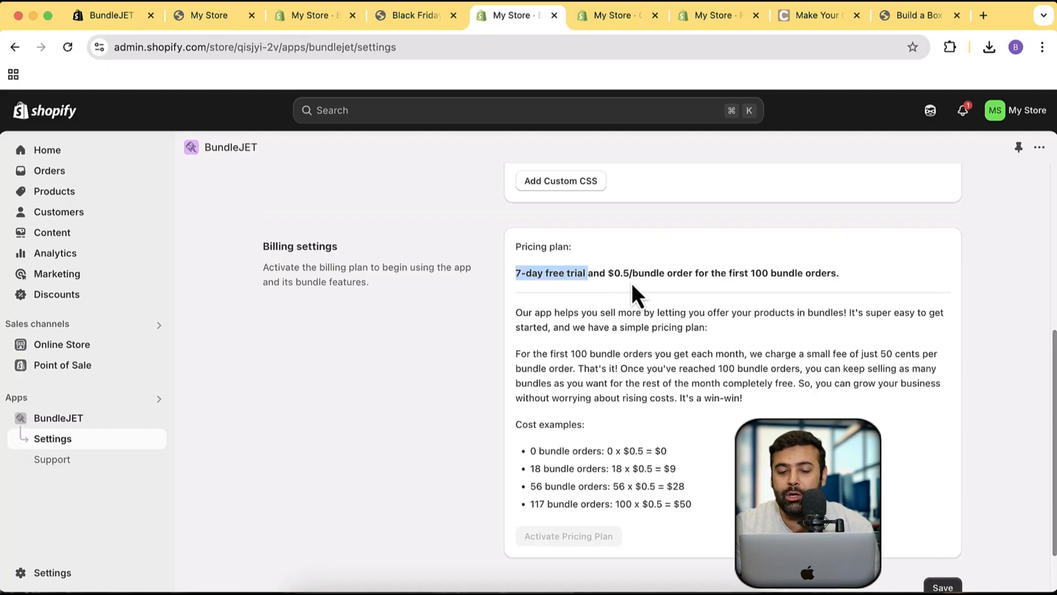
mouse_move(644, 299)
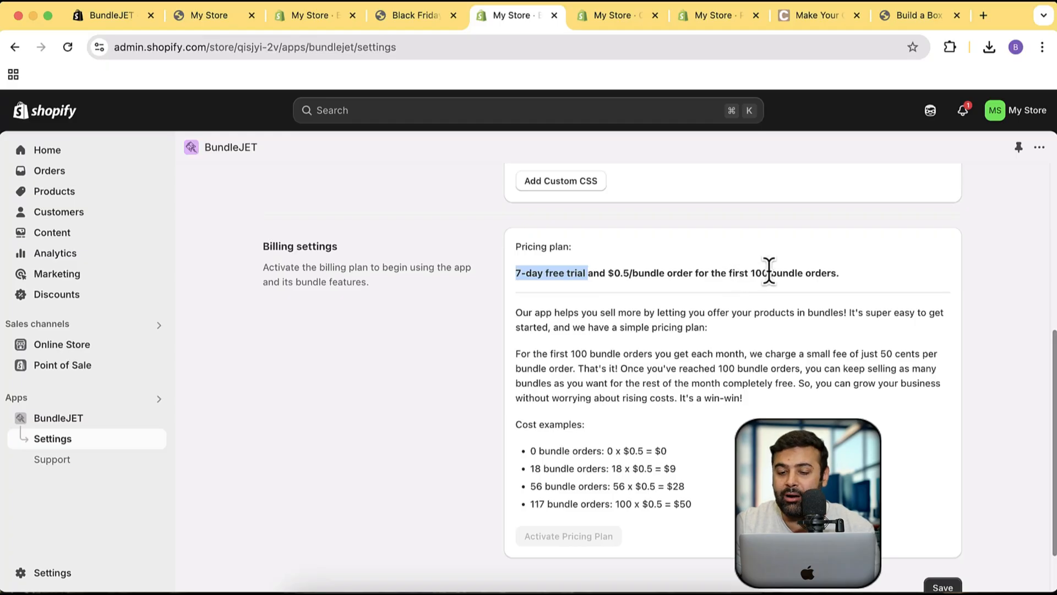
mouse_move(745, 314)
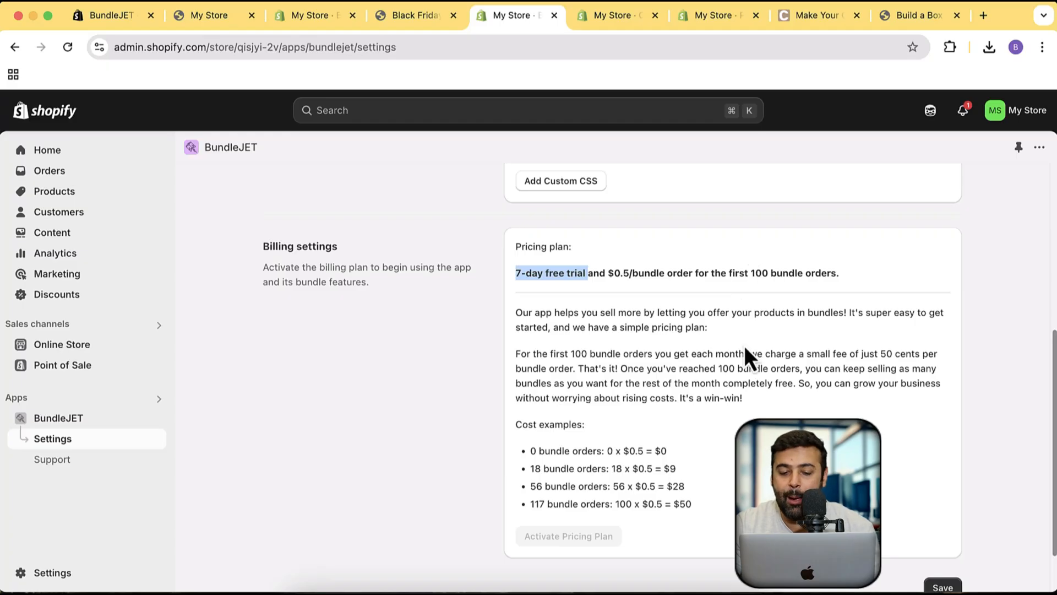
mouse_move(733, 359)
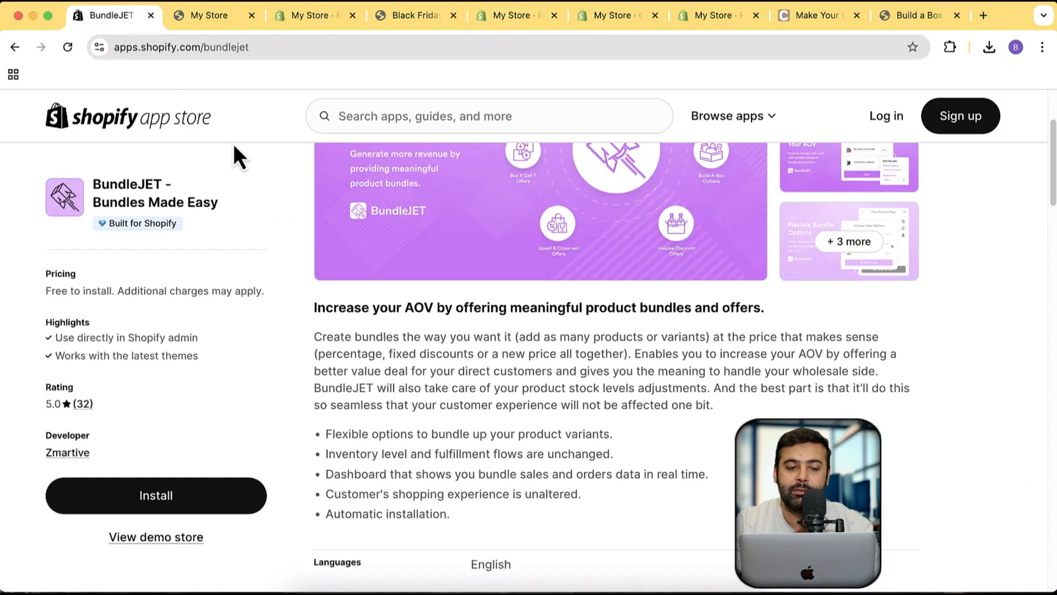
mouse_move(137, 224)
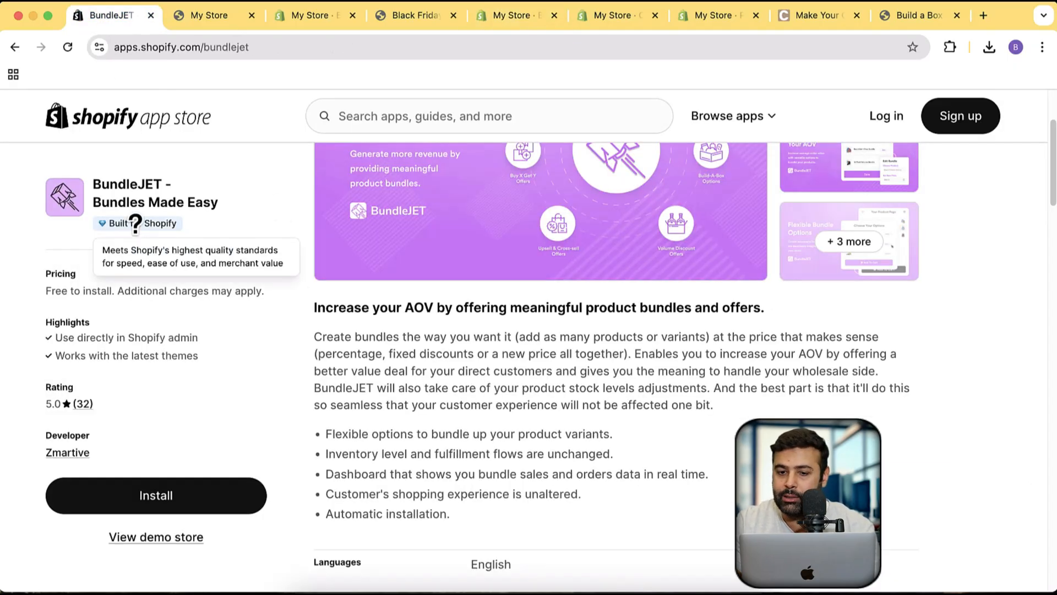
mouse_move(886, 329)
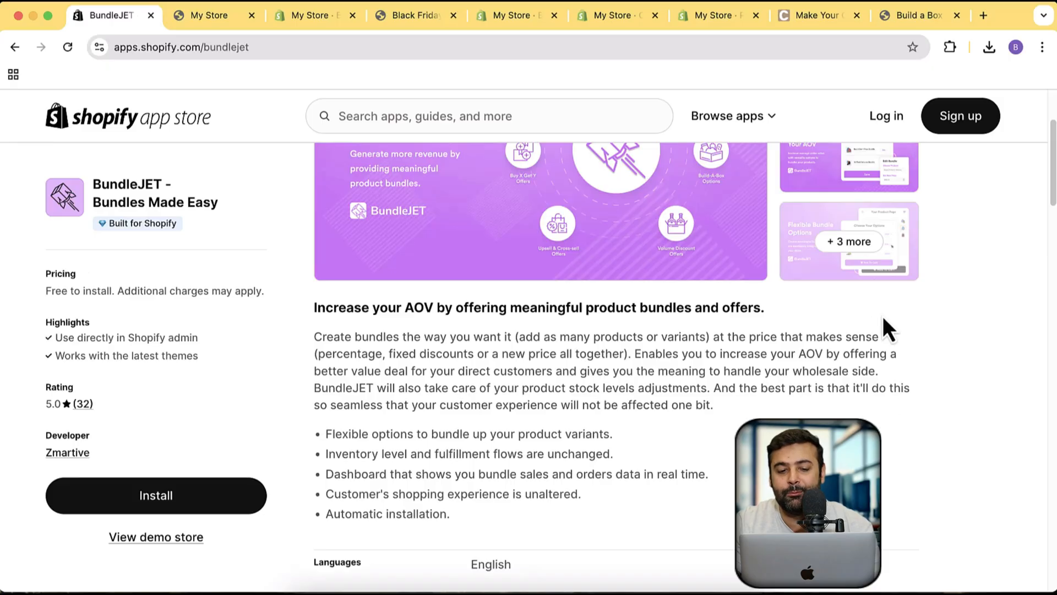